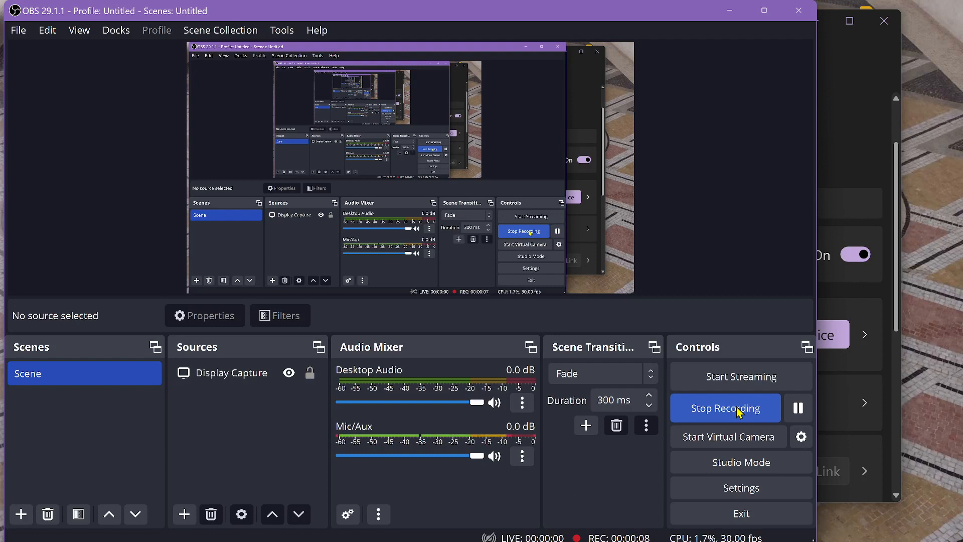
{"action": "mouse_move", "coordinate": [448, 494]}
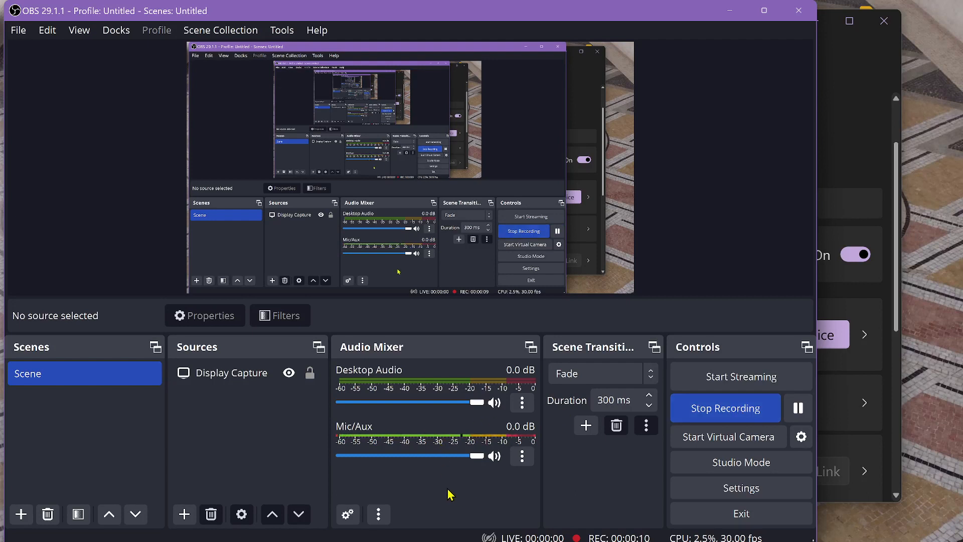
{"action": "mouse_move", "coordinate": [410, 475]}
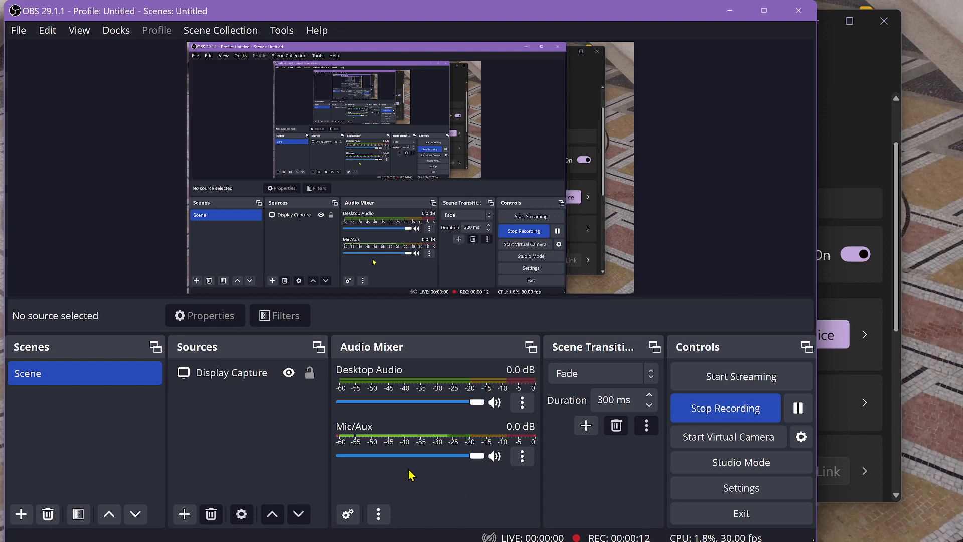
{"action": "mouse_move", "coordinate": [426, 490]}
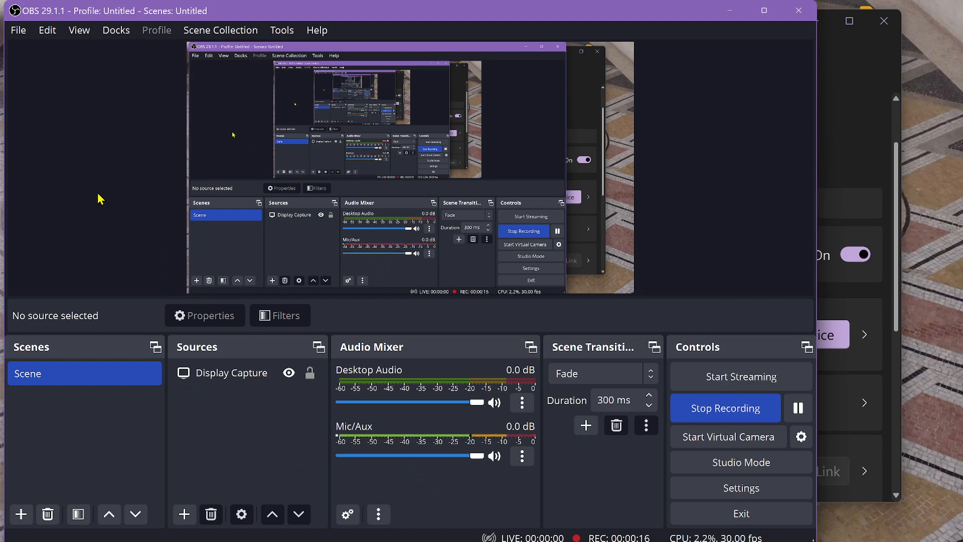
{"action": "mouse_move", "coordinate": [80, 200]}
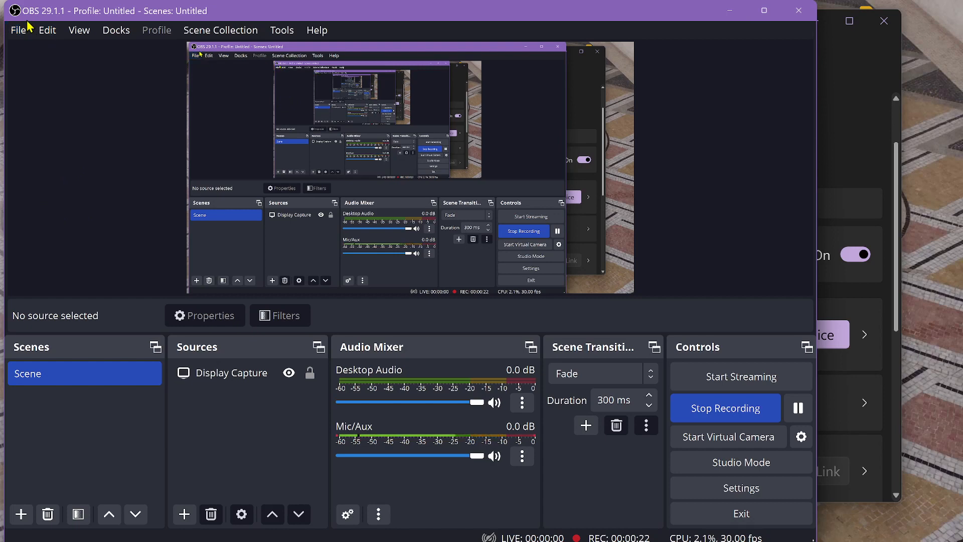
{"action": "mouse_move", "coordinate": [86, 146]}
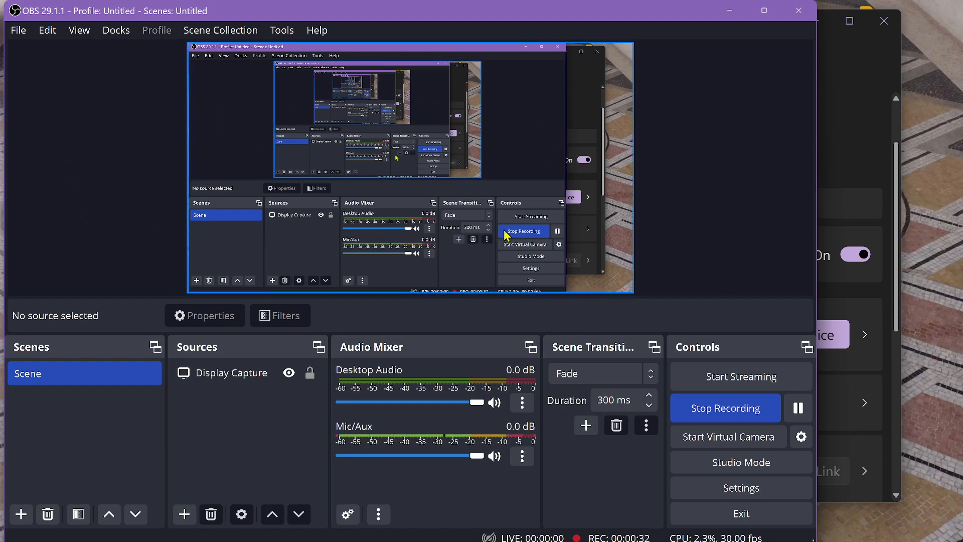
{"action": "mouse_move", "coordinate": [689, 224]}
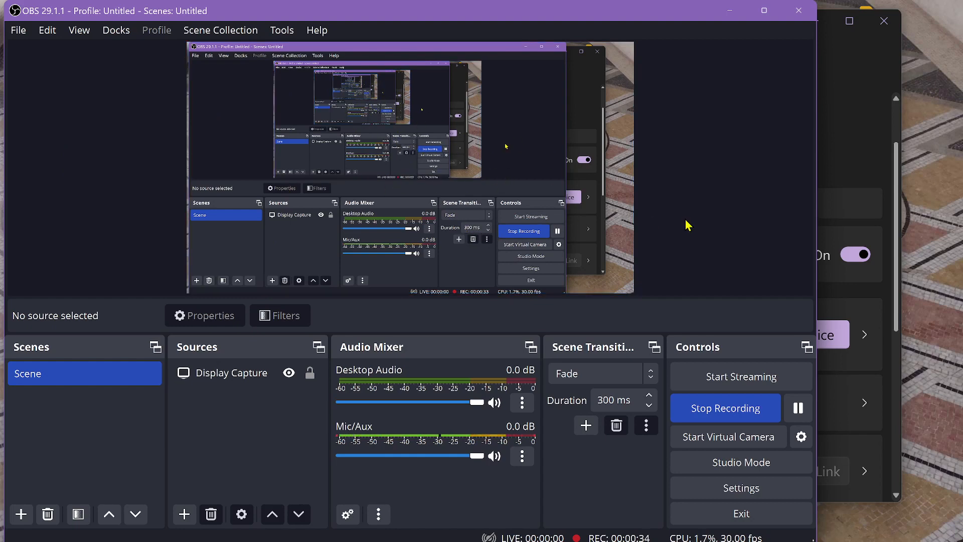
{"action": "mouse_move", "coordinate": [664, 515]}
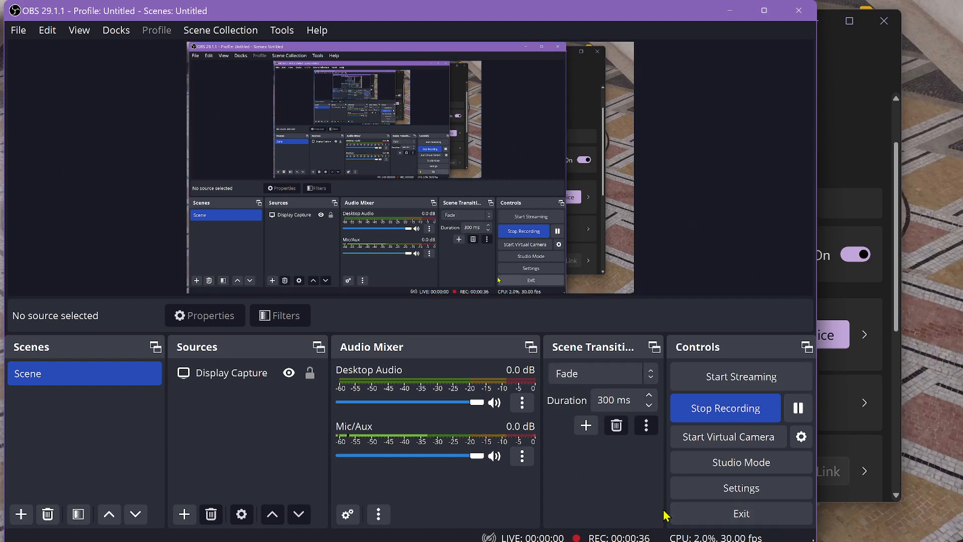
{"action": "mouse_move", "coordinate": [620, 524]}
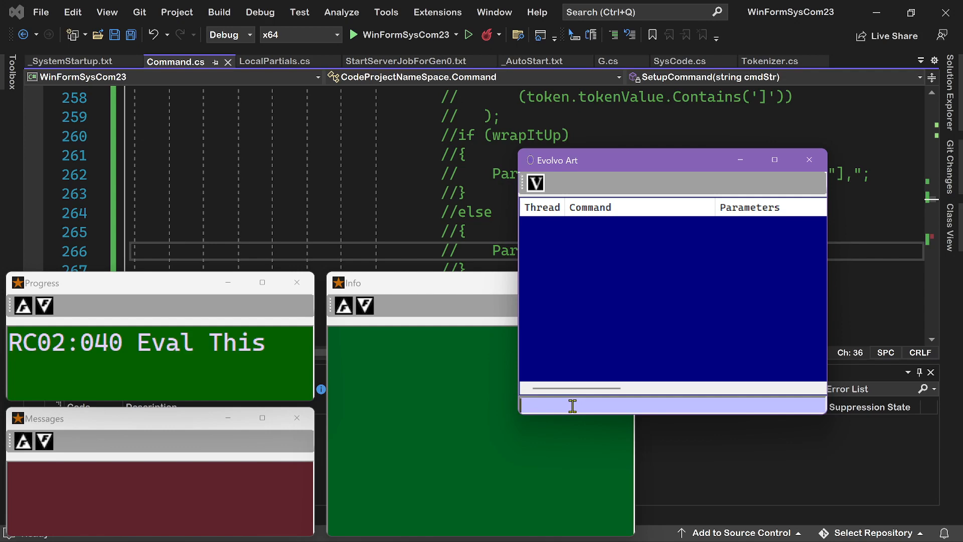
Enter AssignKey(F09, [Tone( into the Evolvo Art command line.
{"action": "type", "text": "A"}
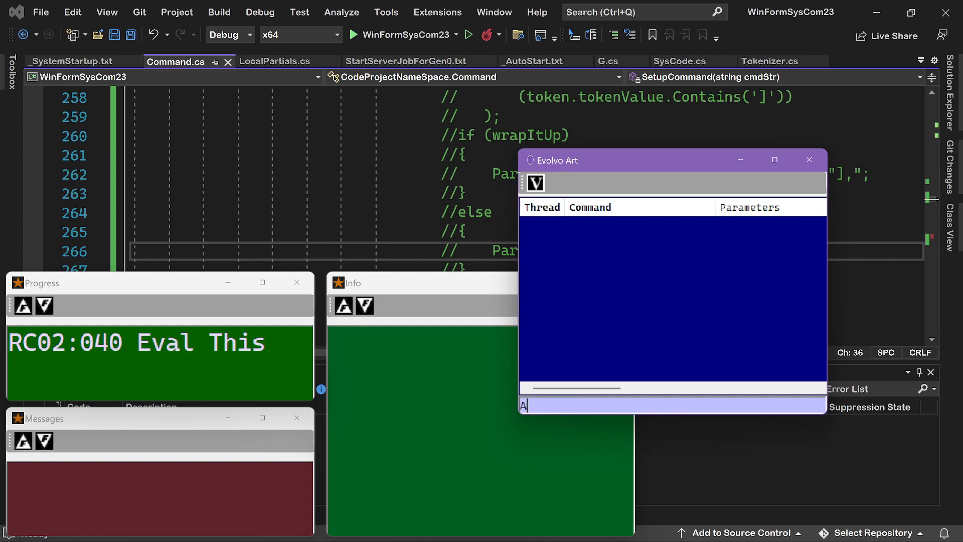
{"action": "type", "text": "ssi"}
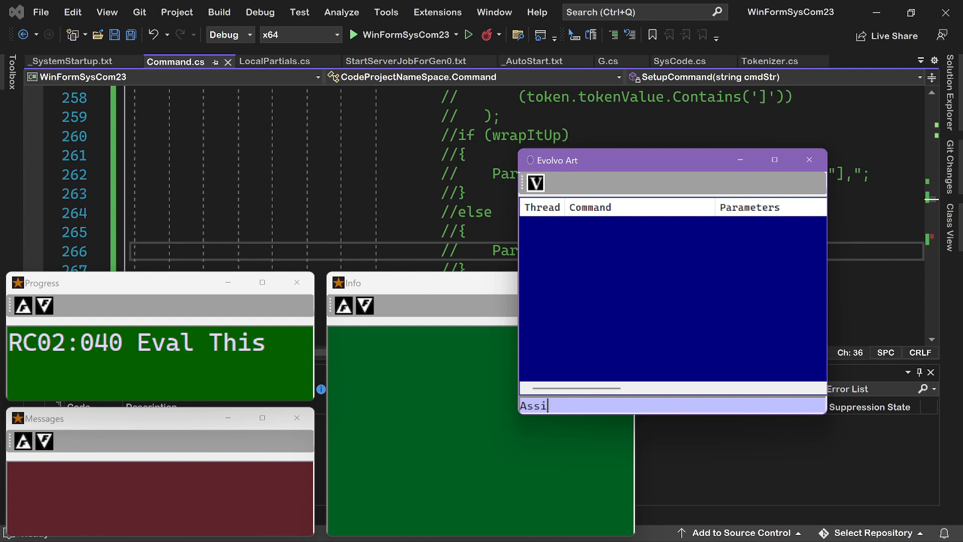
{"action": "type", "text": "gnK"}
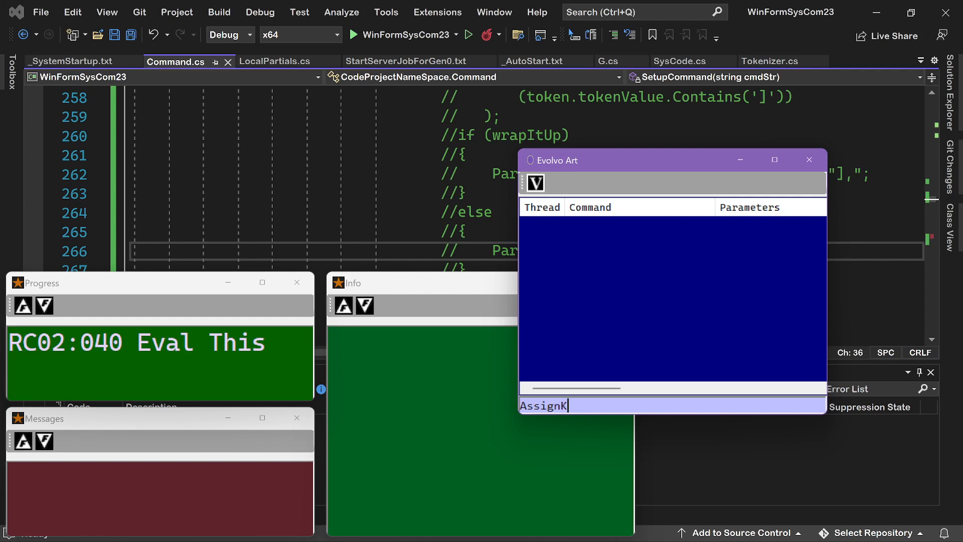
{"action": "type", "text": "ey"}
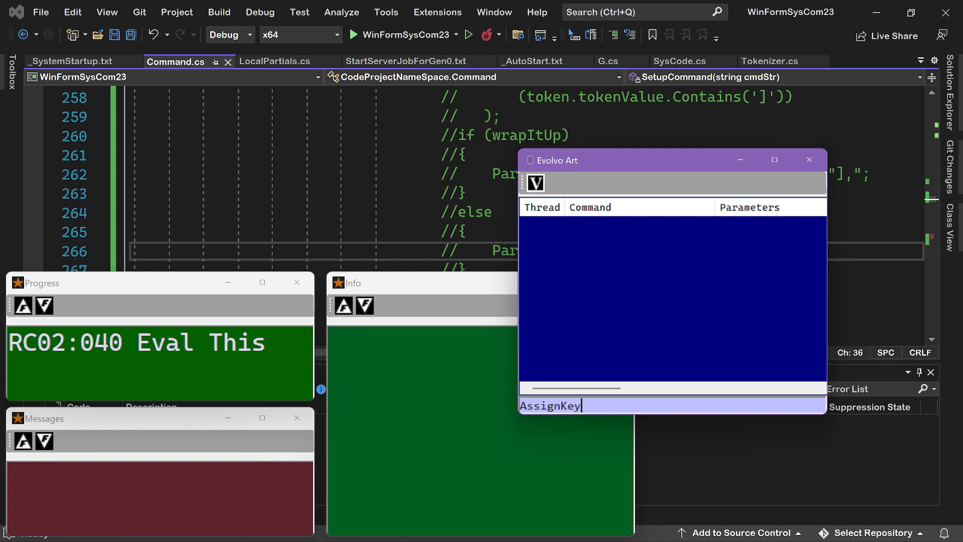
{"action": "type", "text": "("}
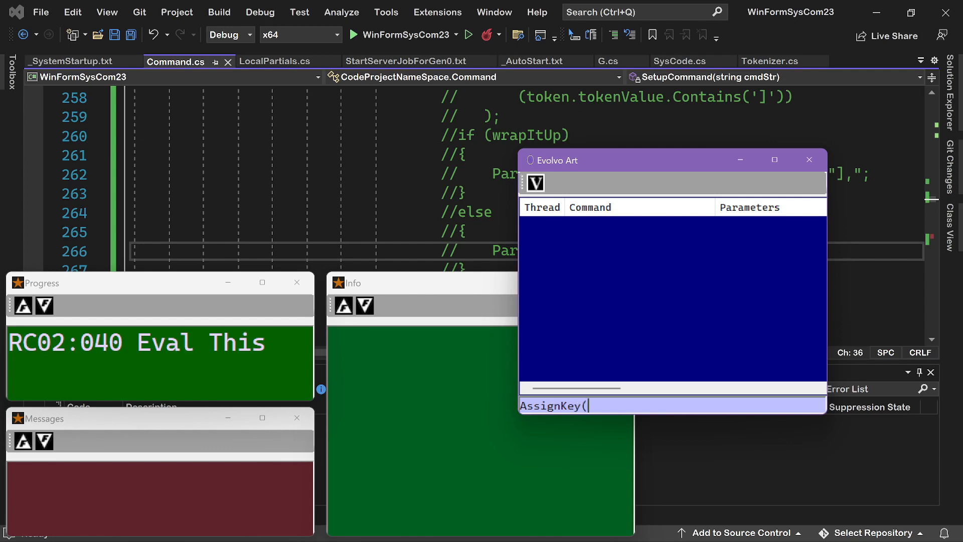
{"action": "type", "text": "F0"}
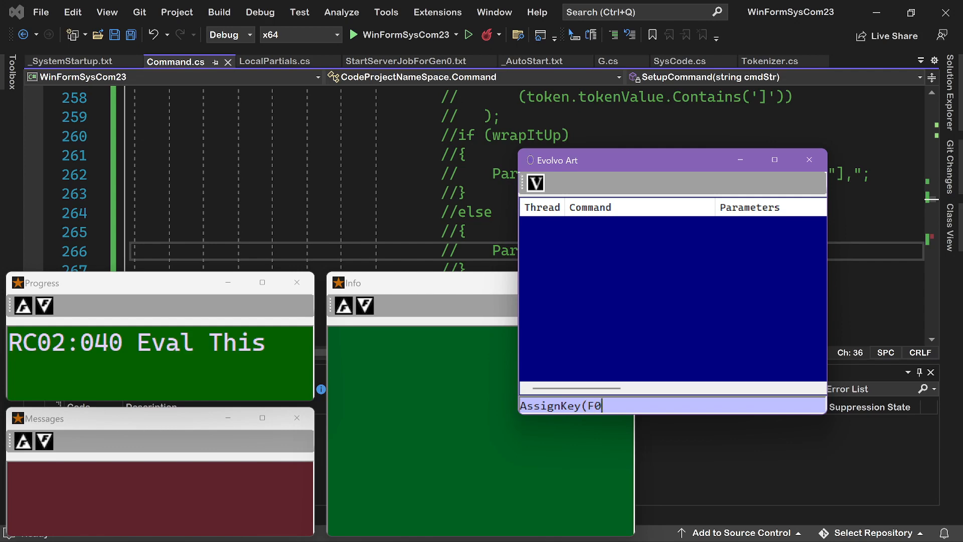
{"action": "type", "text": "9"}
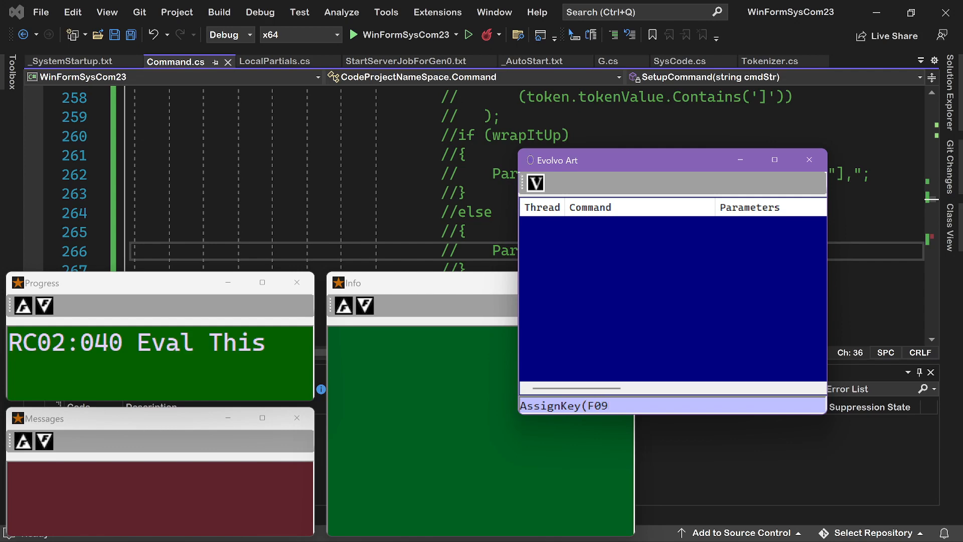
{"action": "type", "text": ","}
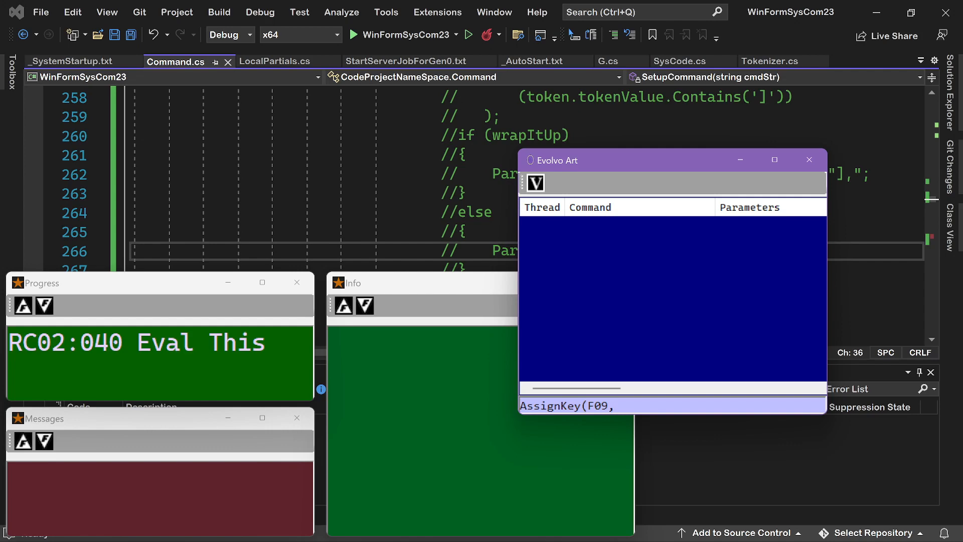
{"action": "type", "text": "[T"}
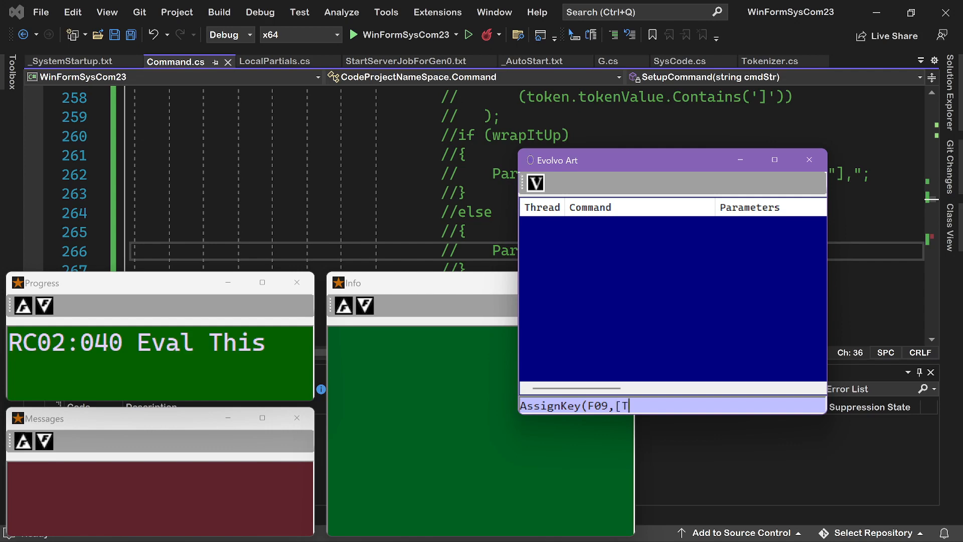
{"action": "type", "text": "one"}
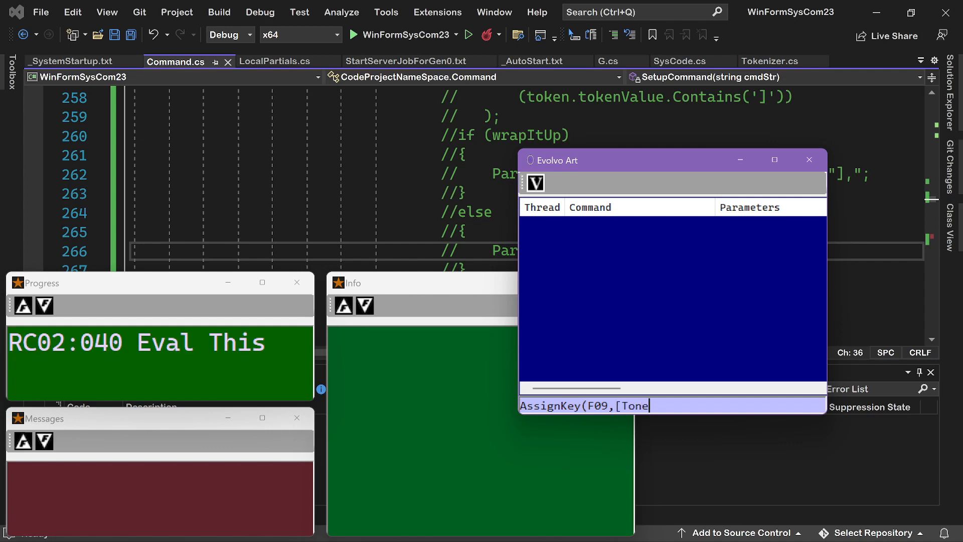
{"action": "type", "text": "("}
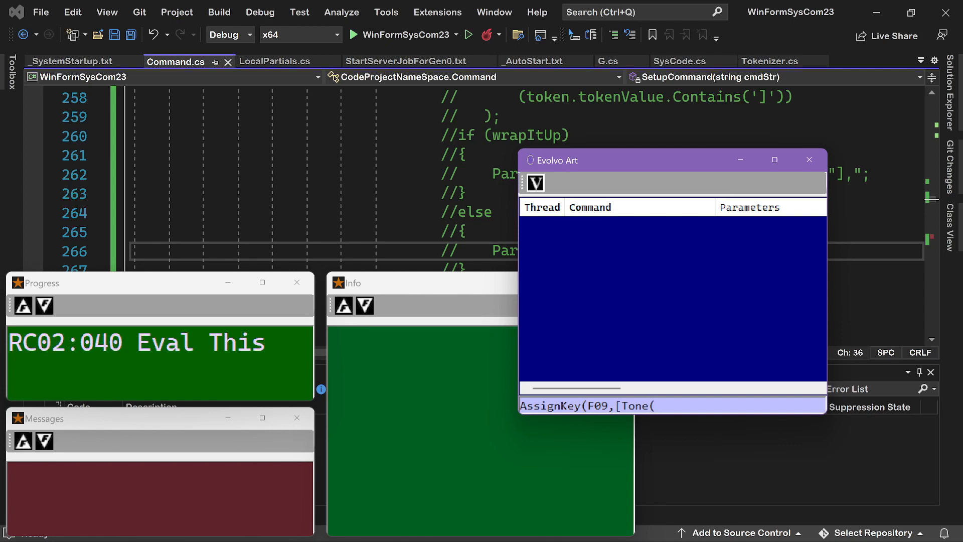
Complete the command with the 300,1000 tone values and closing brackets, leaving it unrun.
{"action": "left_click", "coordinate": [657, 406]}
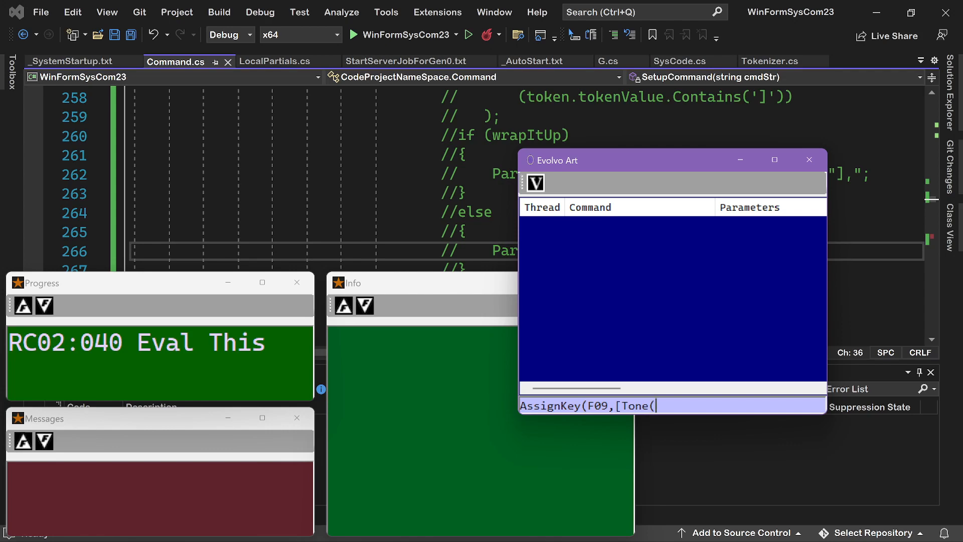
{"action": "type", "text": "30"}
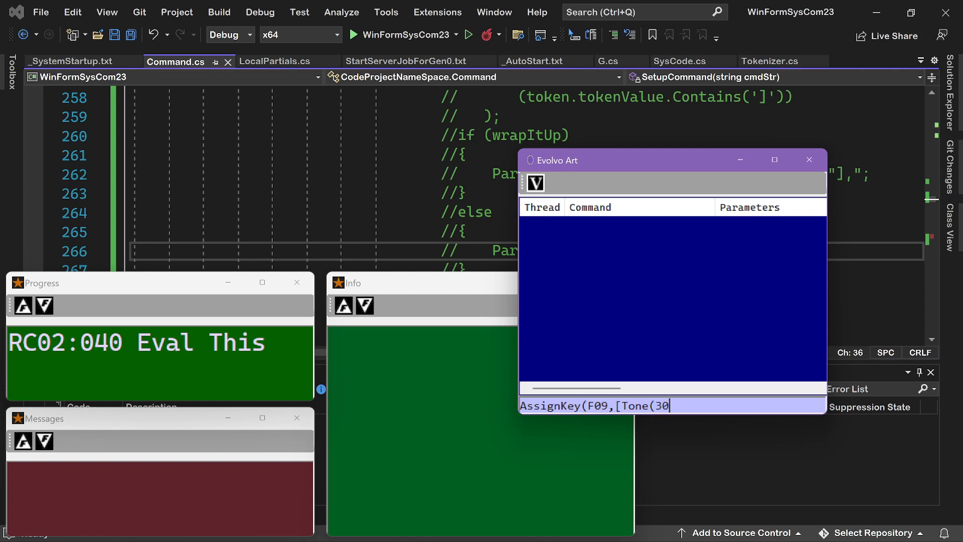
{"action": "type", "text": "0,1000)"}
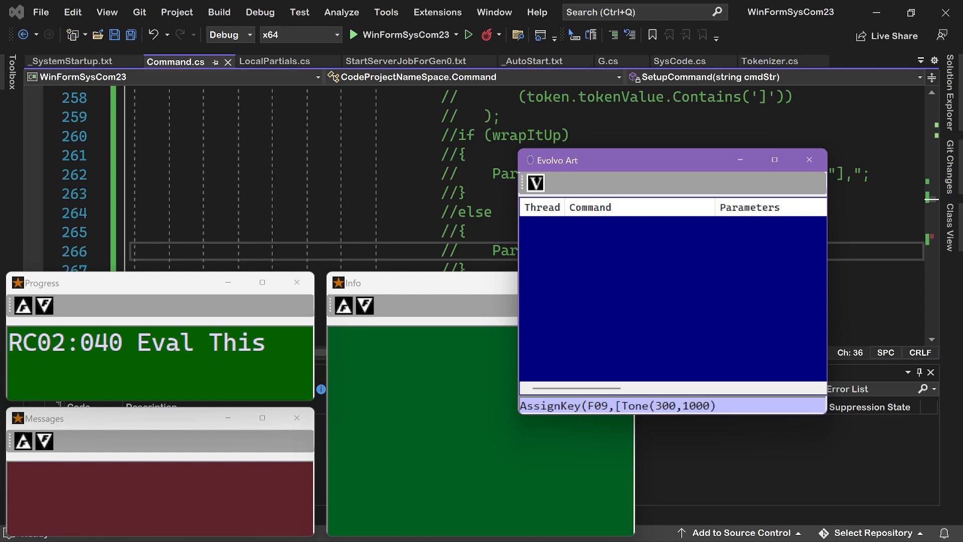
{"action": "type", "text": "])"}
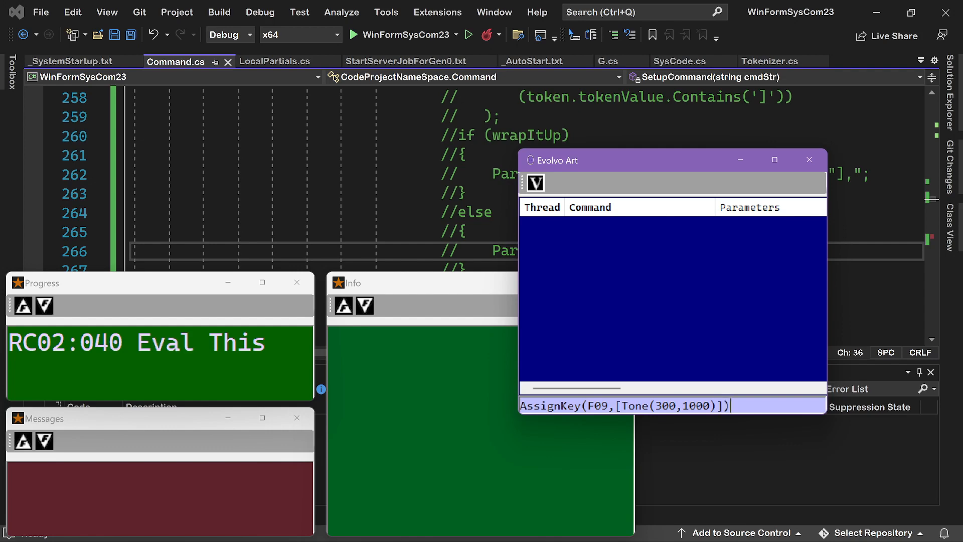
{"action": "left_click", "coordinate": [654, 405]}
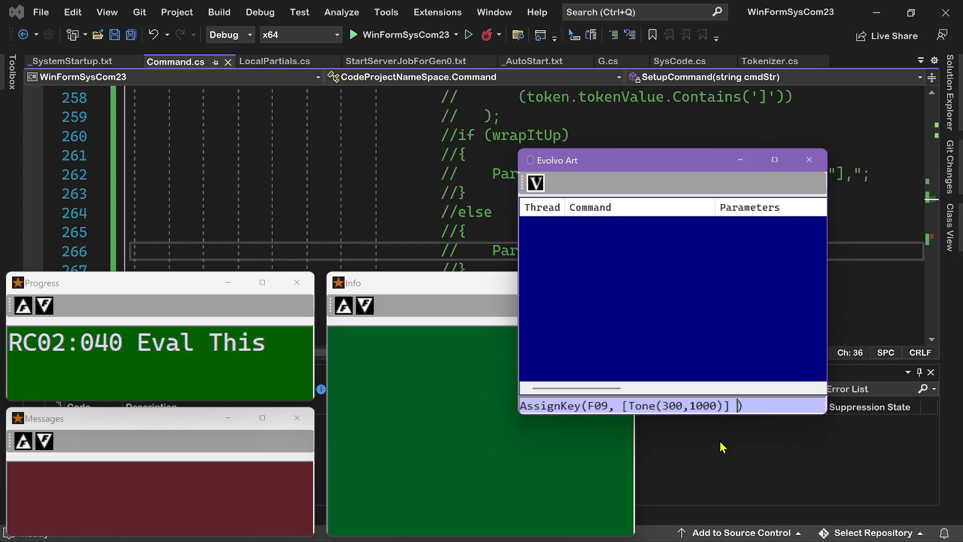
{"action": "mouse_move", "coordinate": [672, 432]}
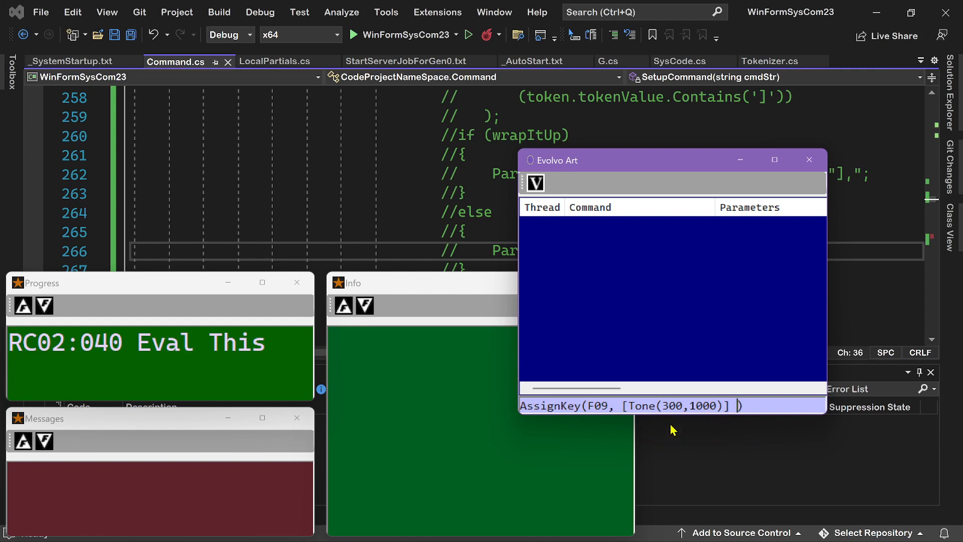
{"action": "mouse_move", "coordinate": [725, 418]}
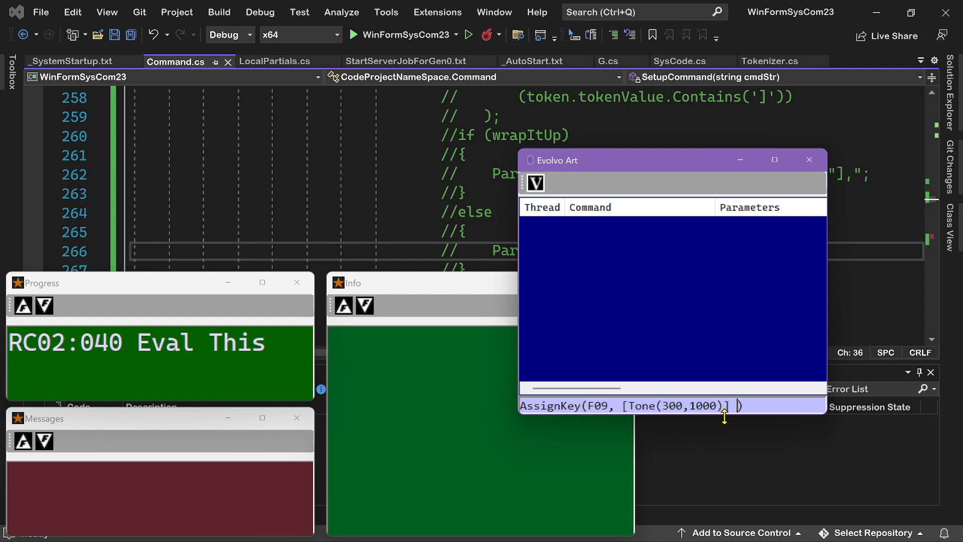
{"action": "mouse_move", "coordinate": [720, 431]}
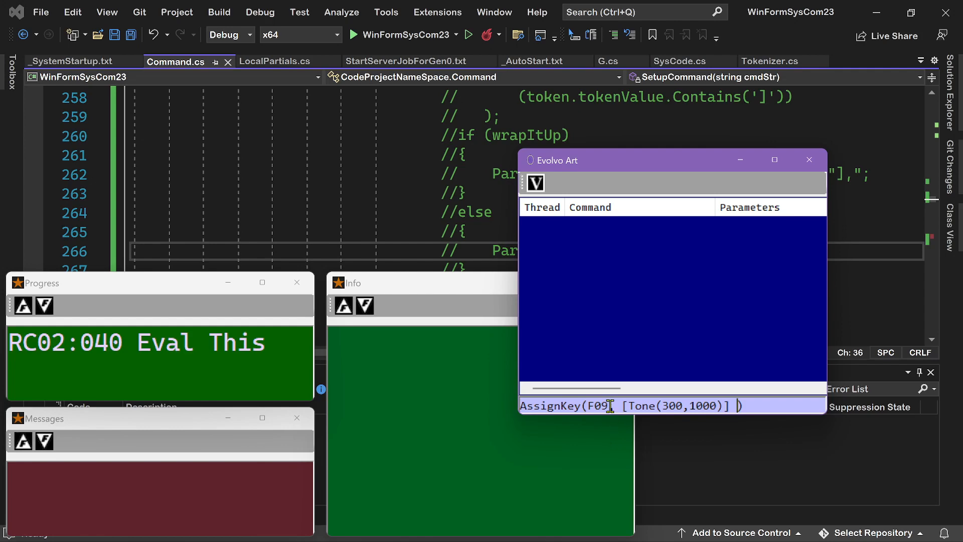
{"action": "type", "text": ","}
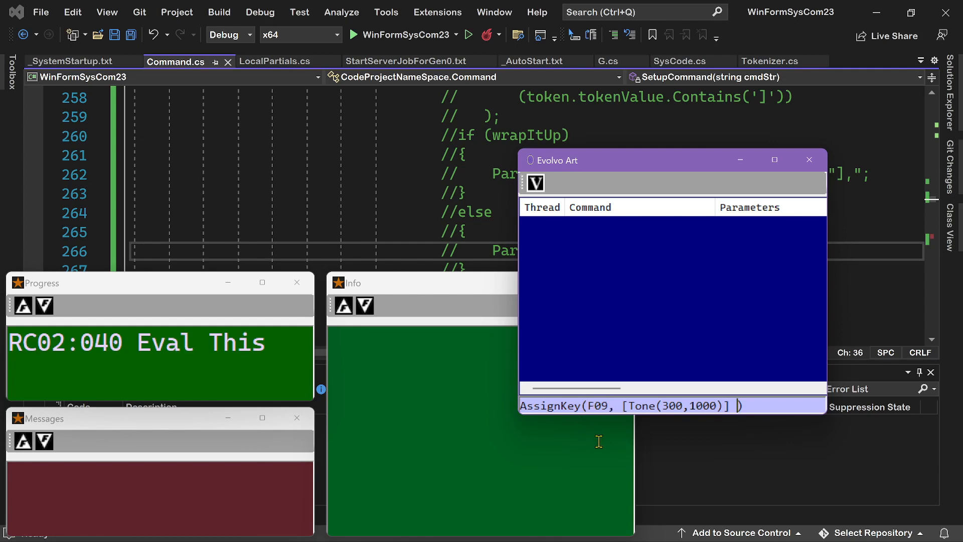
{"action": "mouse_move", "coordinate": [595, 419]}
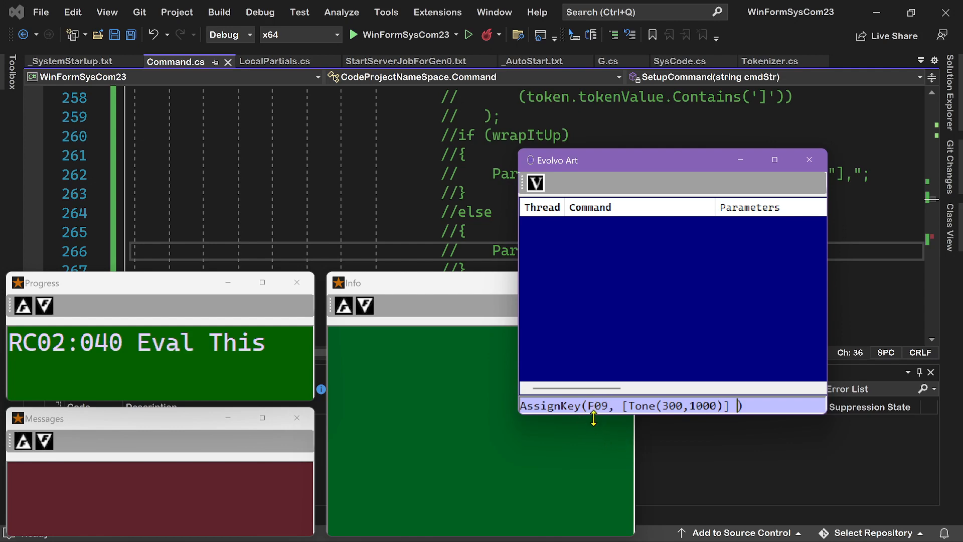
{"action": "mouse_move", "coordinate": [610, 424]}
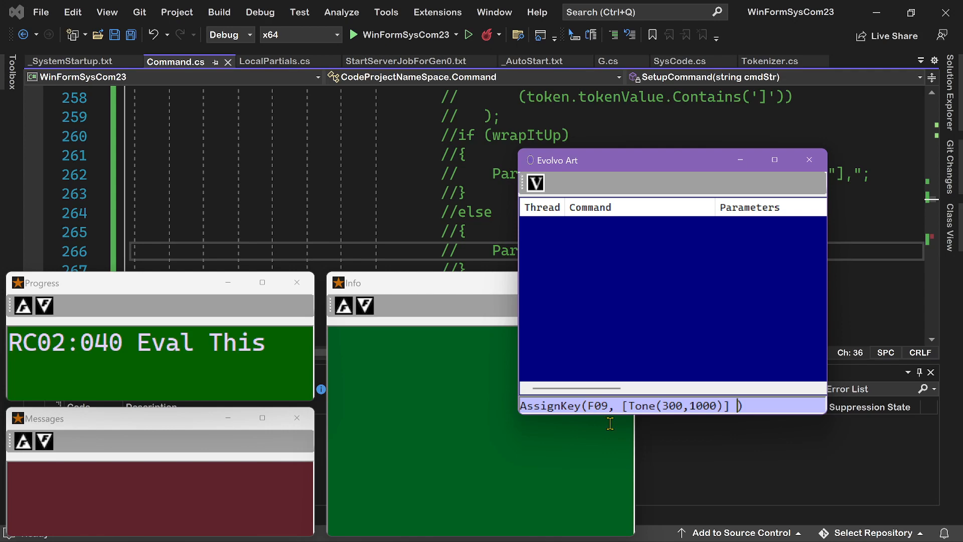
{"action": "mouse_move", "coordinate": [759, 466]}
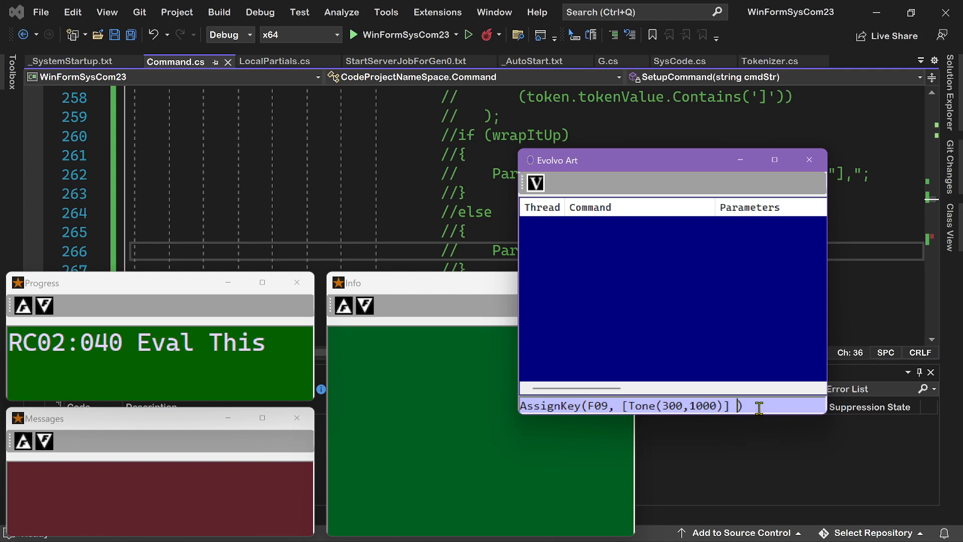
{"action": "mouse_move", "coordinate": [715, 476]}
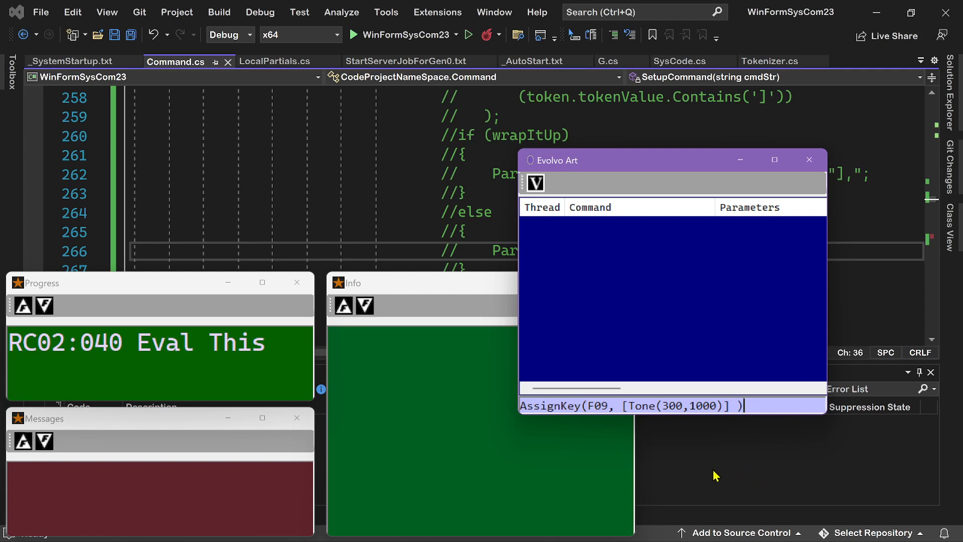
{"action": "mouse_move", "coordinate": [689, 478]}
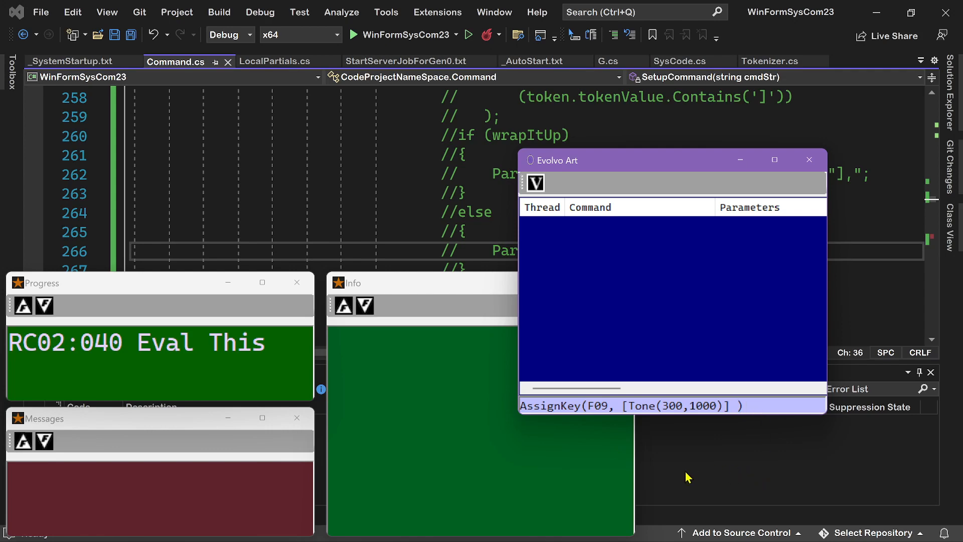
{"action": "mouse_move", "coordinate": [574, 441]}
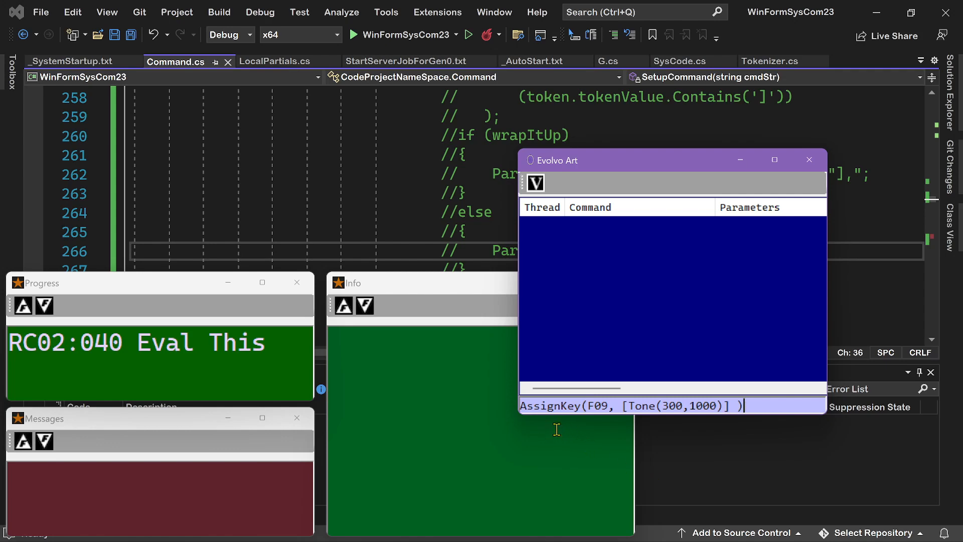
{"action": "mouse_move", "coordinate": [601, 431]}
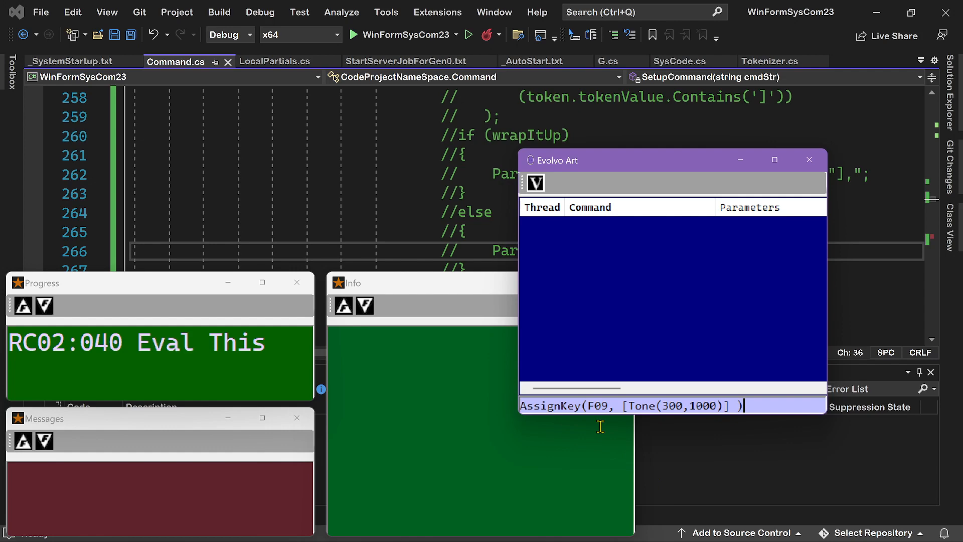
{"action": "mouse_move", "coordinate": [690, 432]}
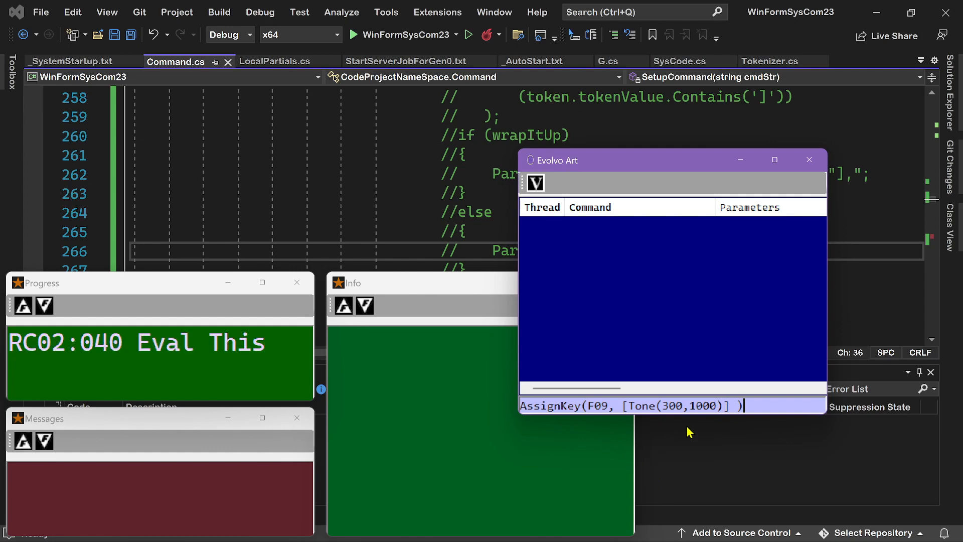
{"action": "mouse_move", "coordinate": [696, 441]}
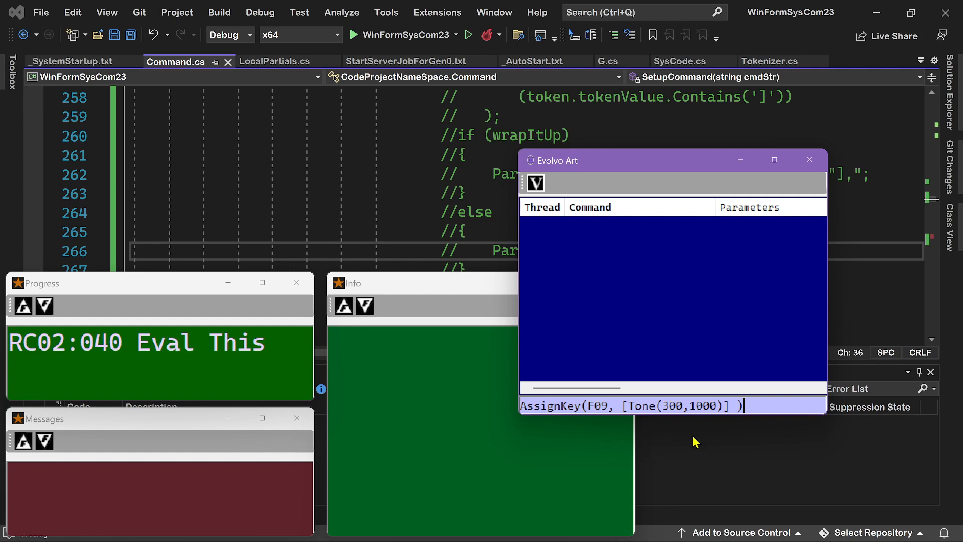
{"action": "mouse_move", "coordinate": [656, 431]}
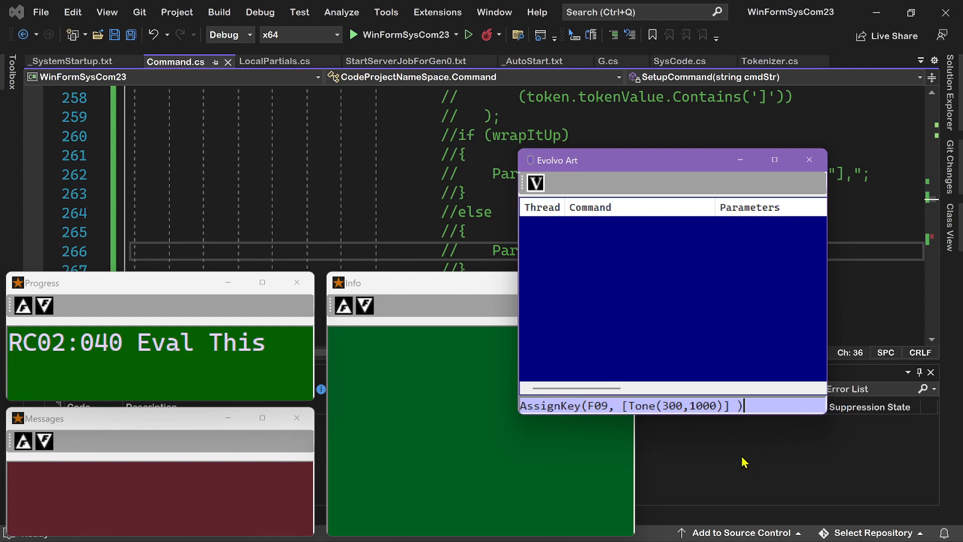
{"action": "mouse_move", "coordinate": [626, 426]}
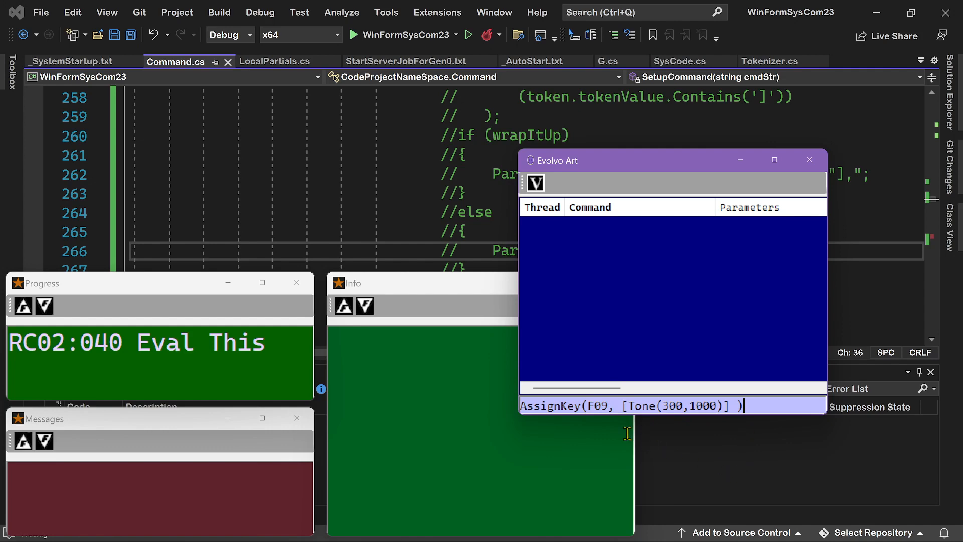
{"action": "mouse_move", "coordinate": [730, 474]}
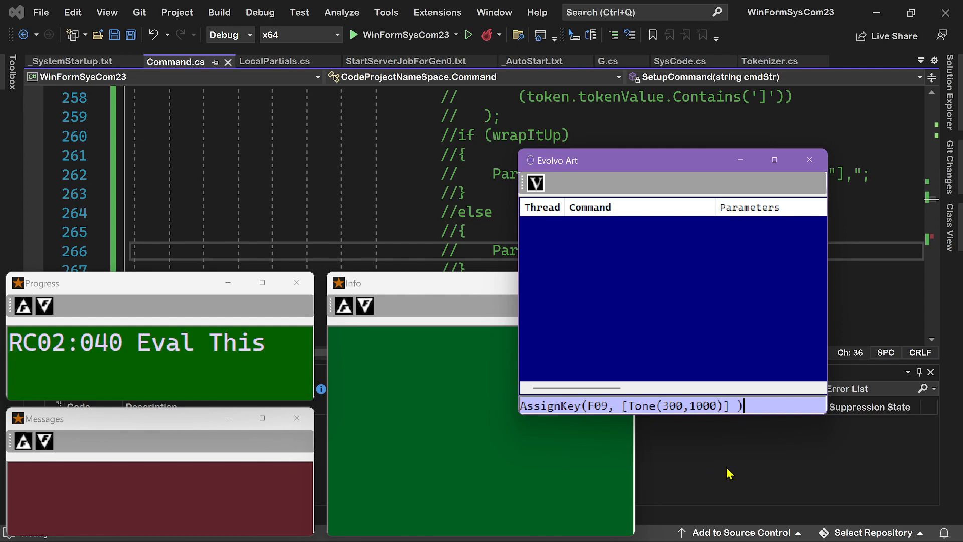
Run the F09 Tone(300,1000) key assignment so it appears as an AssignKey entry.
{"action": "key", "text": "Return"}
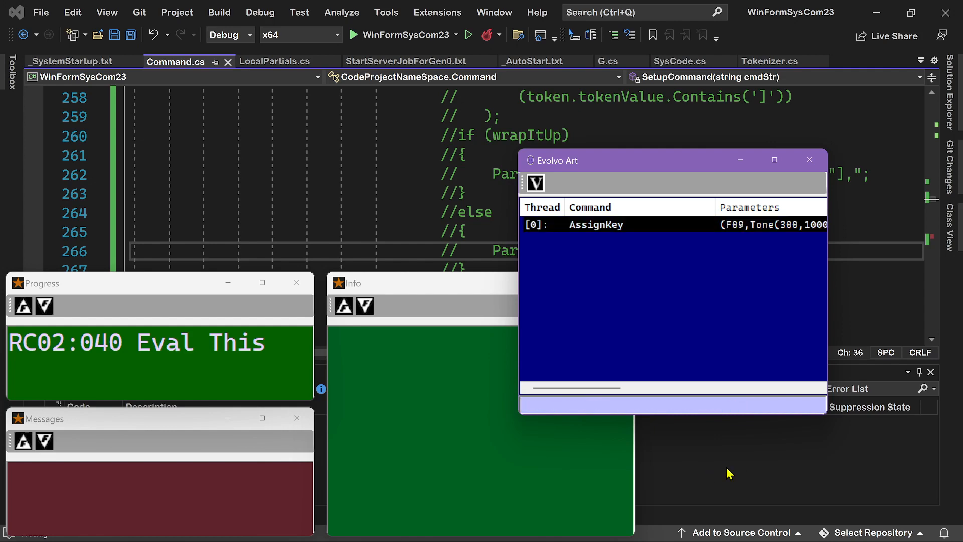
{"action": "mouse_move", "coordinate": [828, 277]}
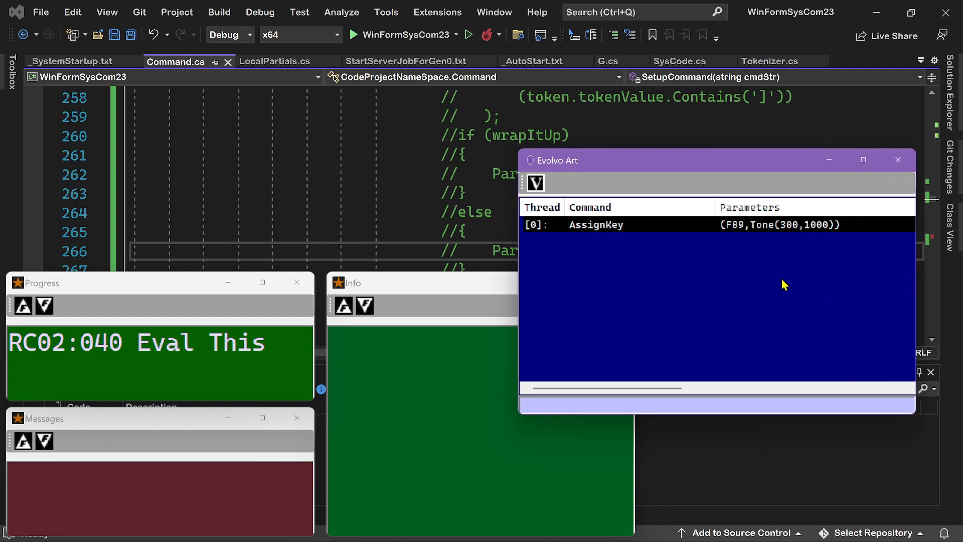
{"action": "mouse_move", "coordinate": [797, 239]}
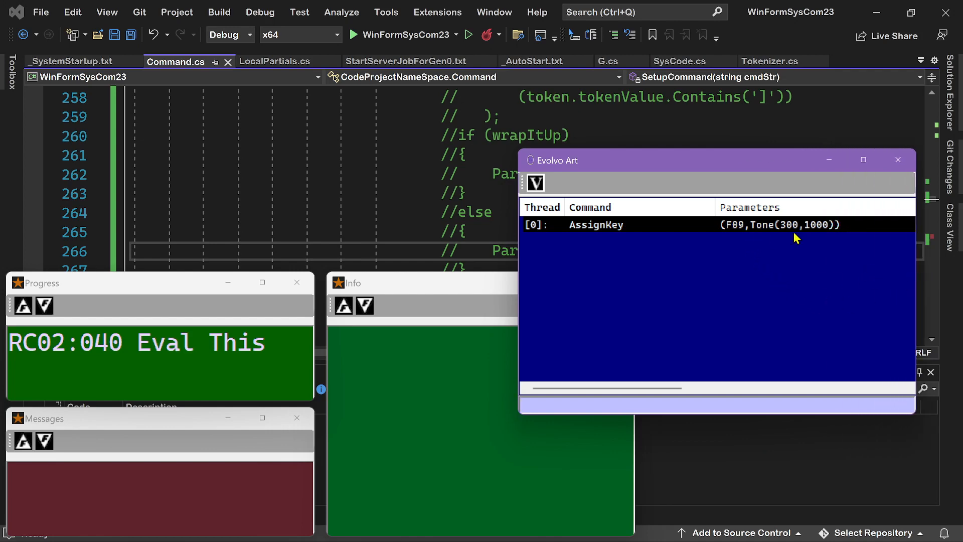
{"action": "mouse_move", "coordinate": [840, 238]}
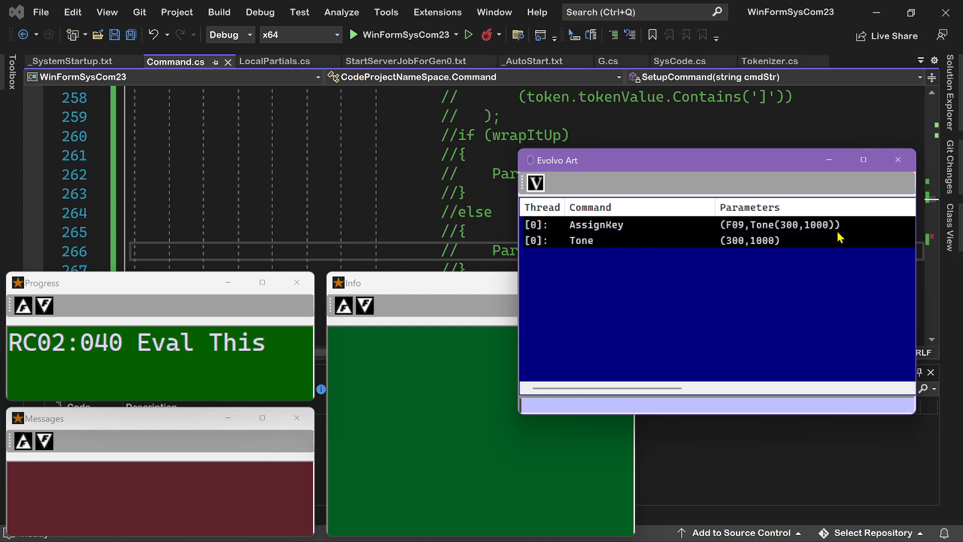
{"action": "mouse_move", "coordinate": [740, 292]}
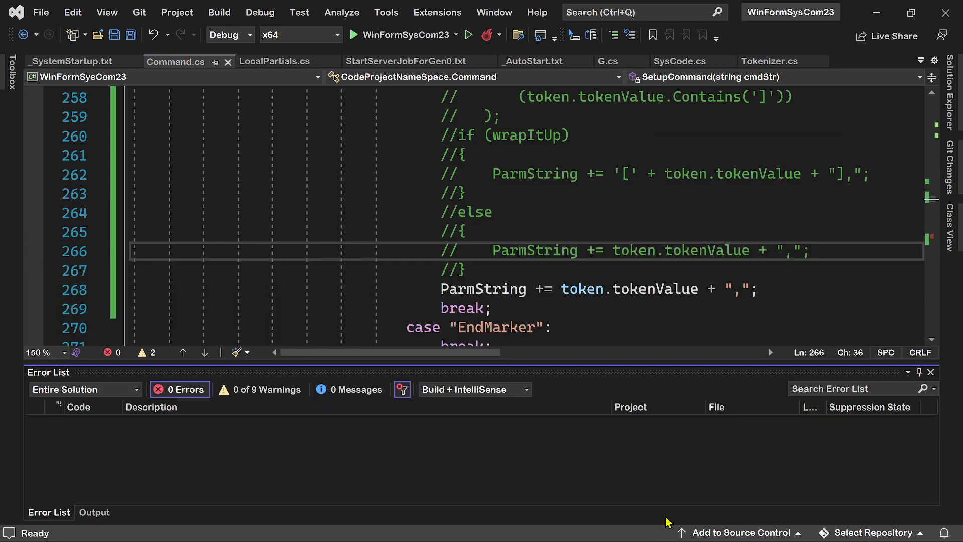
{"action": "mouse_move", "coordinate": [645, 524]}
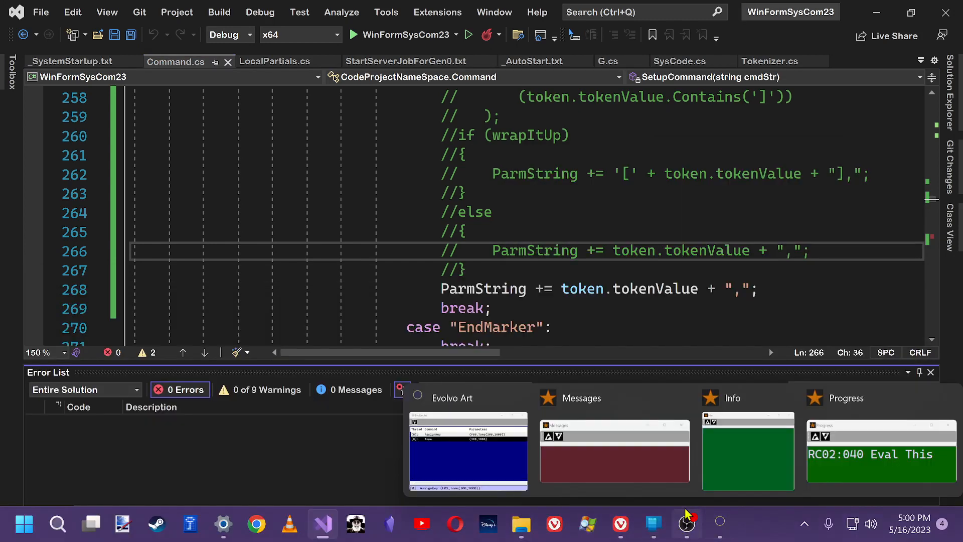
Recall the previous command in Evolvo Art and change its key from F09 to F11.
{"action": "left_click", "coordinate": [468, 452]}
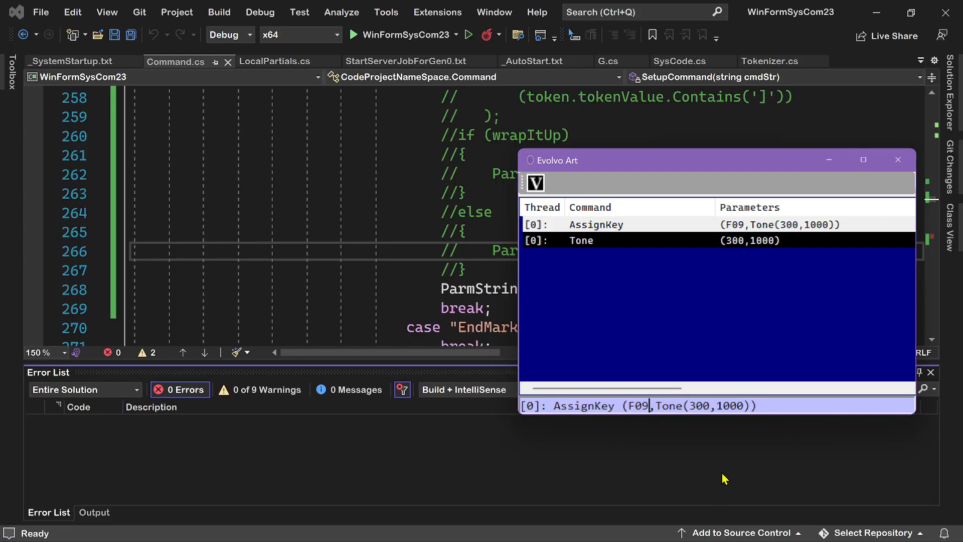
{"action": "mouse_move", "coordinate": [679, 453]}
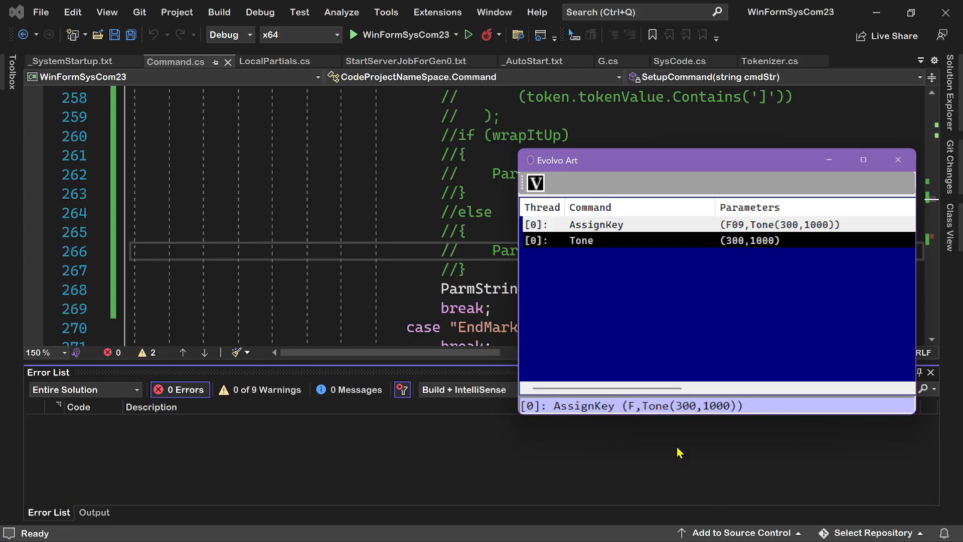
{"action": "type", "text": "11"}
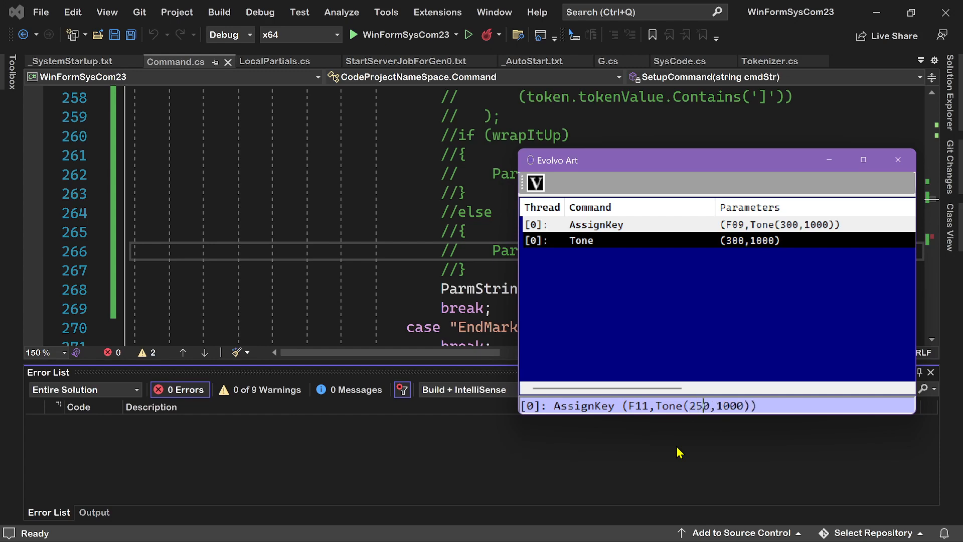
{"action": "mouse_move", "coordinate": [810, 407]}
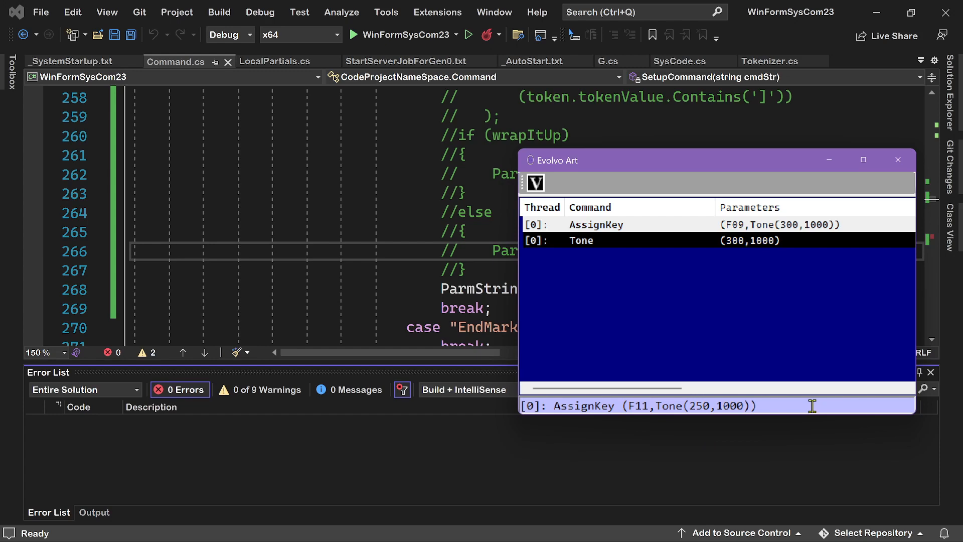
{"action": "mouse_move", "coordinate": [759, 211]}
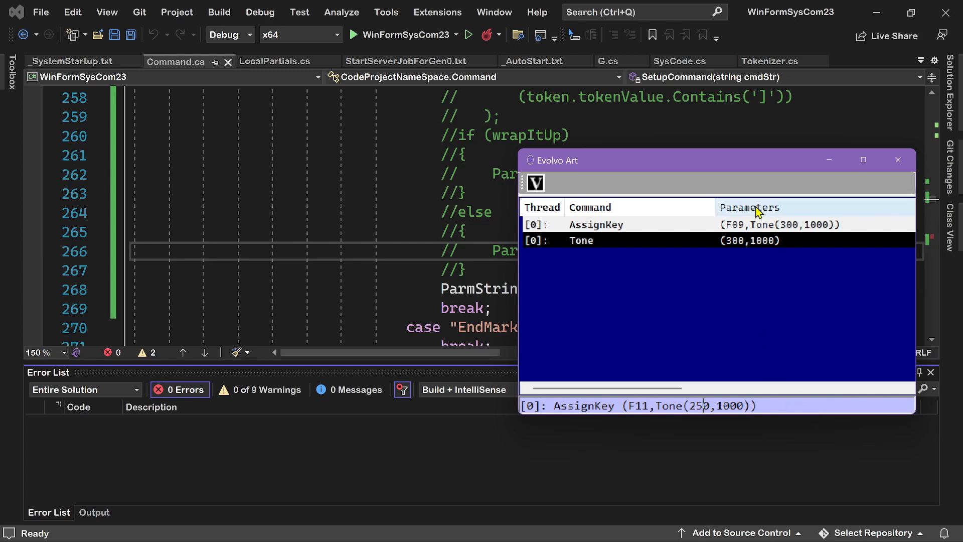
{"action": "mouse_move", "coordinate": [804, 232]}
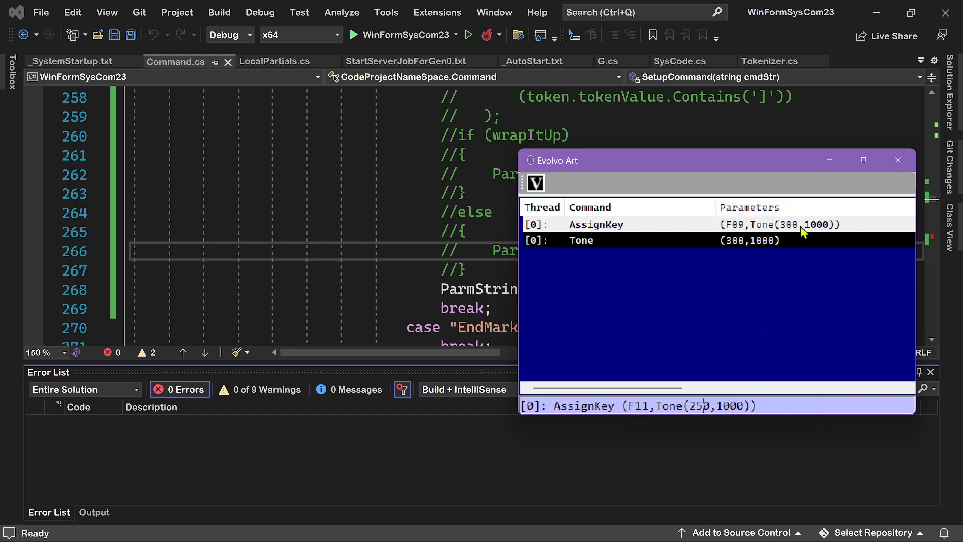
{"action": "mouse_move", "coordinate": [847, 332]}
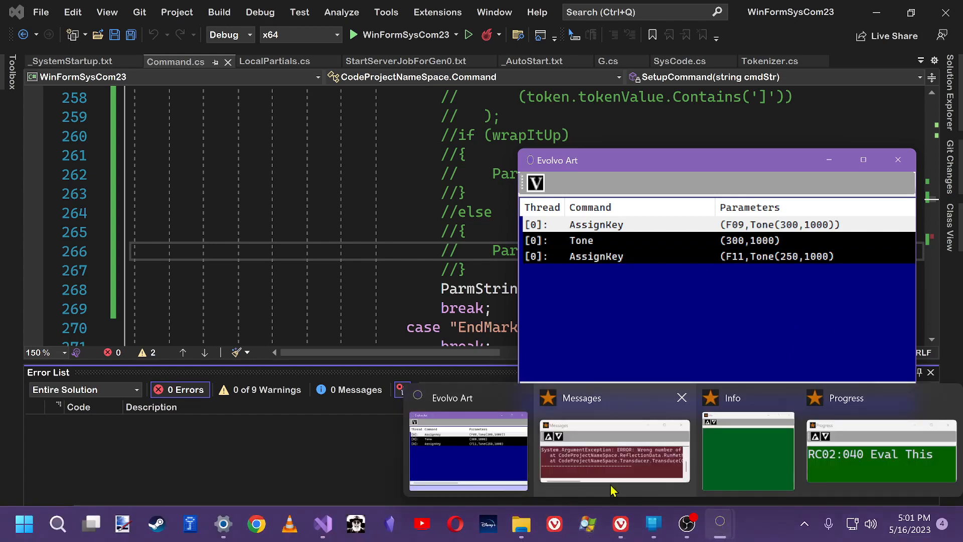
{"action": "left_click", "coordinate": [614, 452]}
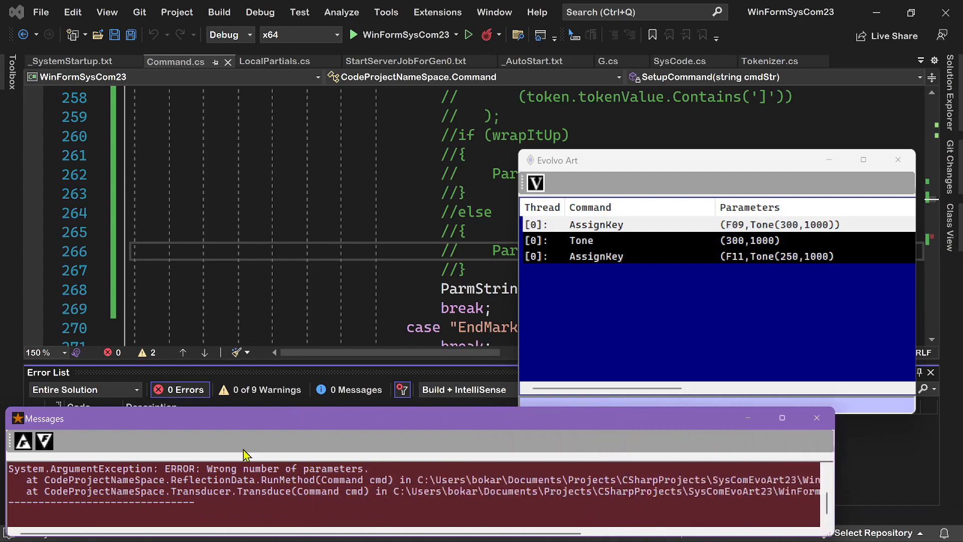
{"action": "mouse_move", "coordinate": [428, 422]}
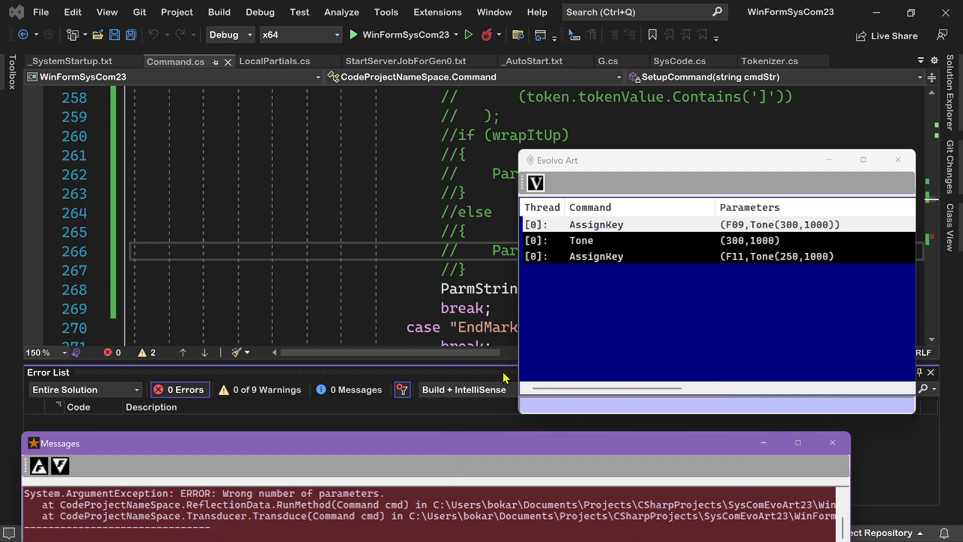
{"action": "mouse_move", "coordinate": [617, 281]}
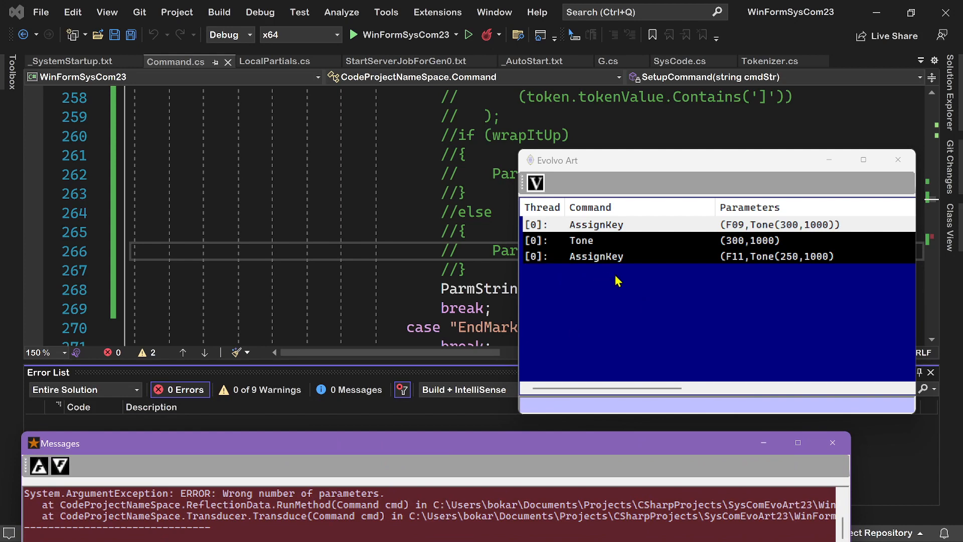
{"action": "mouse_move", "coordinate": [724, 273]}
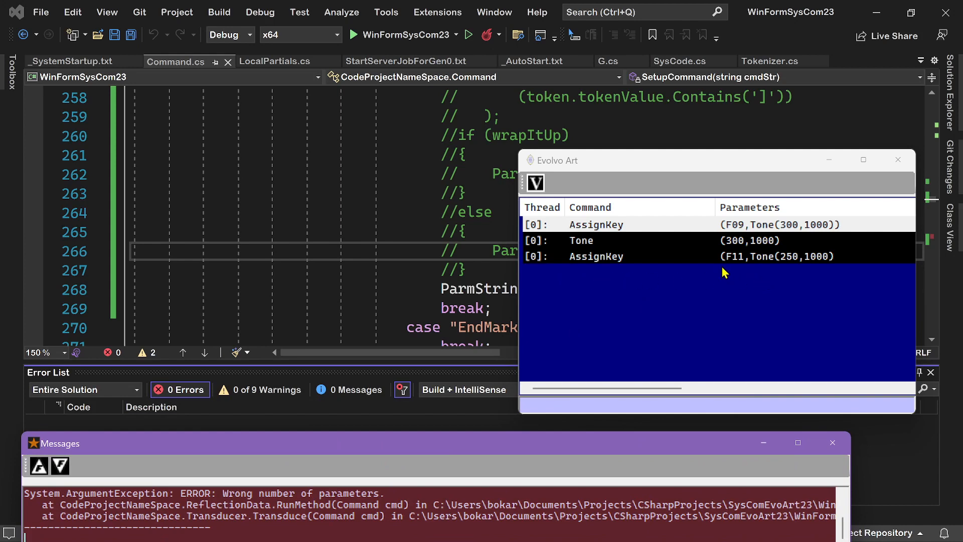
{"action": "mouse_move", "coordinate": [749, 273]}
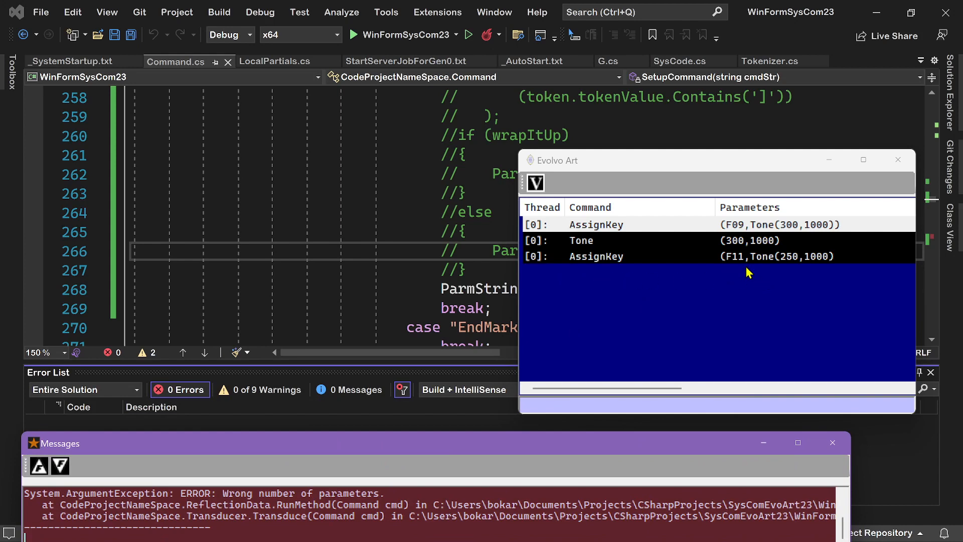
{"action": "mouse_move", "coordinate": [803, 267]}
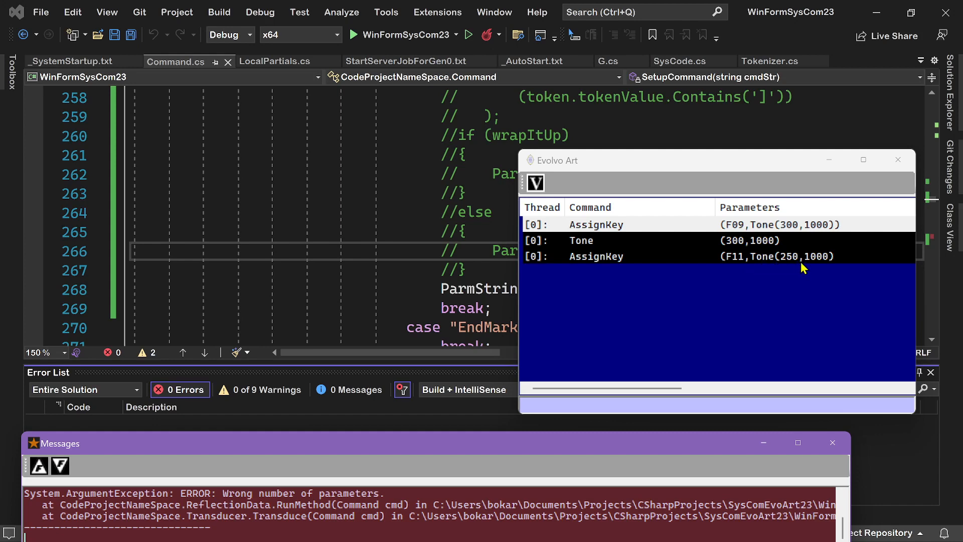
{"action": "mouse_move", "coordinate": [801, 272]}
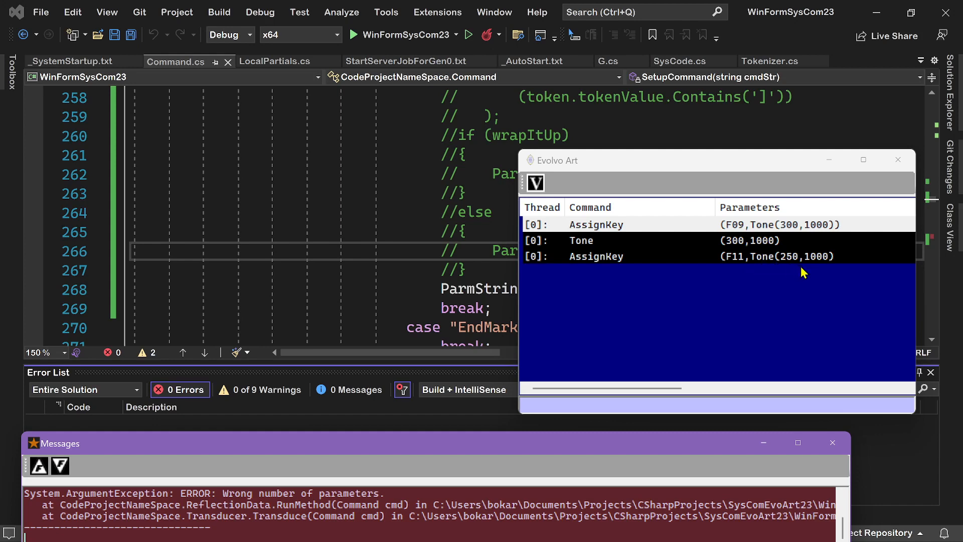
{"action": "mouse_move", "coordinate": [815, 269]}
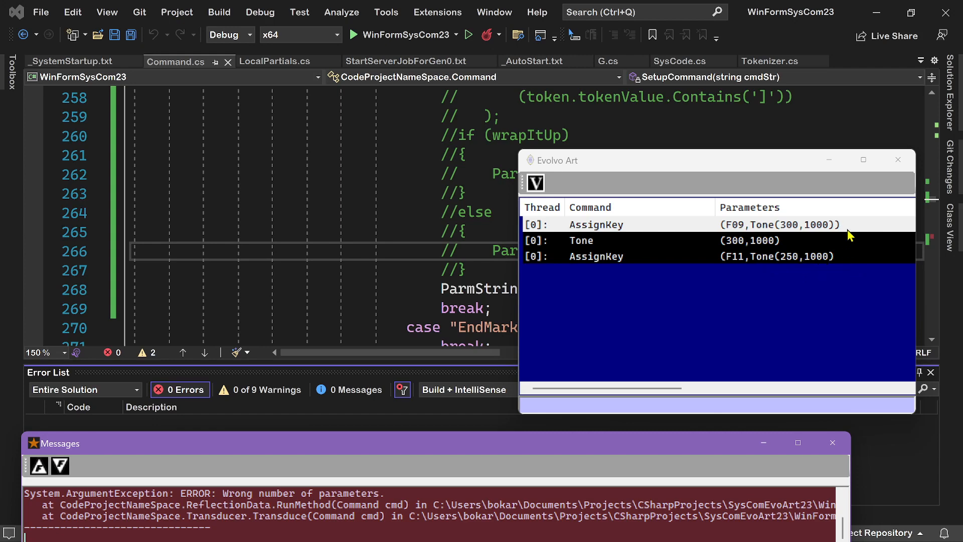
{"action": "mouse_move", "coordinate": [836, 234]}
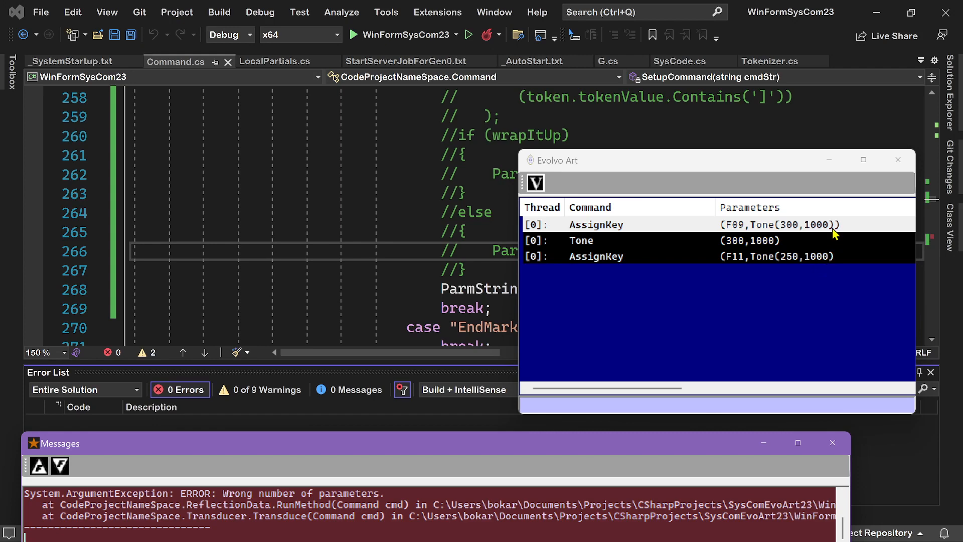
{"action": "mouse_move", "coordinate": [836, 272]}
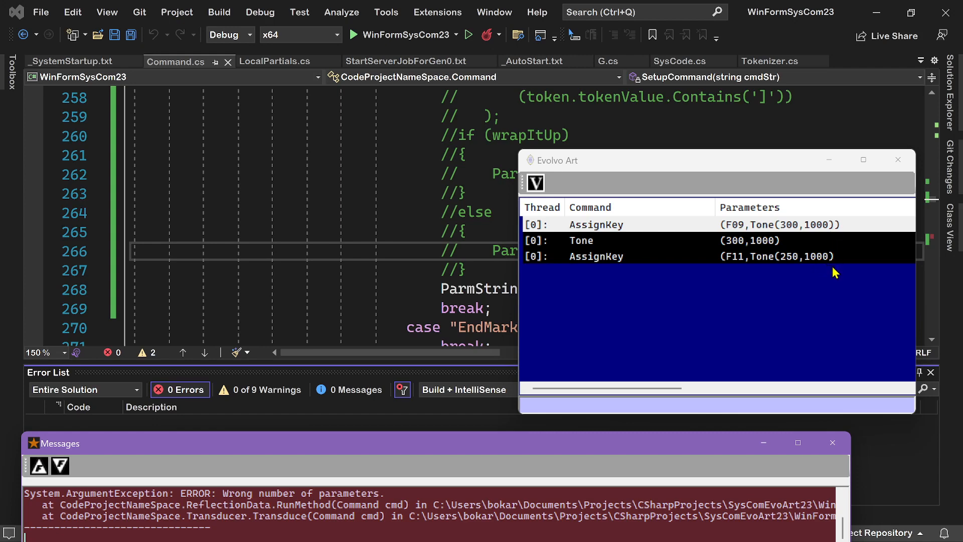
{"action": "mouse_move", "coordinate": [812, 298]}
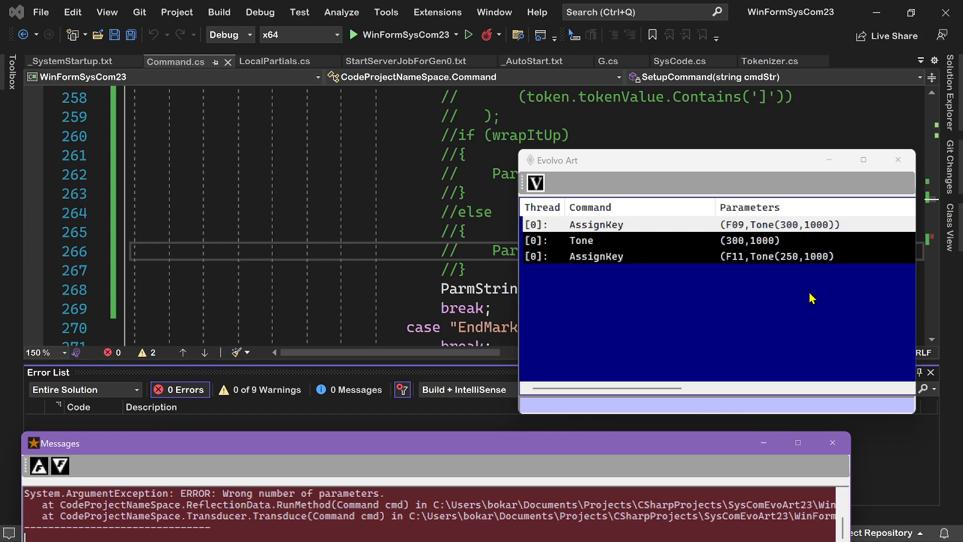
{"action": "mouse_move", "coordinate": [813, 303]}
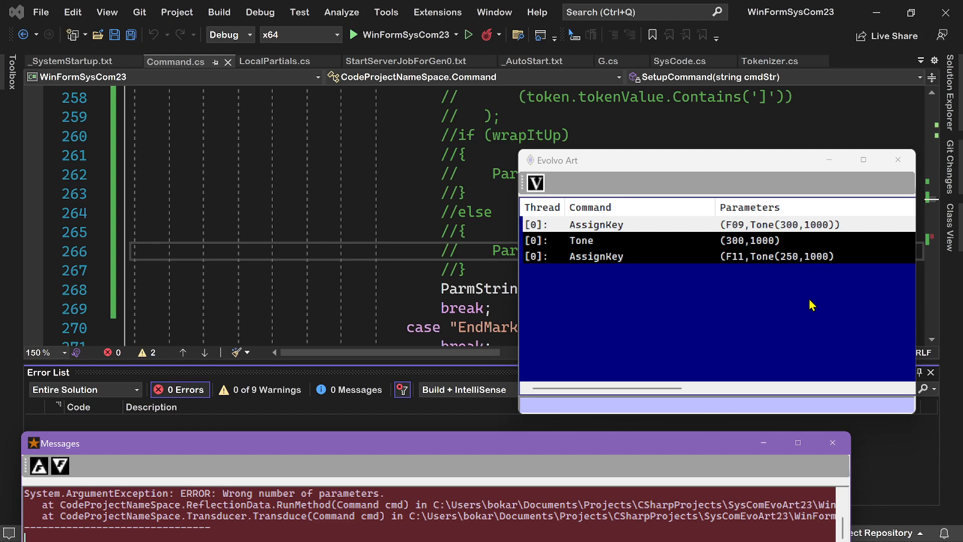
{"action": "mouse_move", "coordinate": [808, 307]}
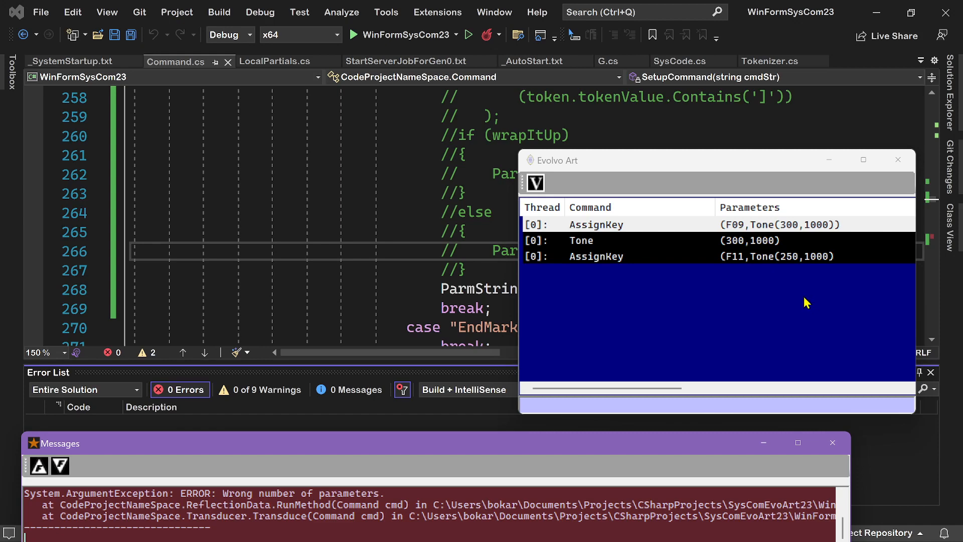
{"action": "mouse_move", "coordinate": [566, 234]}
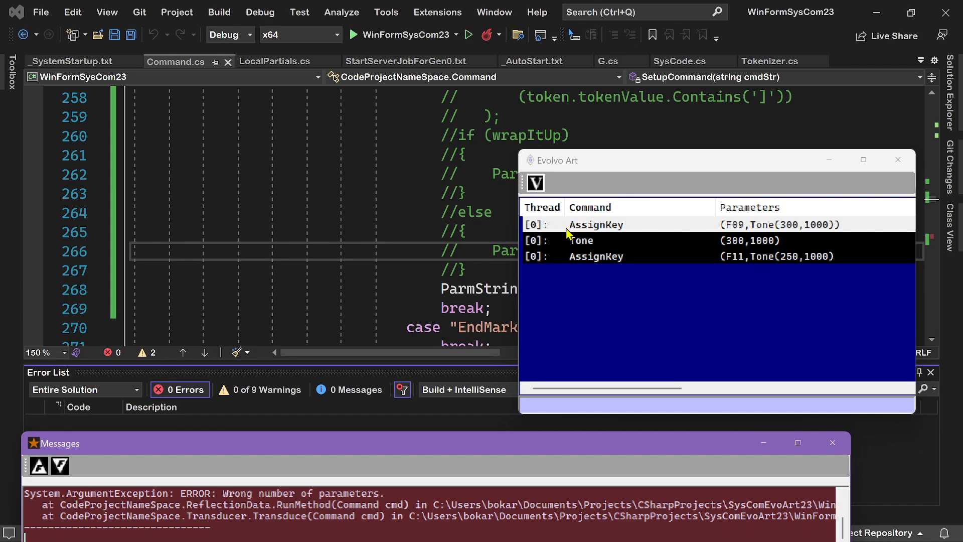
{"action": "mouse_move", "coordinate": [789, 246]}
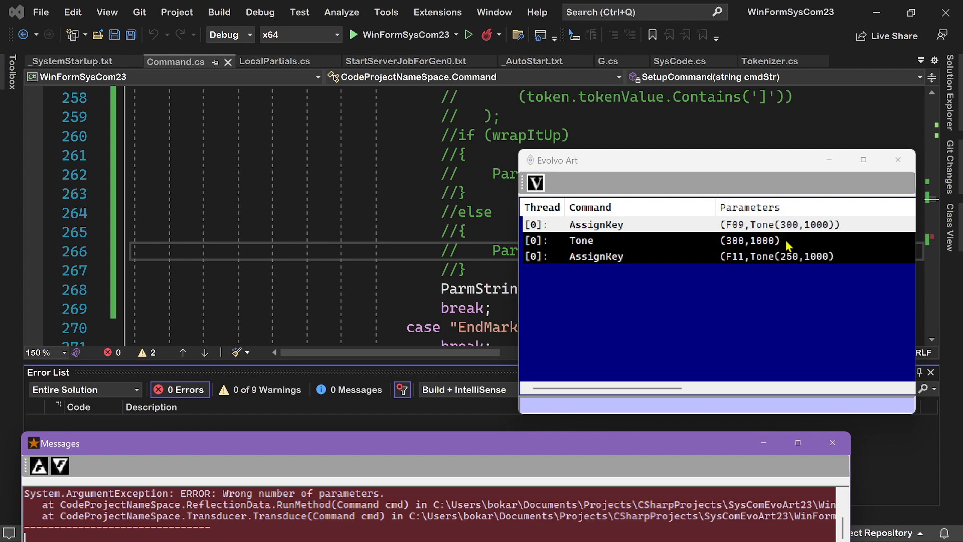
{"action": "mouse_move", "coordinate": [831, 251]}
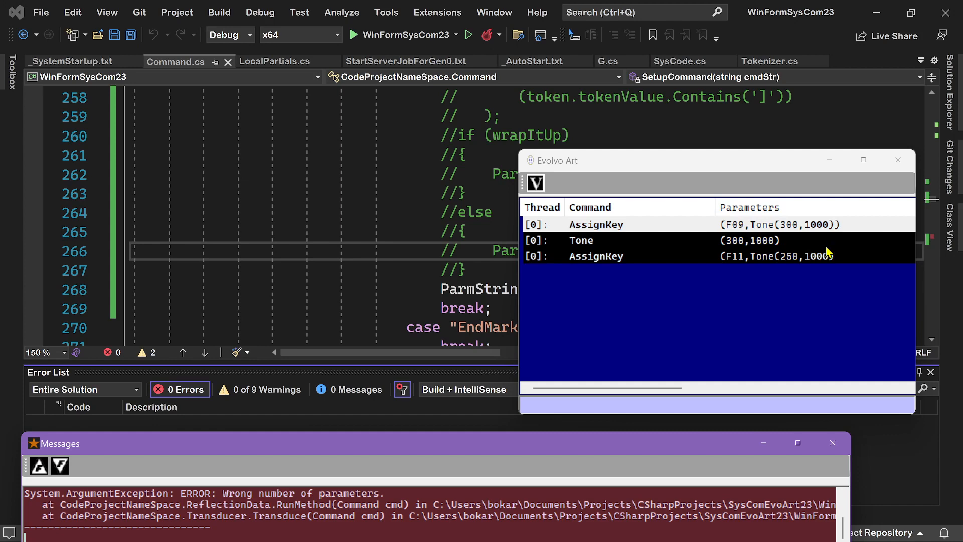
{"action": "mouse_move", "coordinate": [735, 235]}
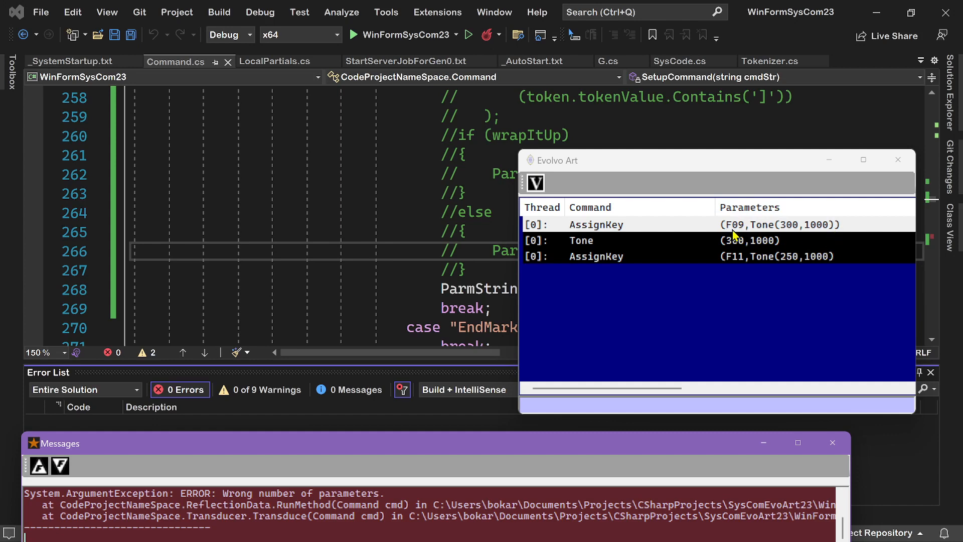
{"action": "mouse_move", "coordinate": [750, 231]}
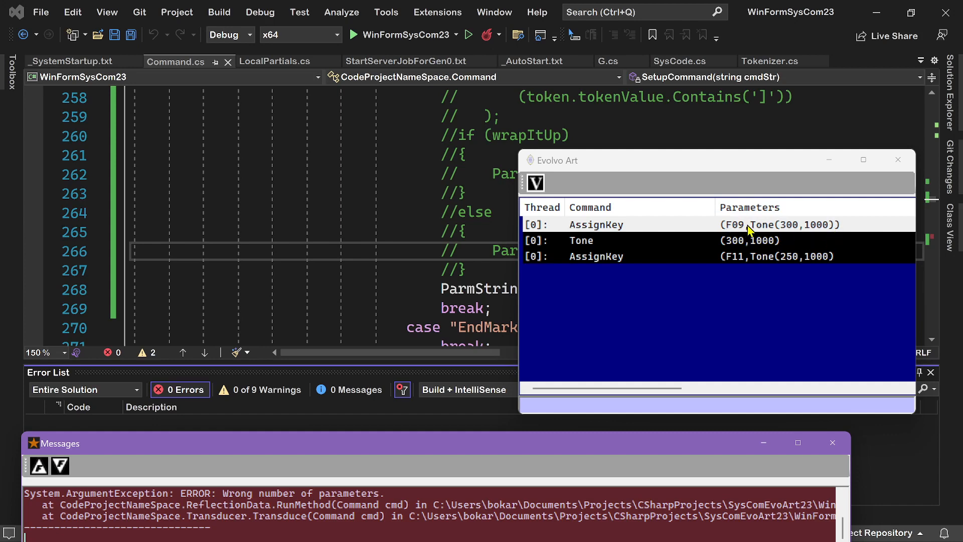
{"action": "mouse_move", "coordinate": [606, 235]}
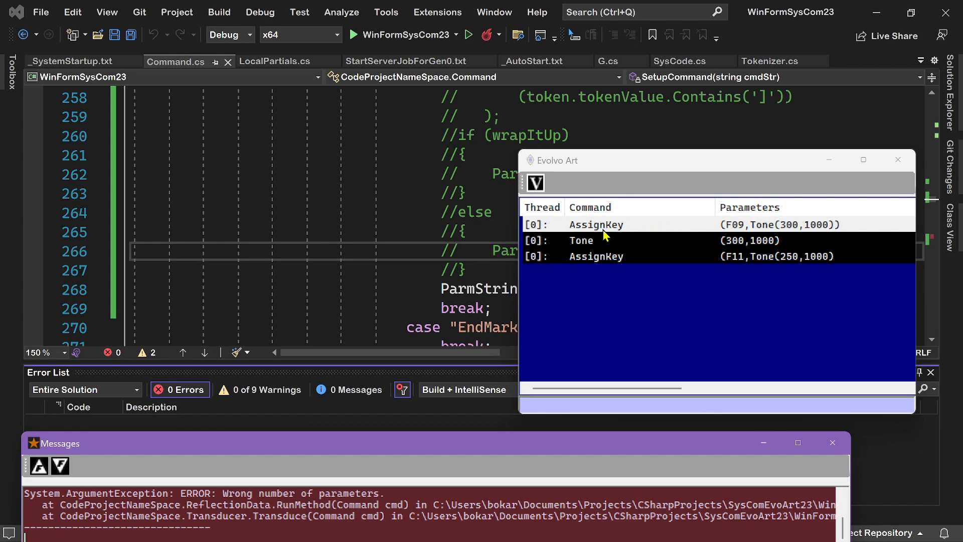
{"action": "mouse_move", "coordinate": [675, 324]}
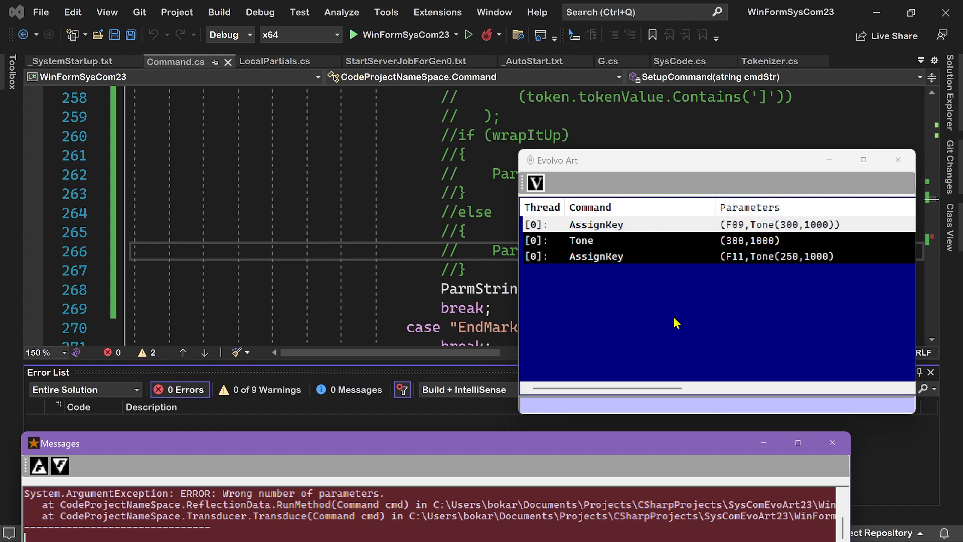
{"action": "mouse_move", "coordinate": [608, 299]}
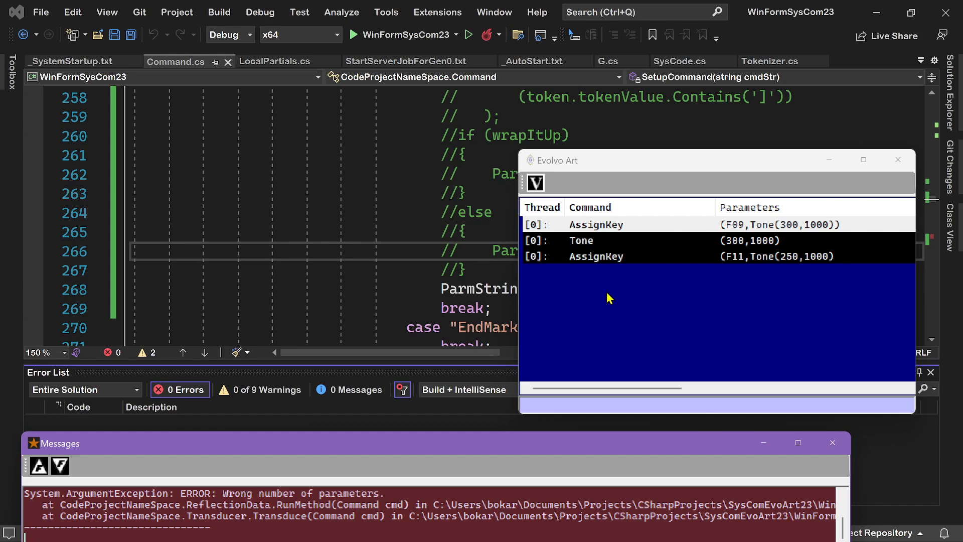
{"action": "mouse_move", "coordinate": [624, 311]}
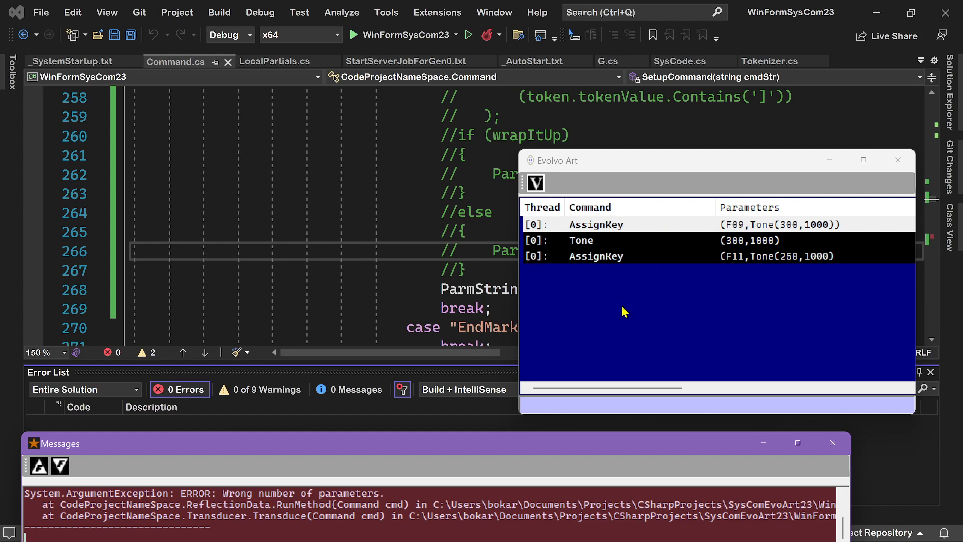
{"action": "mouse_move", "coordinate": [865, 297]}
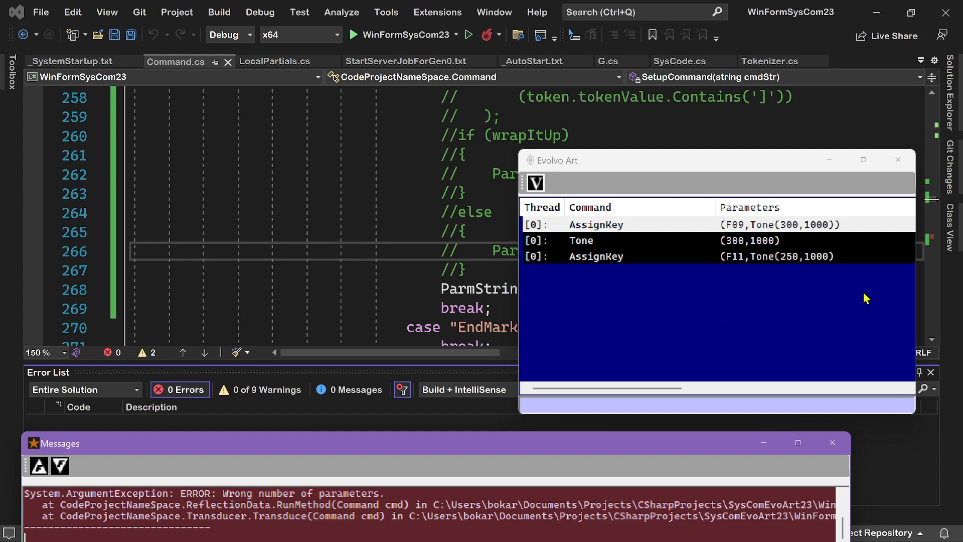
{"action": "mouse_move", "coordinate": [741, 167]}
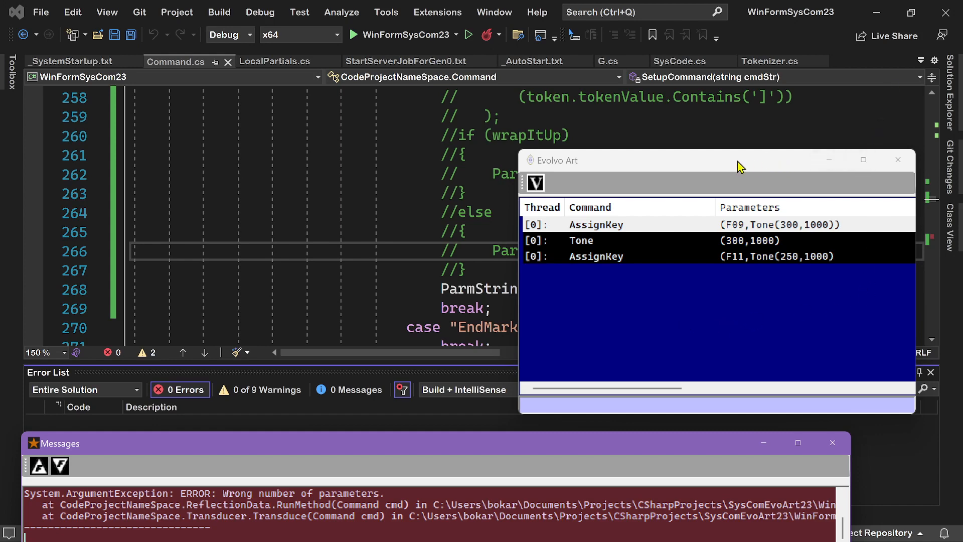
{"action": "mouse_move", "coordinate": [807, 166]}
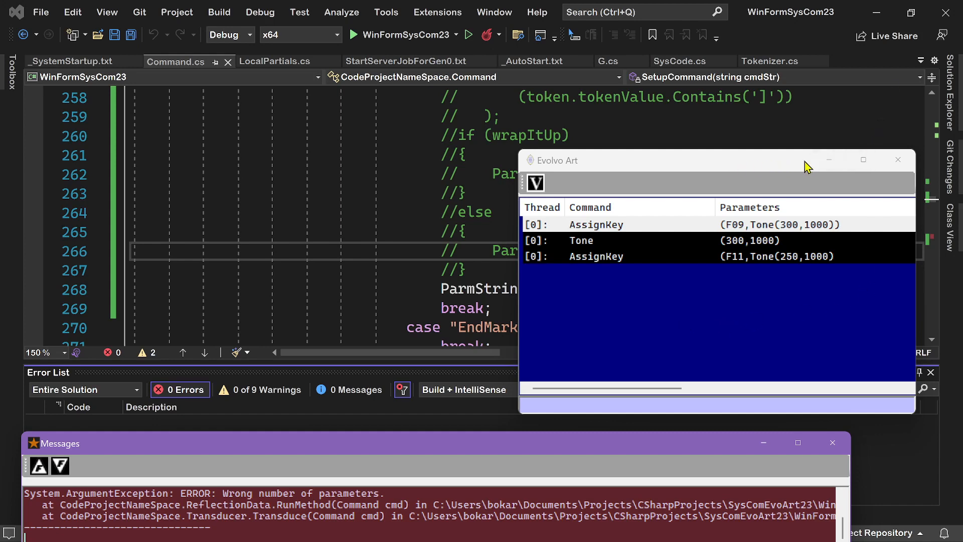
{"action": "mouse_move", "coordinate": [899, 159]}
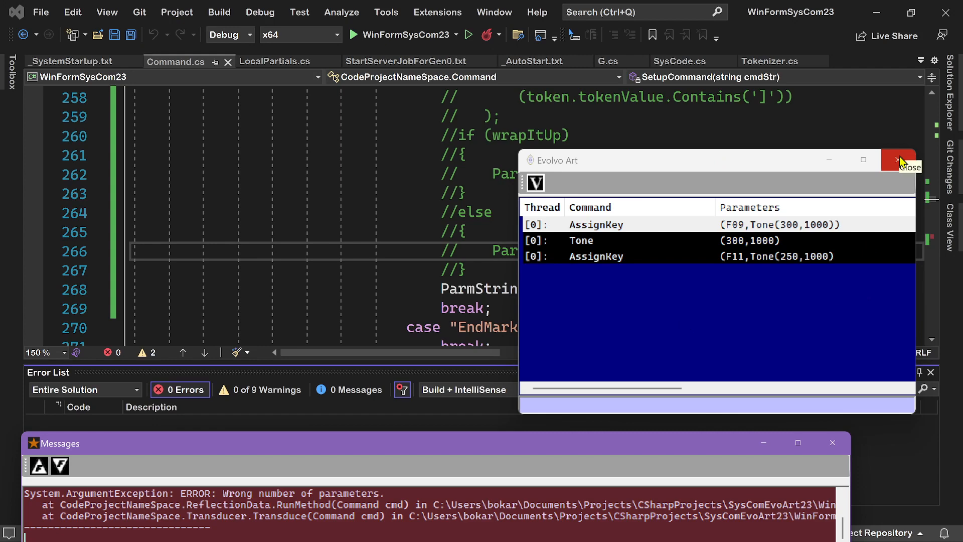
Close the running Evolvo Art app and review the Parm case code in Command.cs.
{"action": "left_click", "coordinate": [898, 160]}
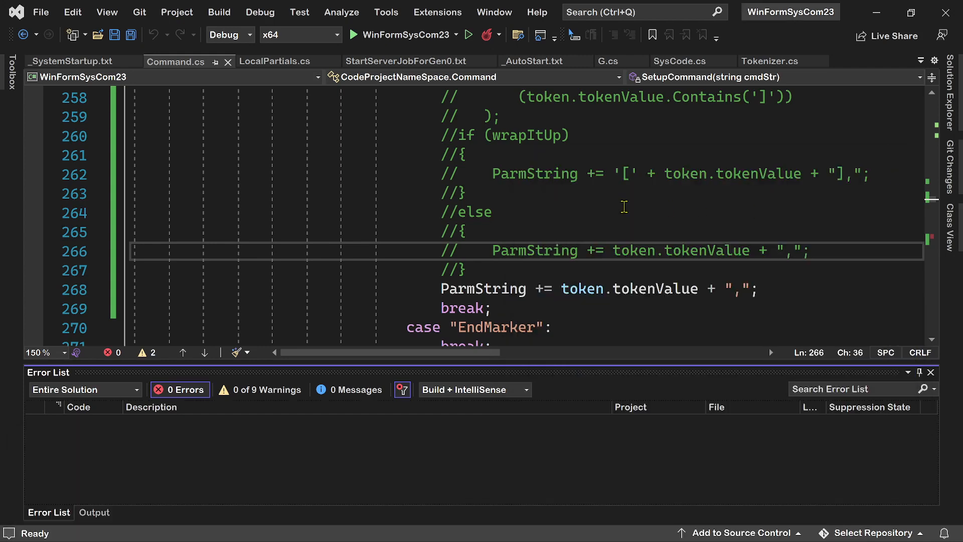
{"action": "double_click", "coordinate": [473, 212]}
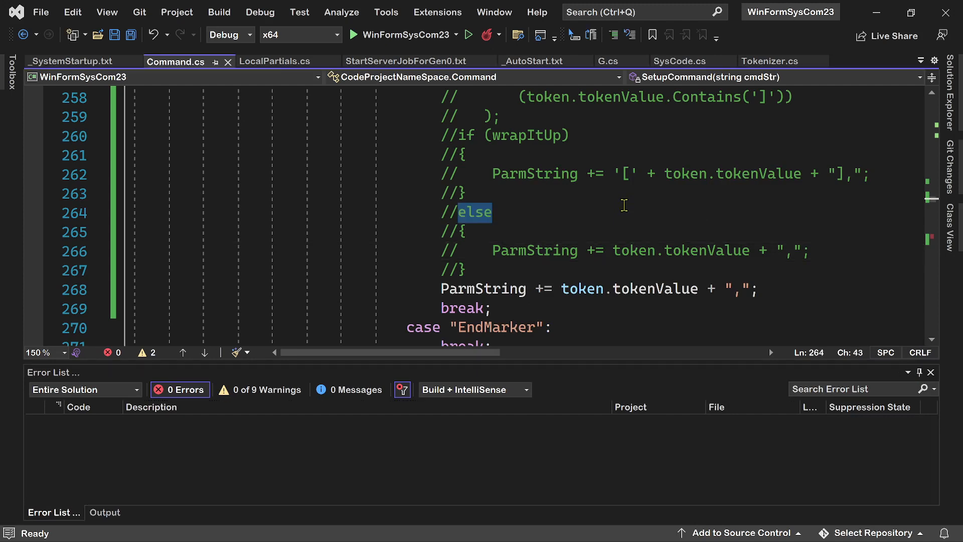
{"action": "scroll", "scroll_direction": "up", "scroll_amount": 3}
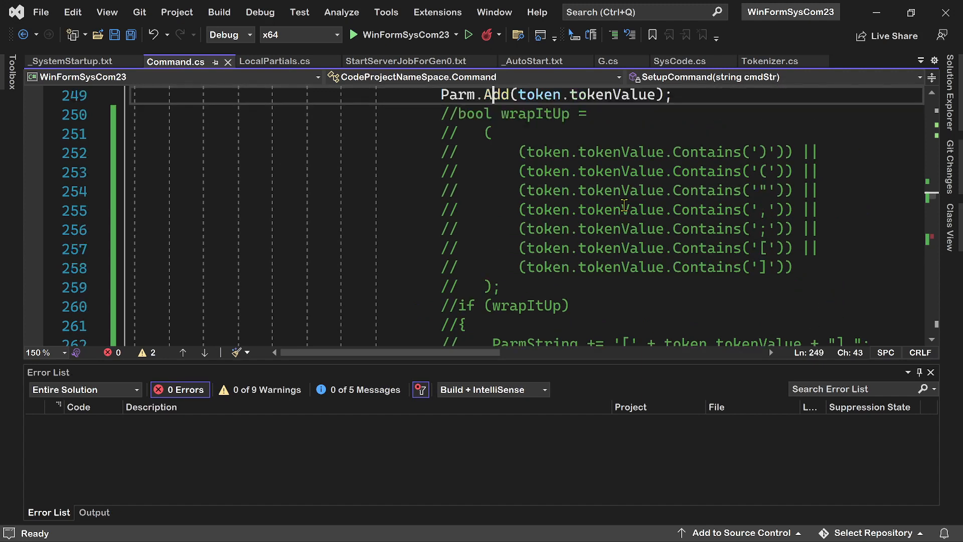
{"action": "scroll", "scroll_direction": "up", "scroll_amount": 3}
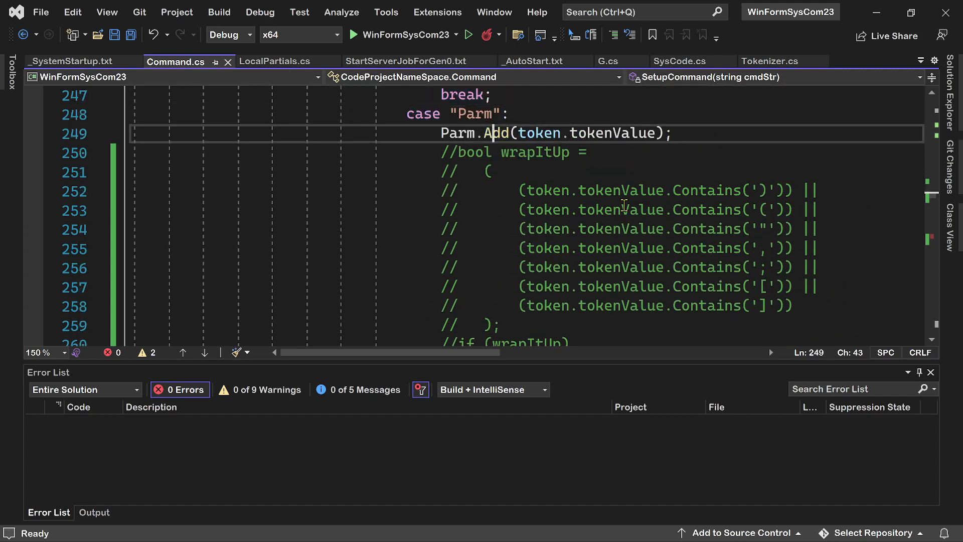
{"action": "double_click", "coordinate": [497, 133]}
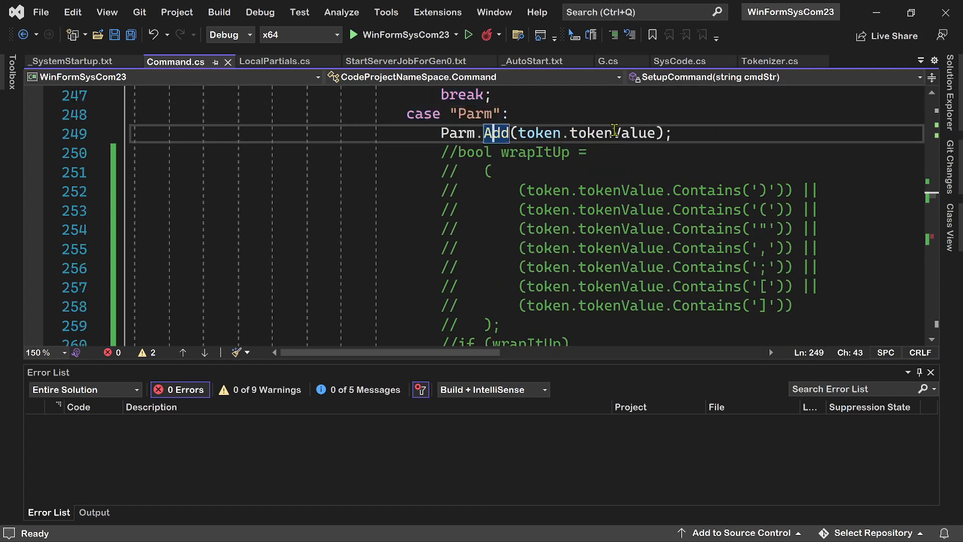
{"action": "mouse_move", "coordinate": [470, 133]}
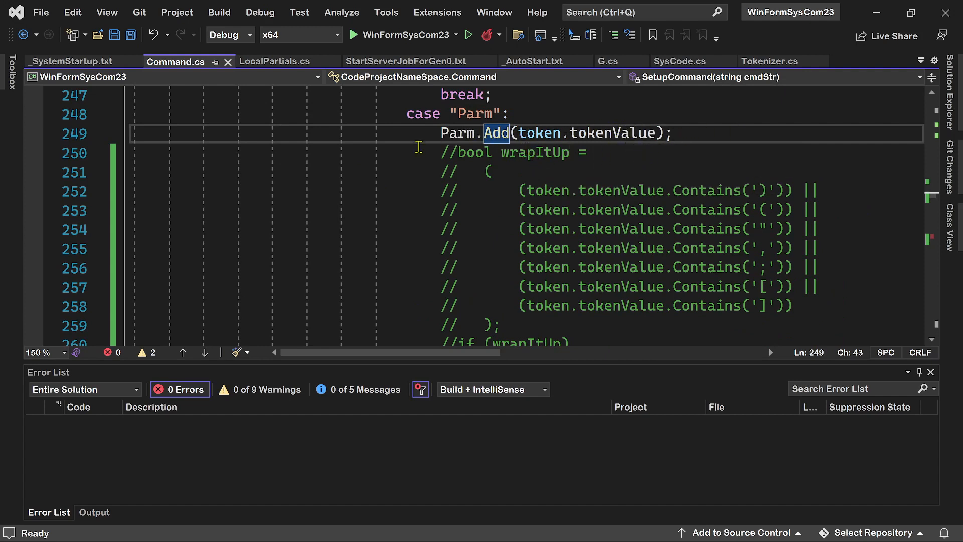
{"action": "mouse_move", "coordinate": [683, 162]}
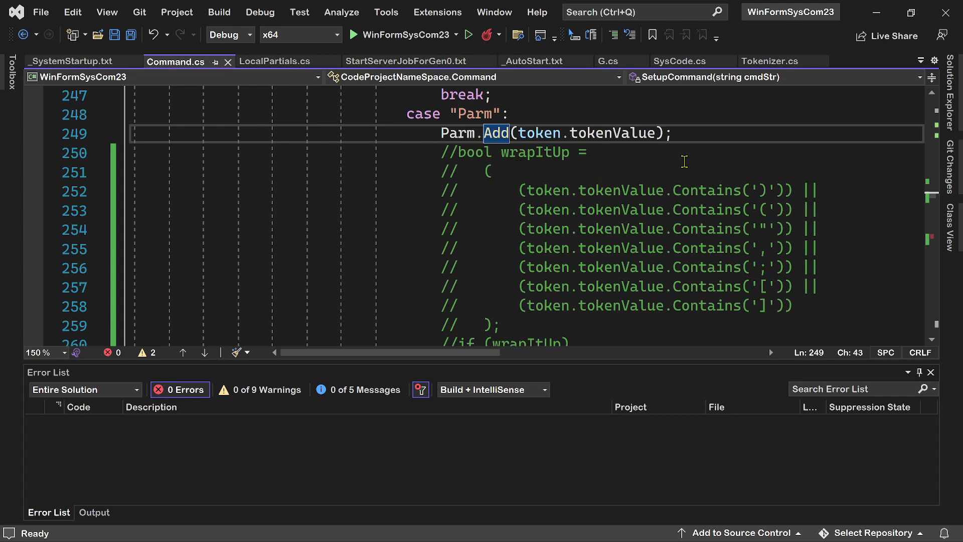
{"action": "scroll", "scroll_direction": "down", "scroll_amount": 3}
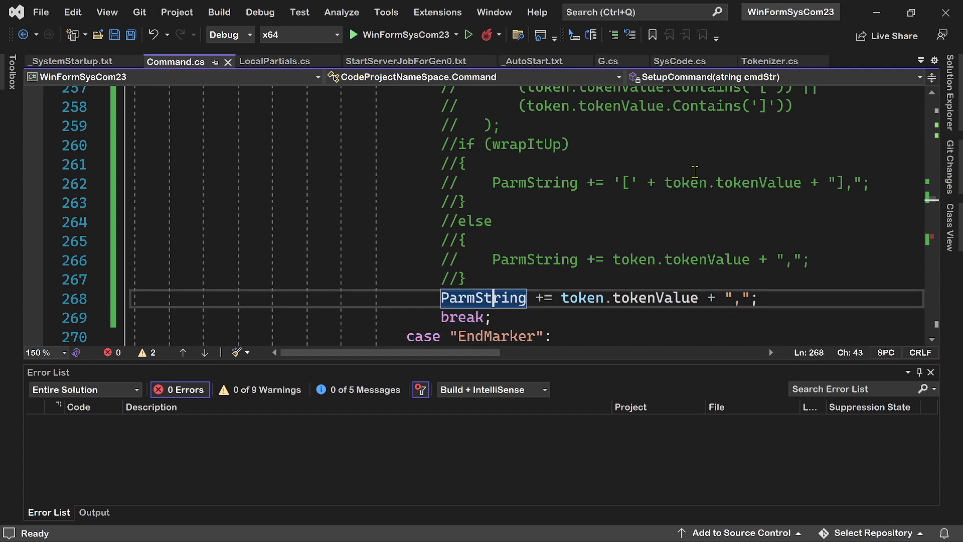
{"action": "mouse_move", "coordinate": [553, 278]}
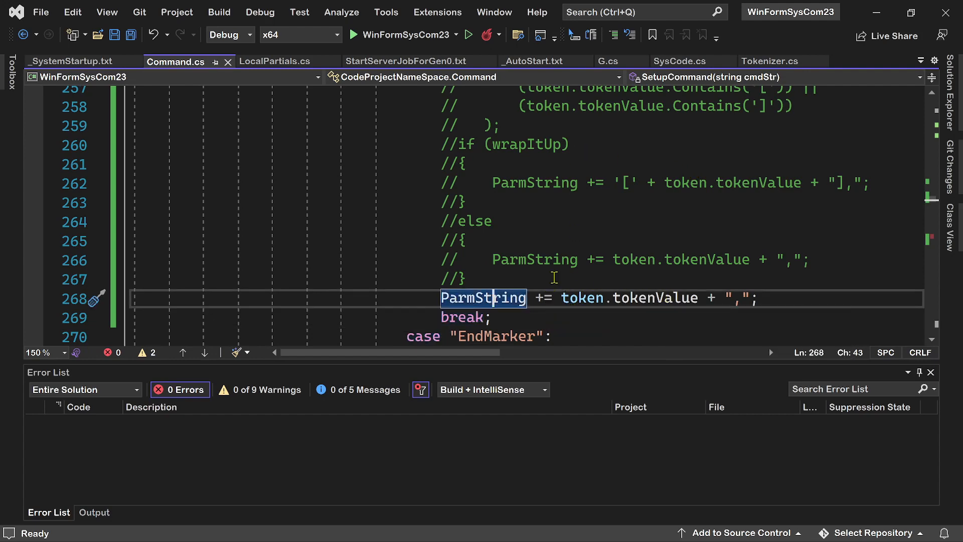
{"action": "mouse_move", "coordinate": [609, 242]}
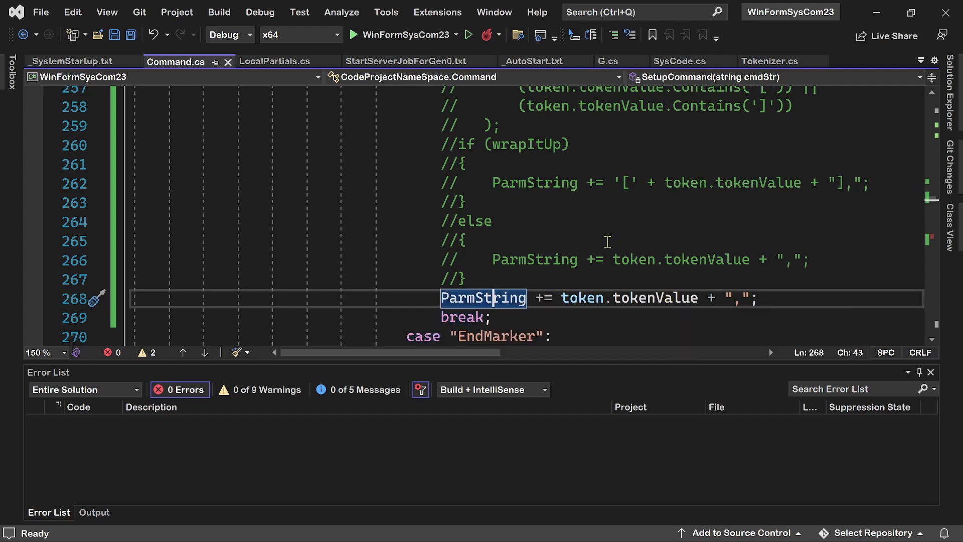
Uncomment the wrapItUp condition block beneath the Parm.Add call in Command.cs.
{"action": "left_click", "coordinate": [442, 297]}
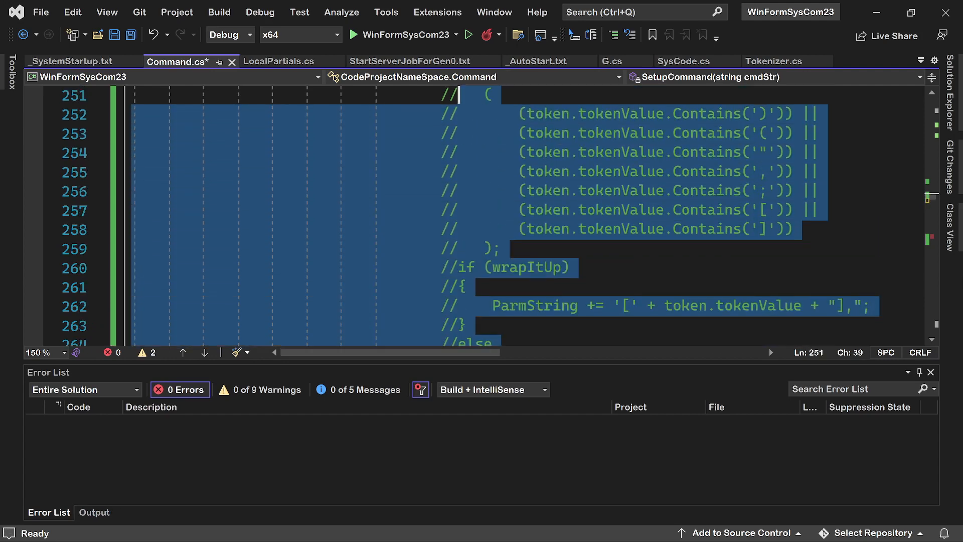
{"action": "scroll", "scroll_direction": "up", "scroll_amount": 3}
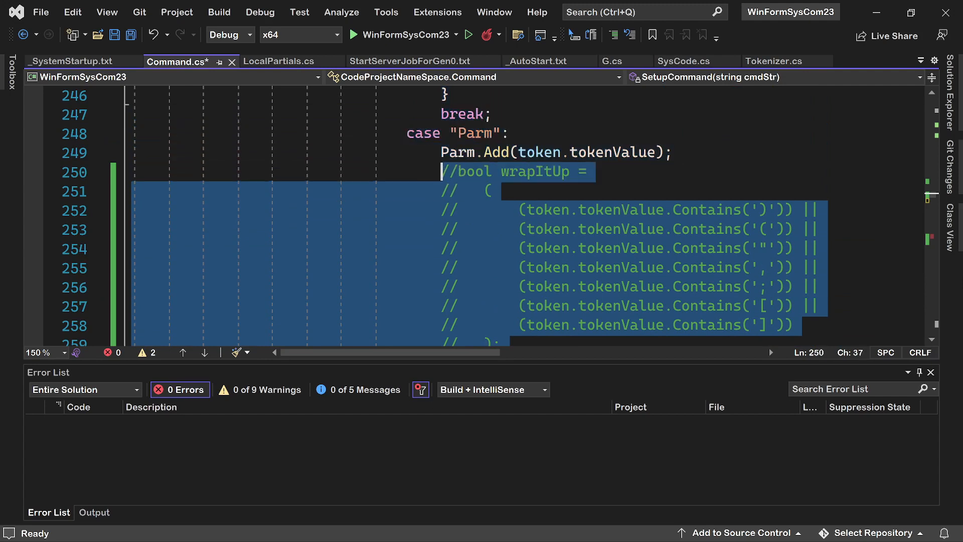
{"action": "mouse_move", "coordinate": [719, 103]}
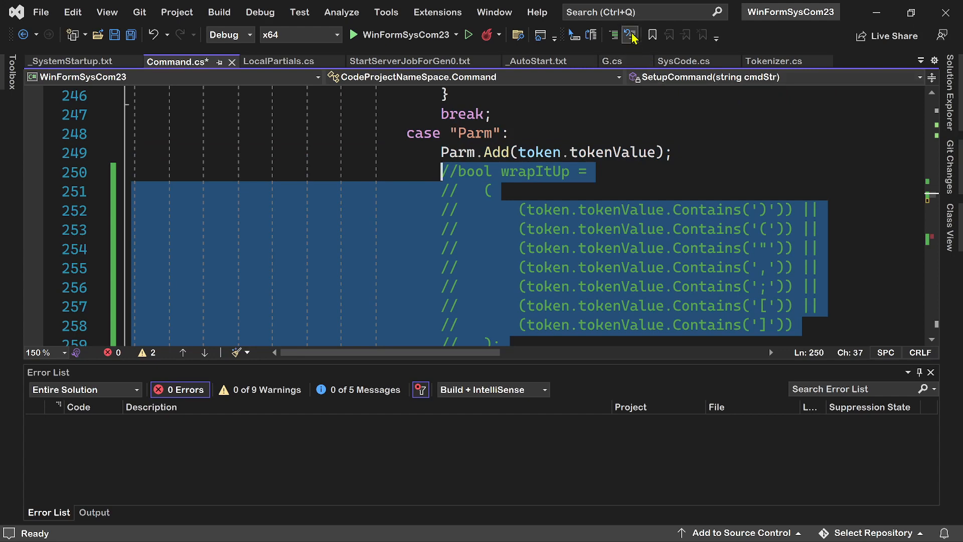
{"action": "left_click", "coordinate": [628, 34]}
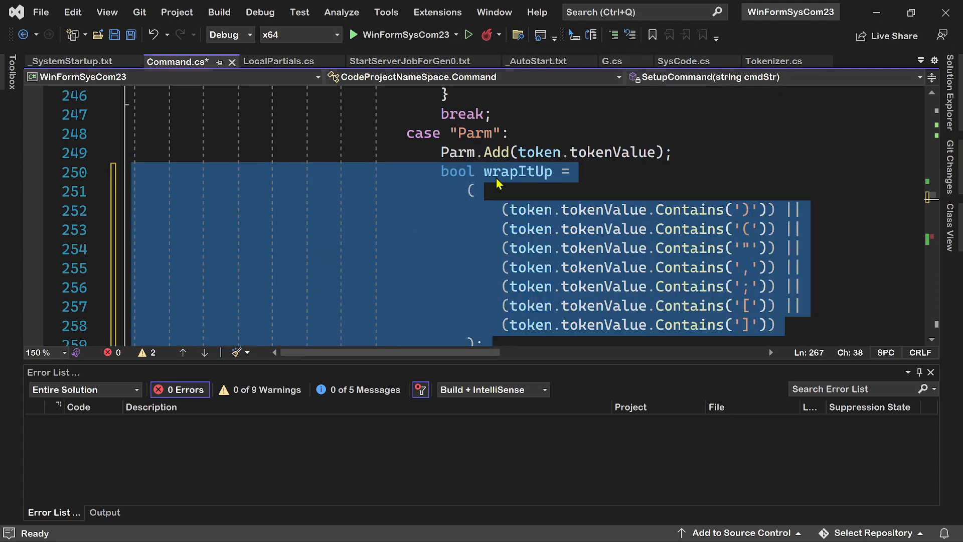
{"action": "mouse_move", "coordinate": [522, 239]}
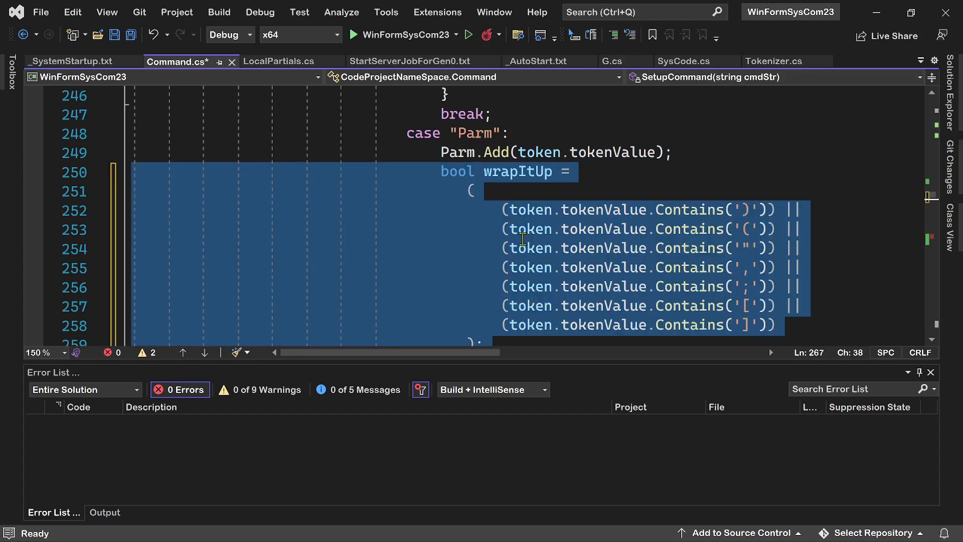
{"action": "mouse_move", "coordinate": [750, 217]}
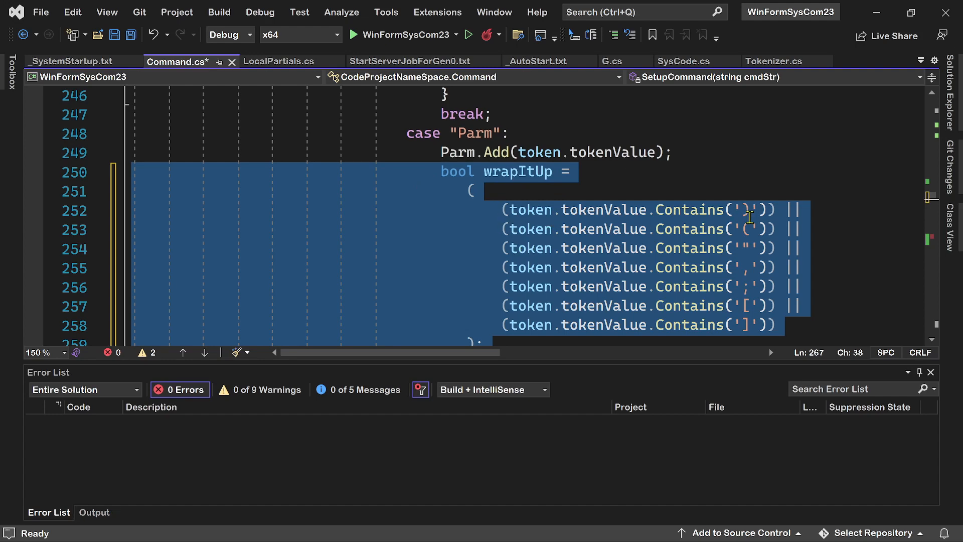
{"action": "mouse_move", "coordinate": [746, 401]}
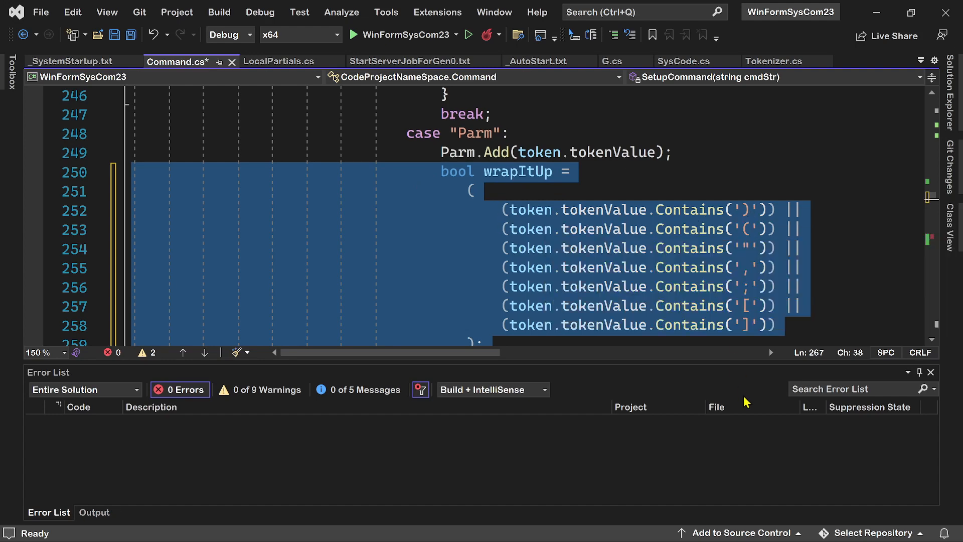
{"action": "mouse_move", "coordinate": [759, 228]}
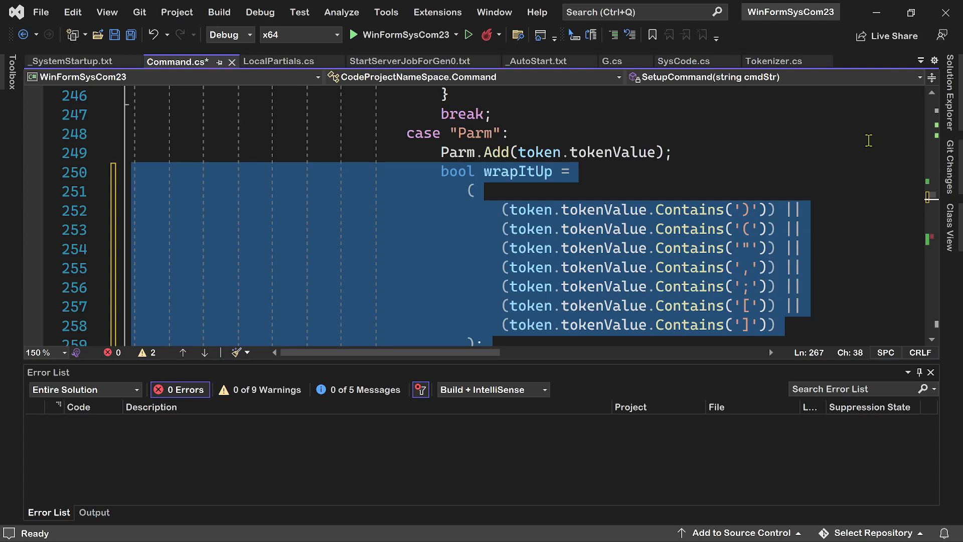
{"action": "mouse_move", "coordinate": [754, 151]}
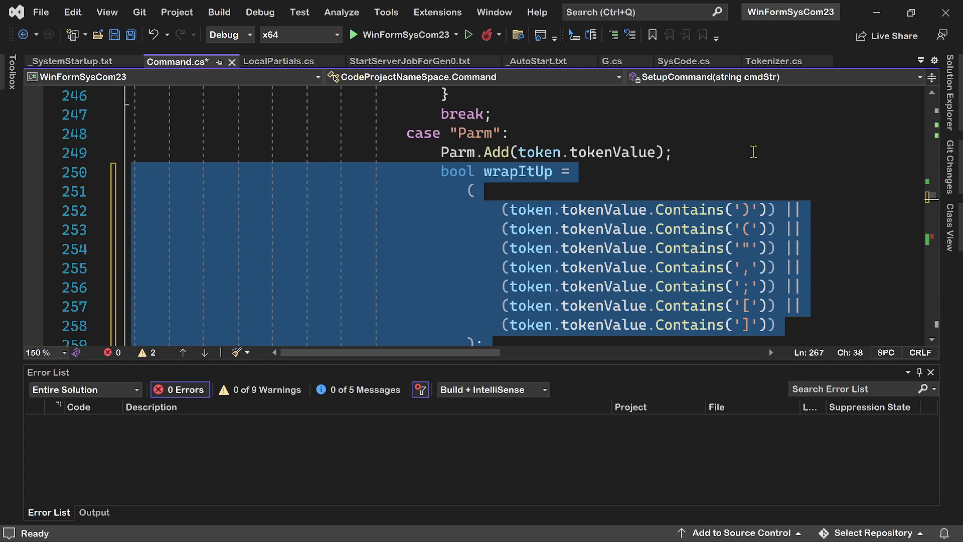
Review the ParmString if/else code, save Command.cs and start Evolvo Art again.
{"action": "scroll", "scroll_direction": "down", "scroll_amount": 3}
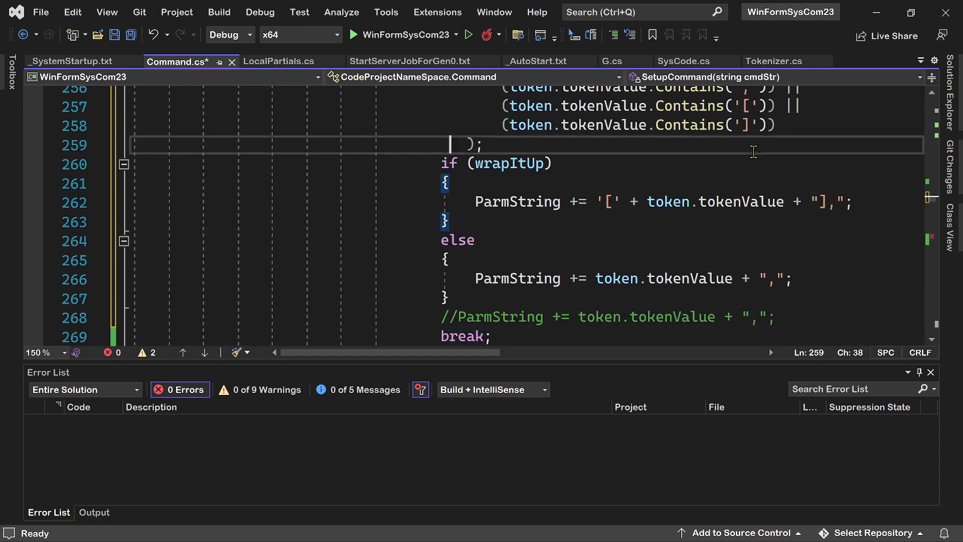
{"action": "scroll", "scroll_direction": "up", "scroll_amount": 3}
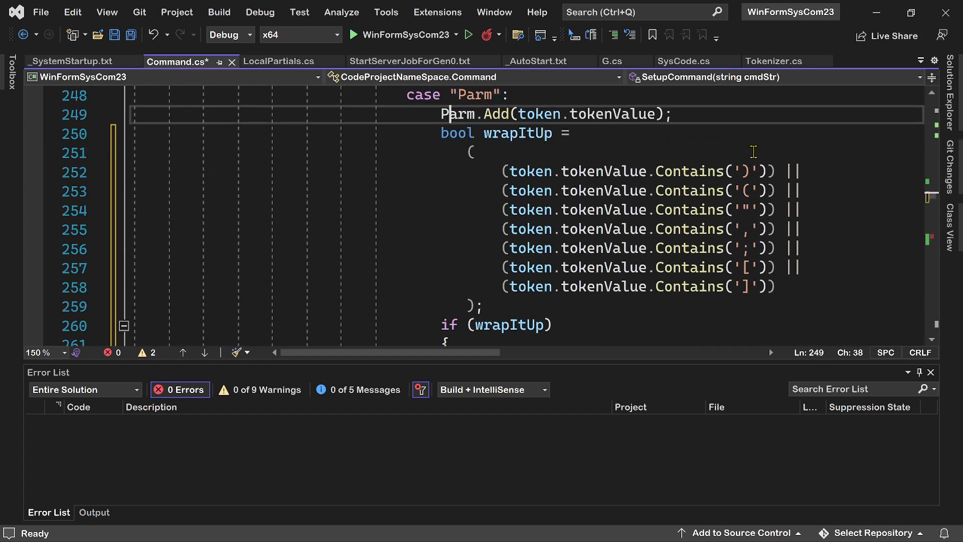
{"action": "scroll", "scroll_direction": "down", "scroll_amount": 3}
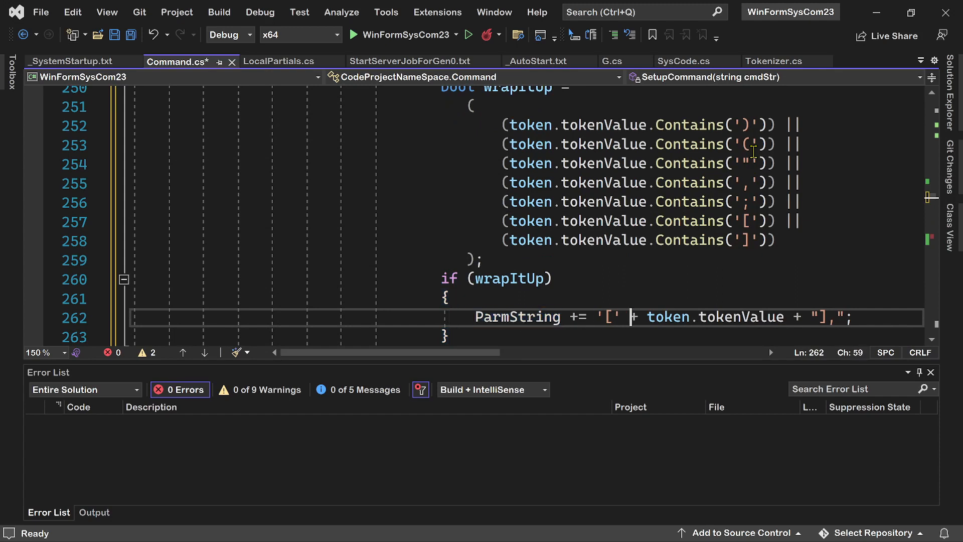
{"action": "double_click", "coordinate": [518, 317]}
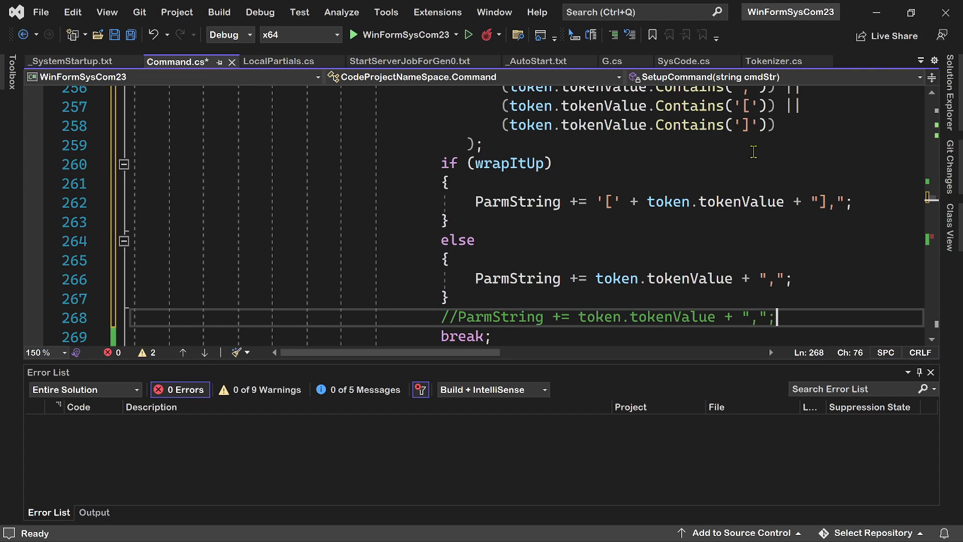
{"action": "left_click", "coordinate": [484, 316]}
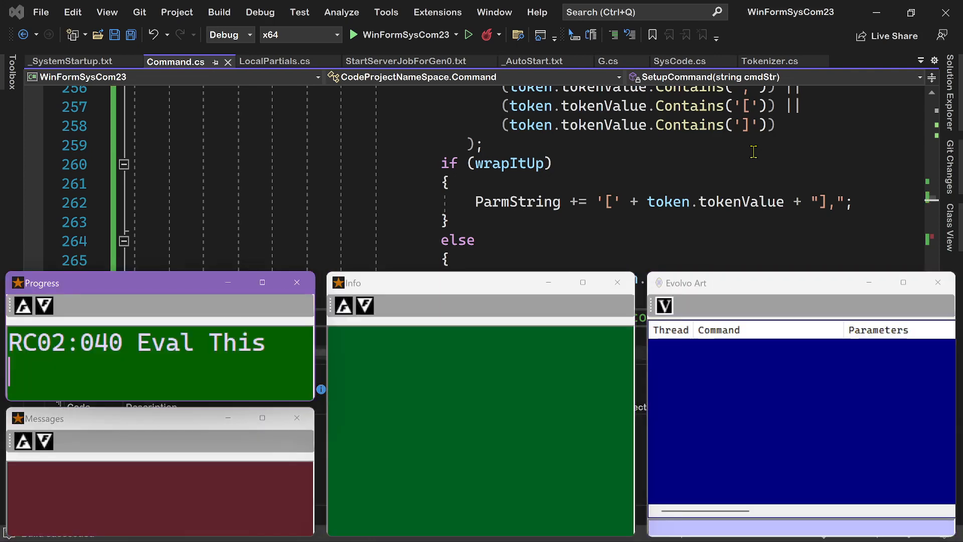
{"action": "mouse_move", "coordinate": [762, 200]}
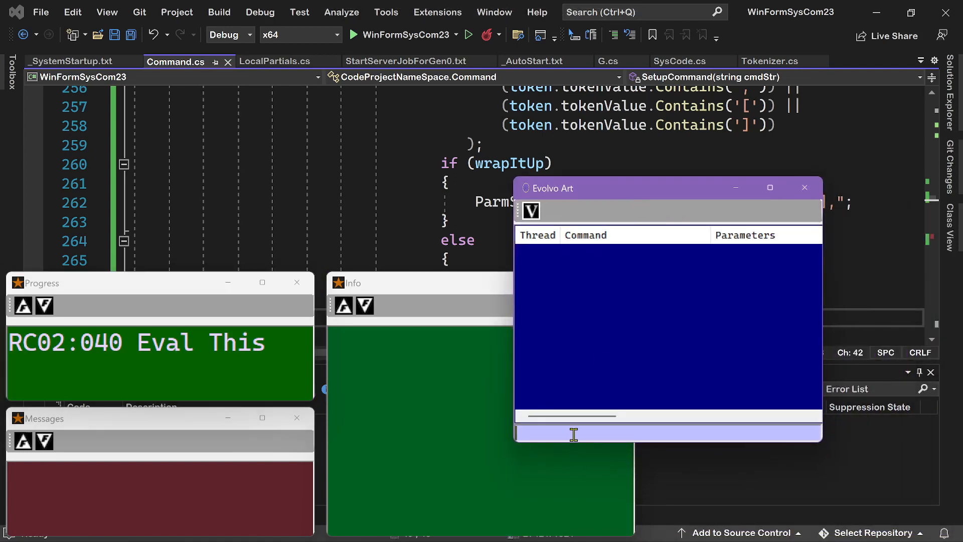
{"action": "mouse_move", "coordinate": [804, 438]}
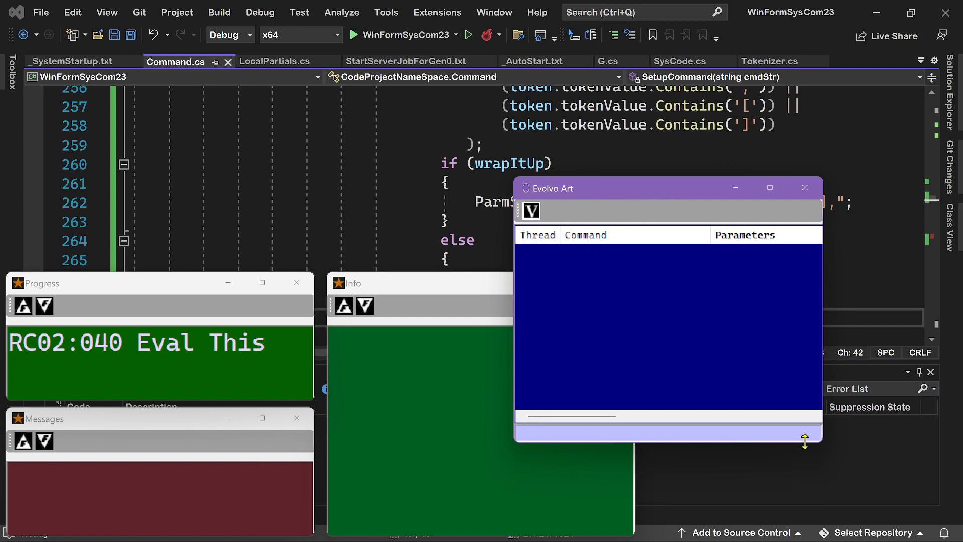
Run AssignKey(F09,[Tone(300,1000)]) so it is listed as an AssignKey row on thread 0.
{"action": "type", "text": "Assi"}
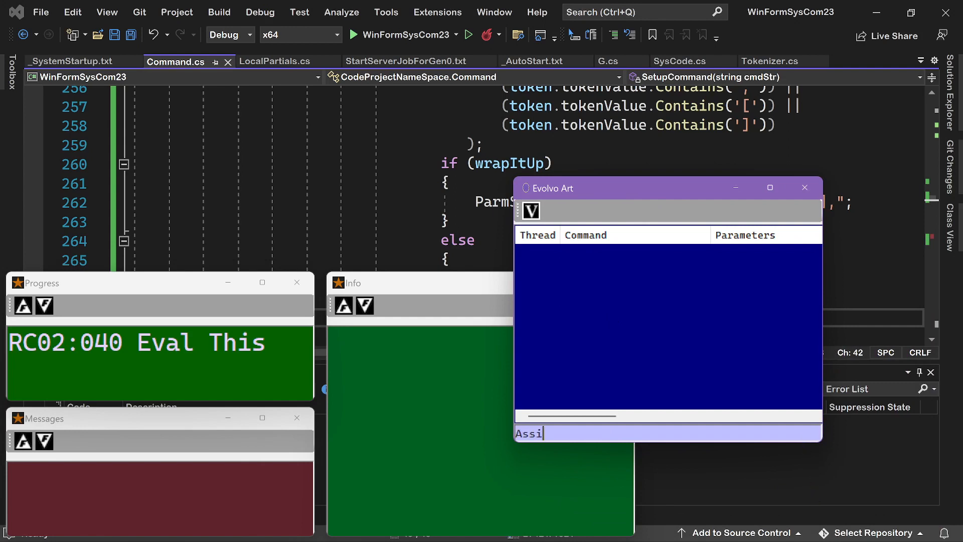
{"action": "type", "text": "gnKe"}
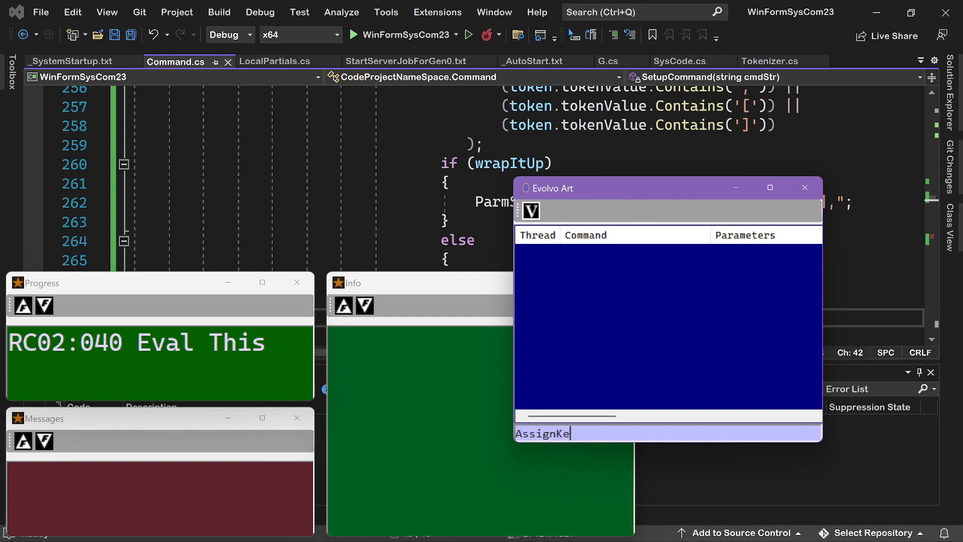
{"action": "type", "text": "y"}
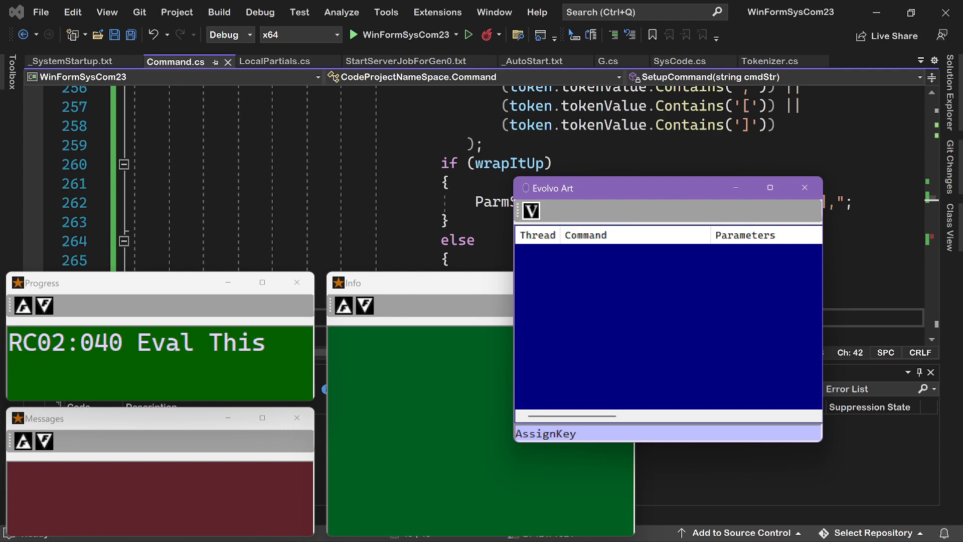
{"action": "type", "text": "("}
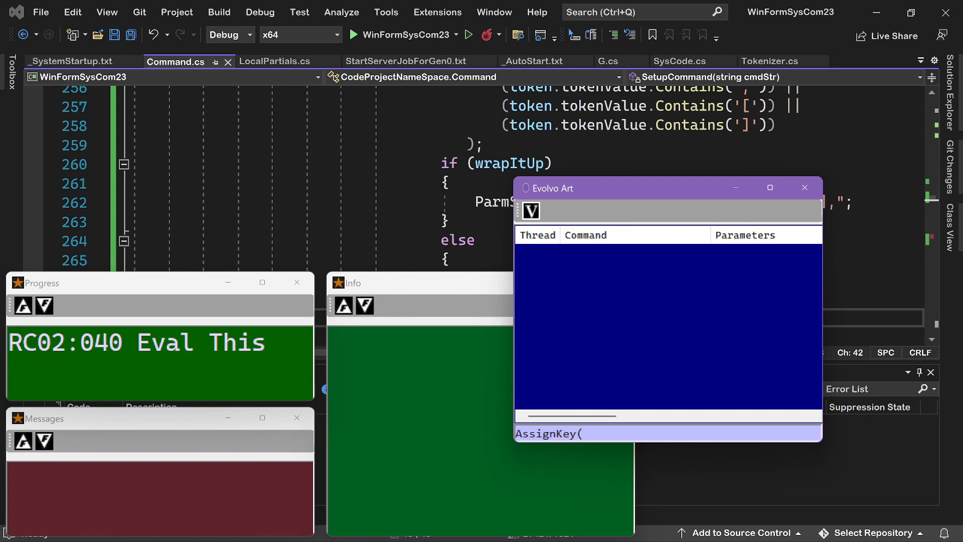
{"action": "type", "text": "F09"}
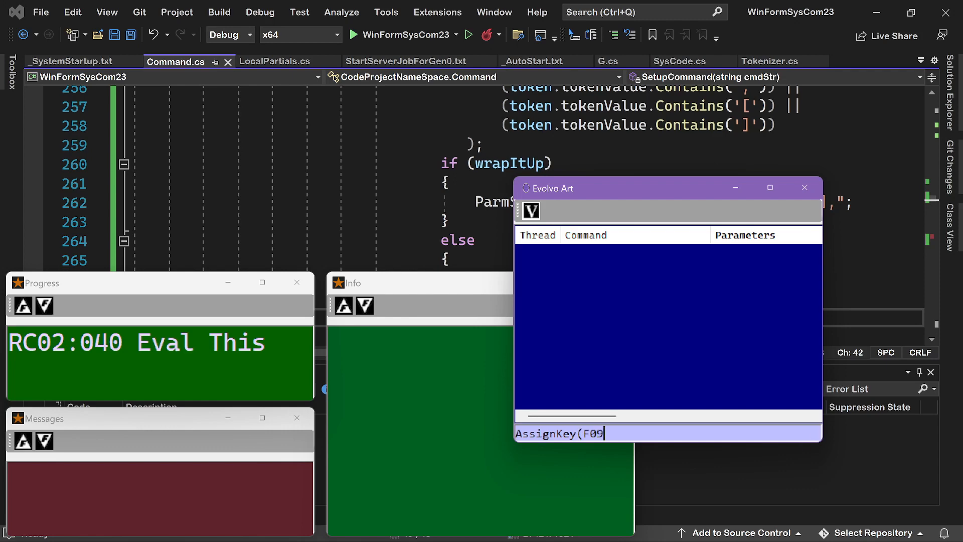
{"action": "type", "text": ","}
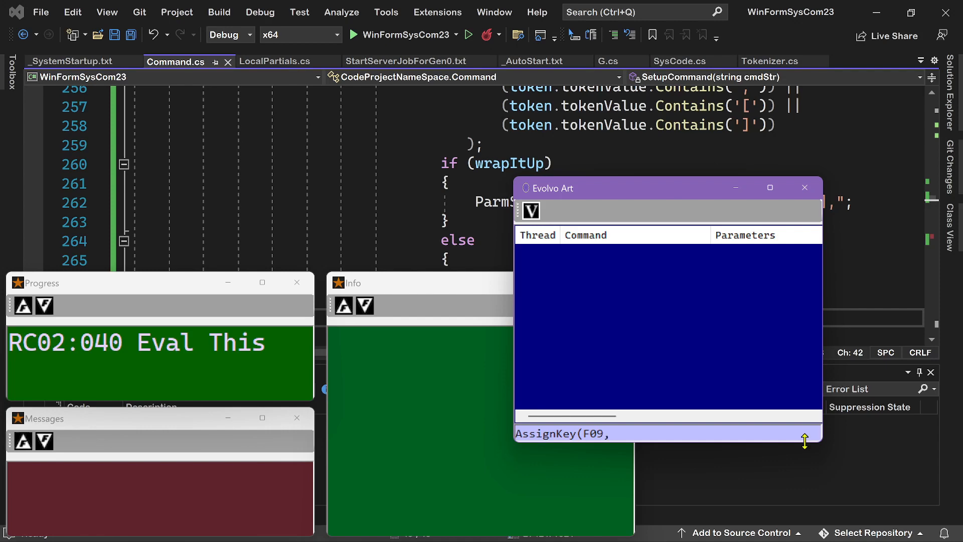
{"action": "type", "text": "[T"}
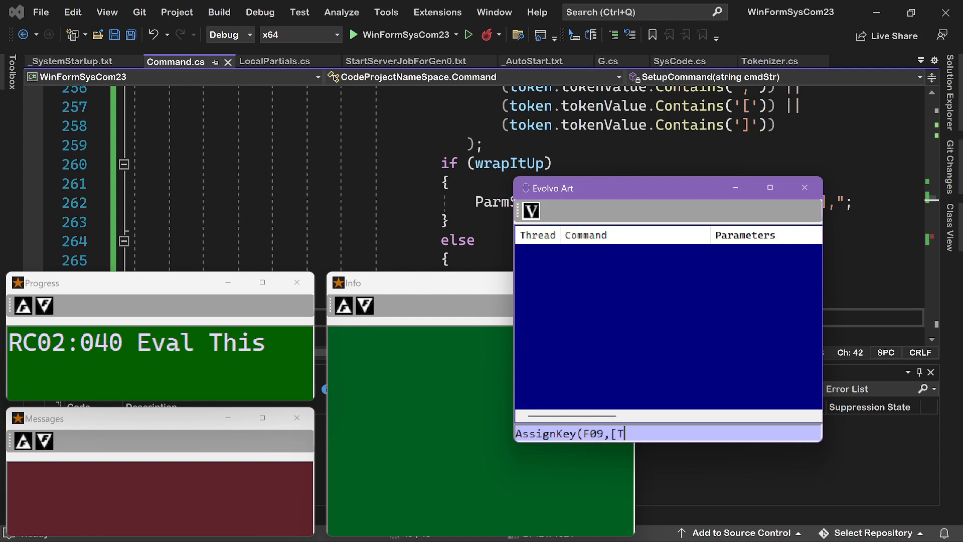
{"action": "type", "text": "one"}
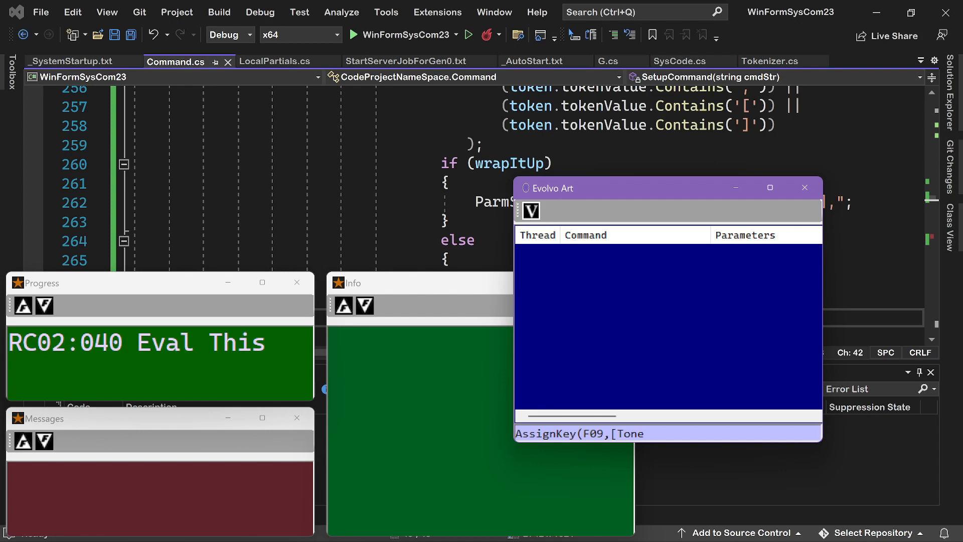
{"action": "type", "text": "("}
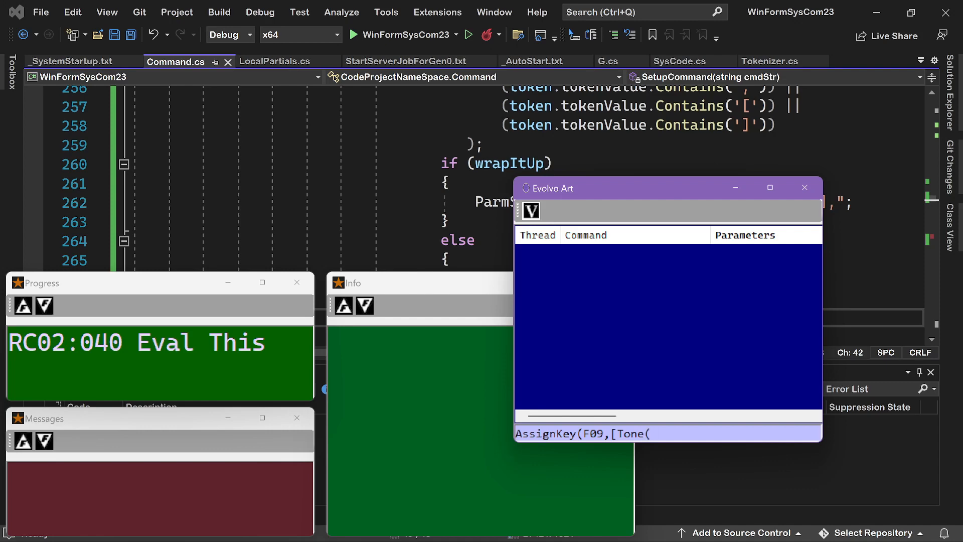
{"action": "type", "text": "3"}
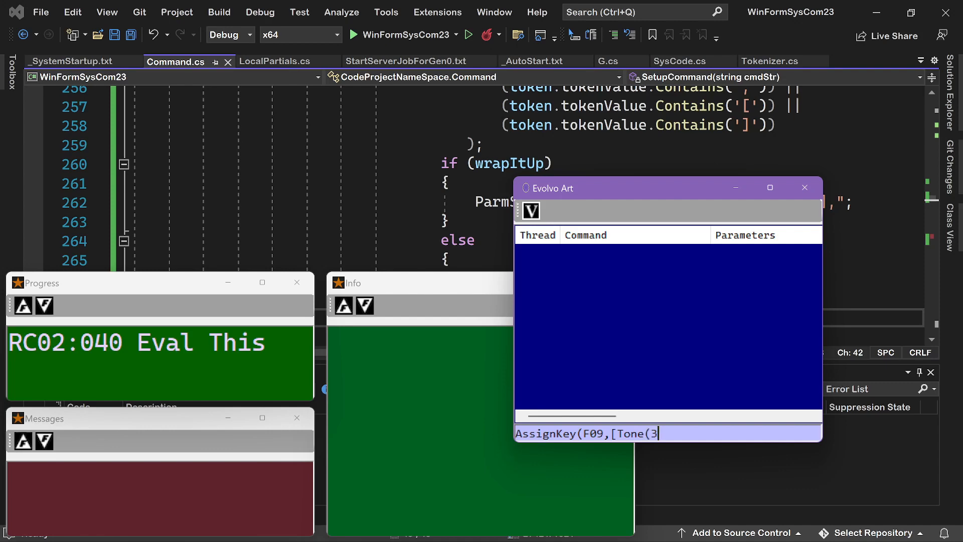
{"action": "type", "text": "00,1"}
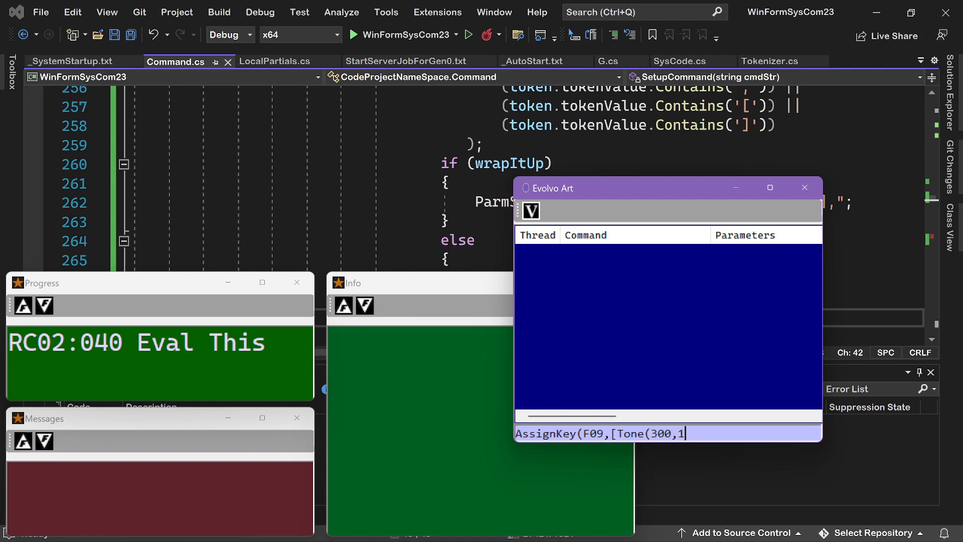
{"action": "type", "text": "000)"}
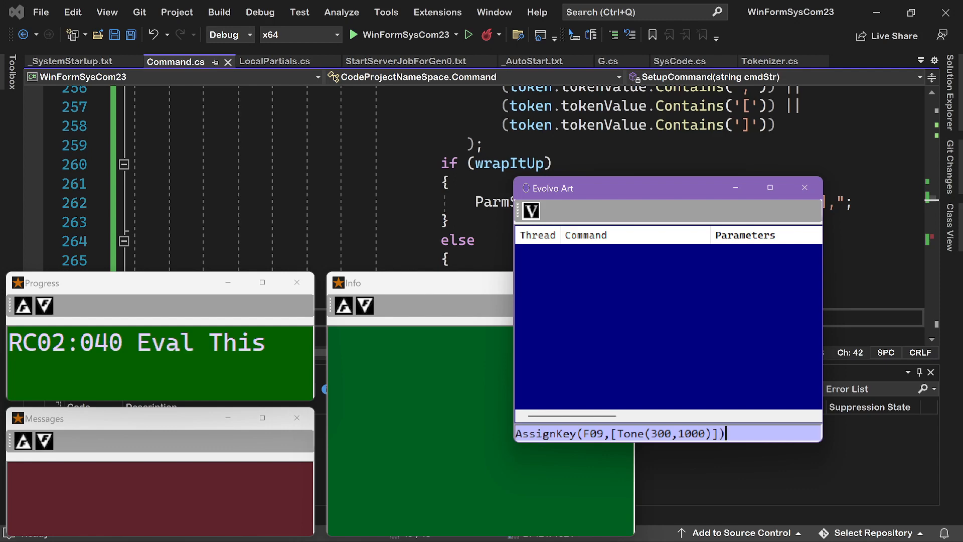
{"action": "key", "text": "Return"}
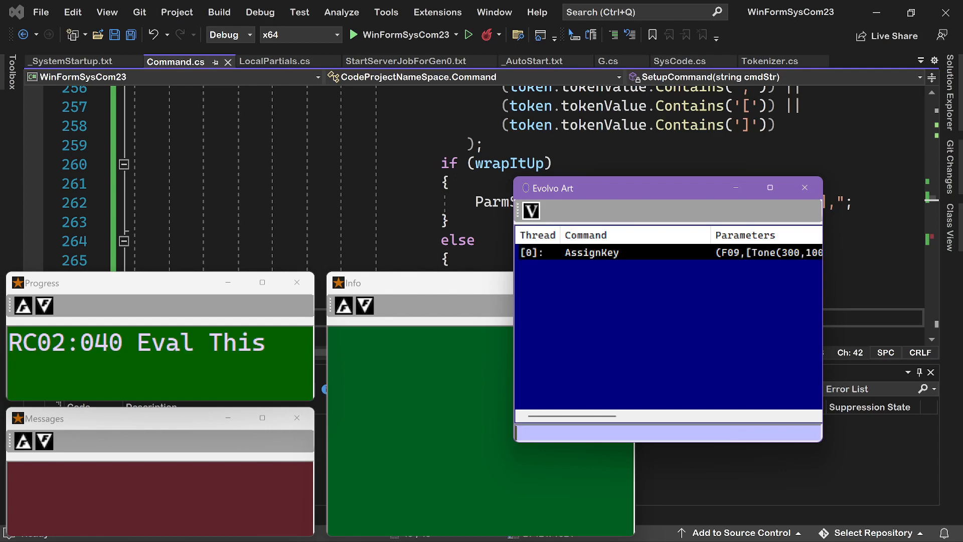
{"action": "mouse_move", "coordinate": [515, 293]}
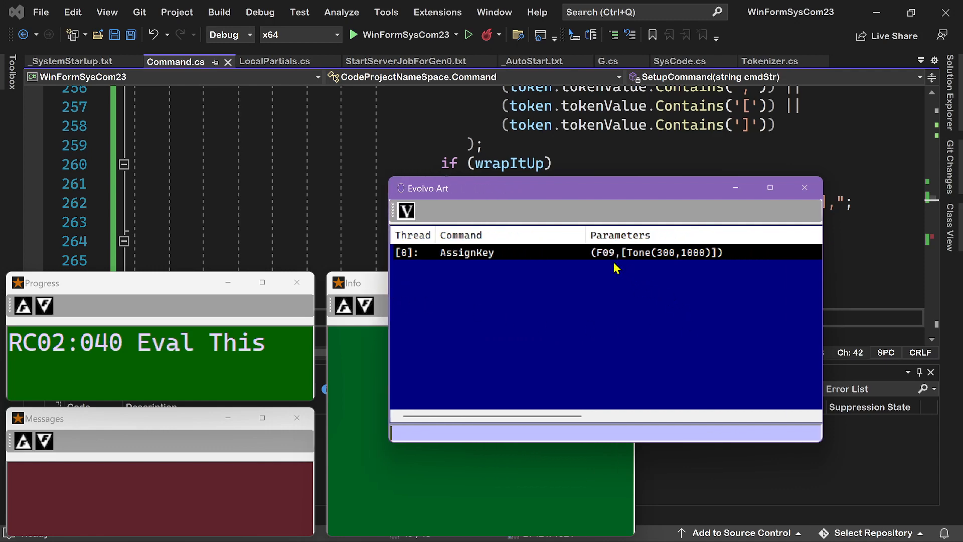
{"action": "mouse_move", "coordinate": [718, 261]}
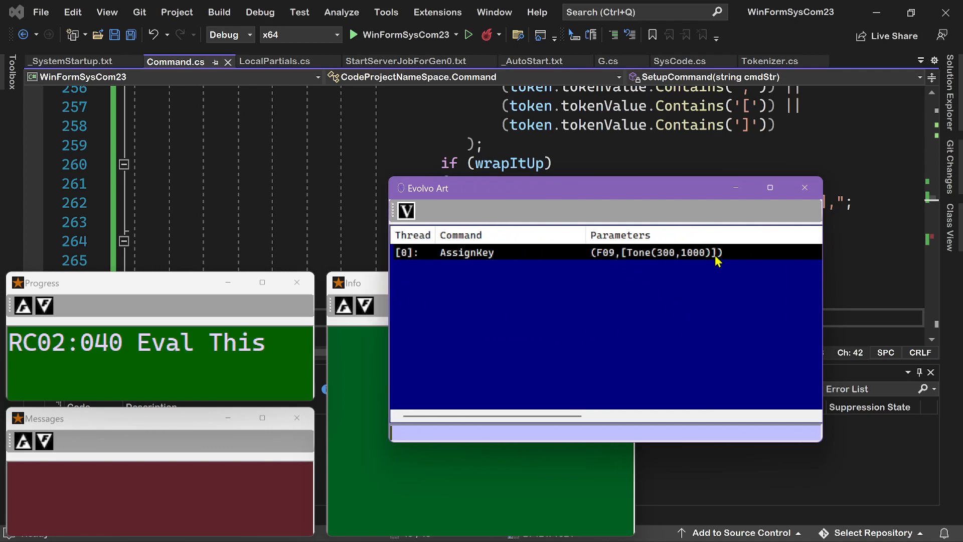
{"action": "mouse_move", "coordinate": [855, 299]}
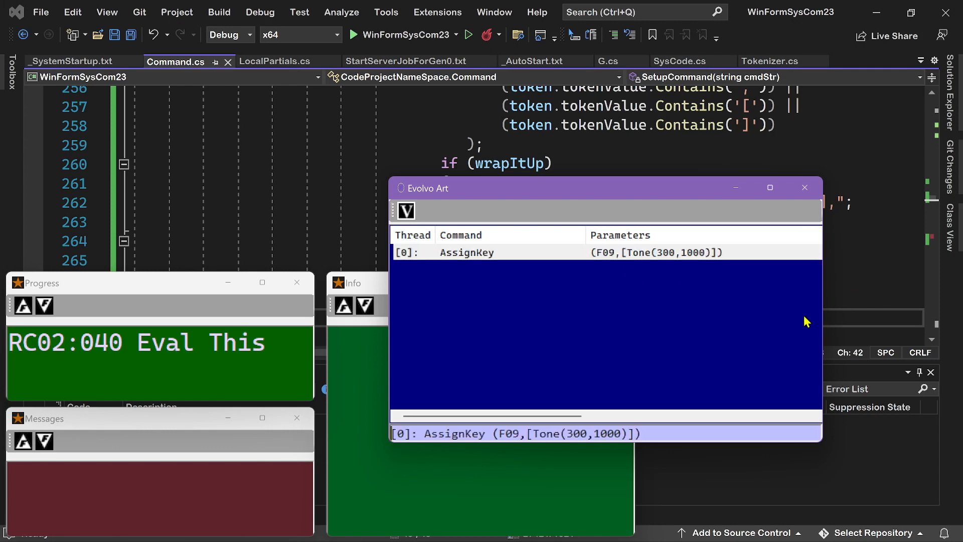
{"action": "mouse_move", "coordinate": [531, 444]}
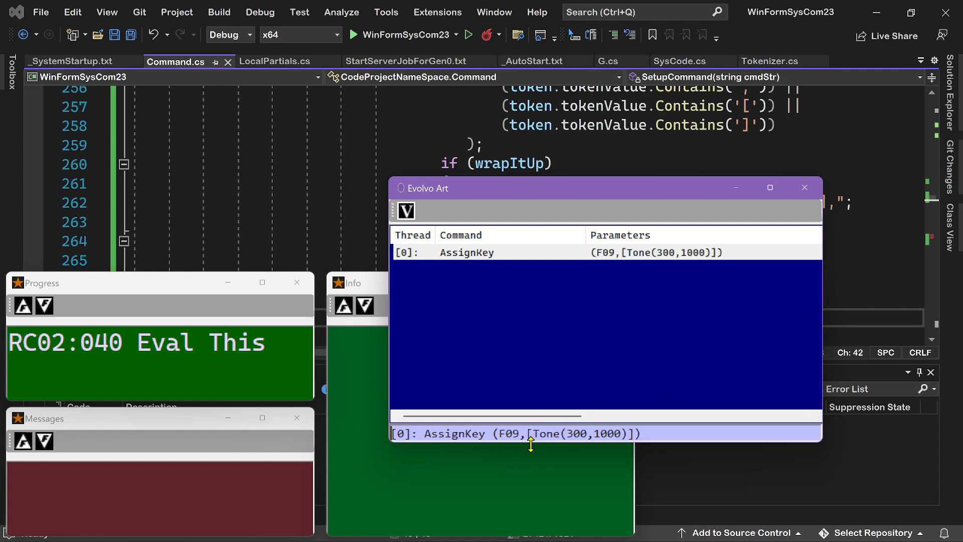
{"action": "mouse_move", "coordinate": [547, 474]}
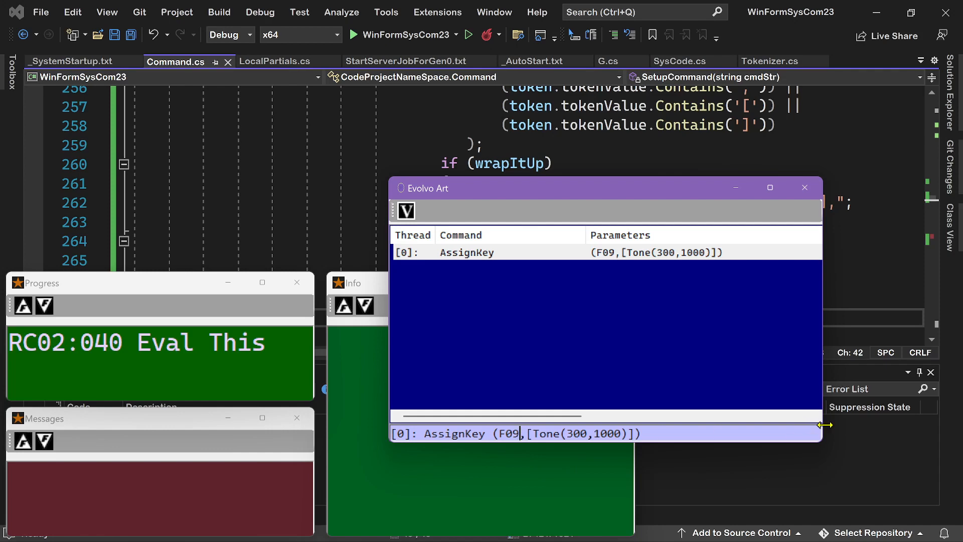
Edit the key name in the recalled AssignKey command to make it F11 with Tone(250,1000).
{"action": "key", "text": "Backspace"}
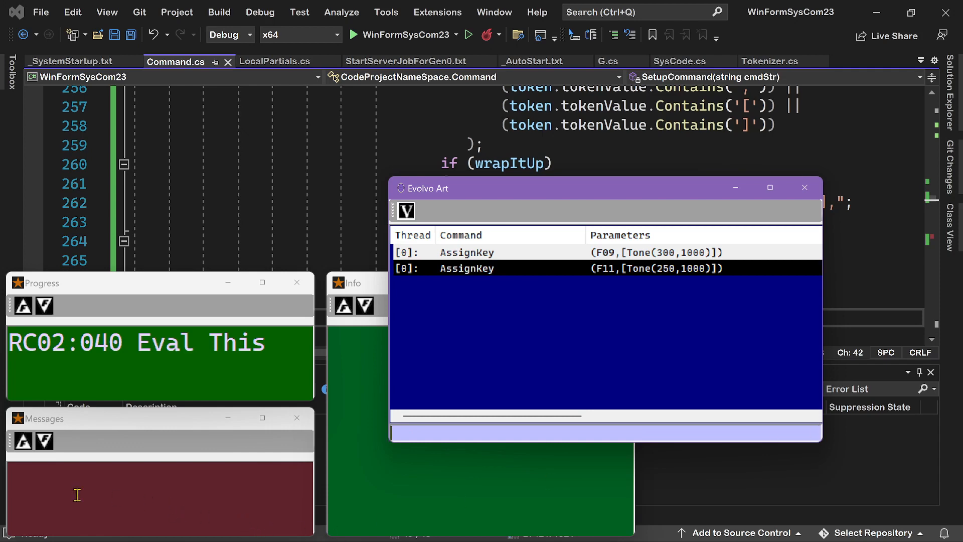
{"action": "mouse_move", "coordinate": [87, 491]}
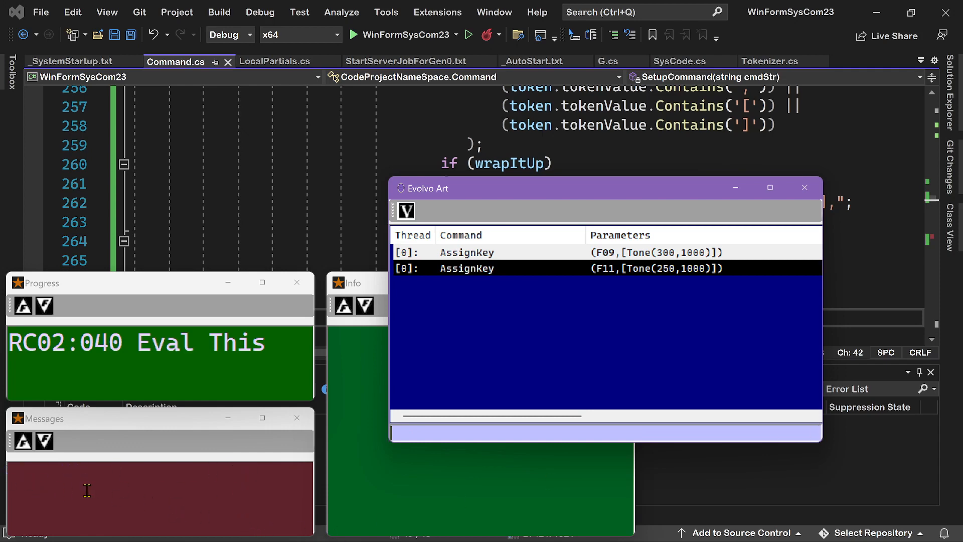
{"action": "mouse_move", "coordinate": [127, 438]}
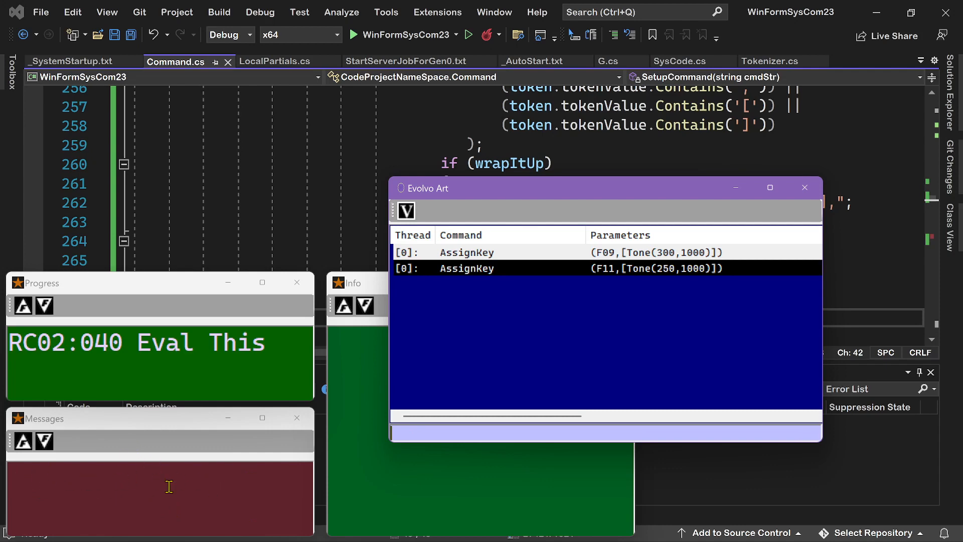
{"action": "mouse_move", "coordinate": [558, 415]}
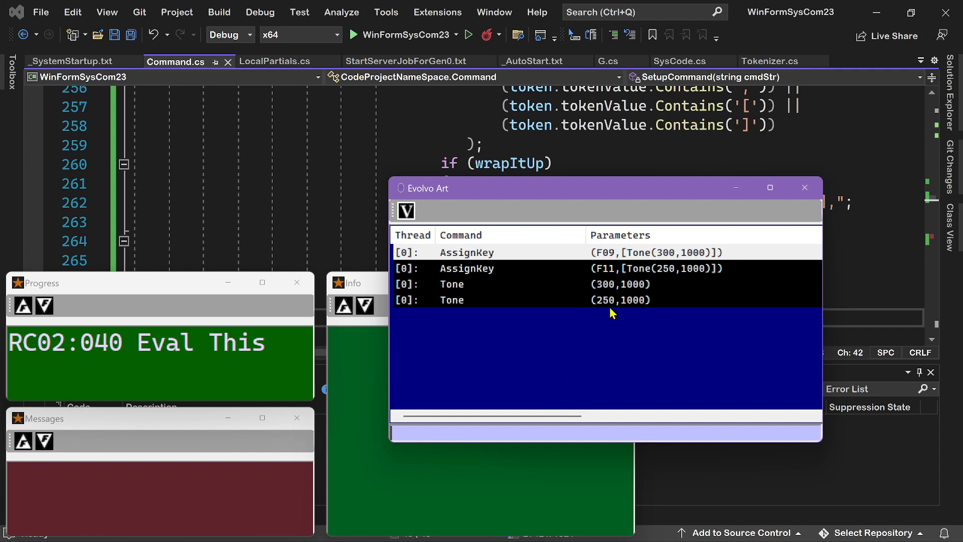
{"action": "mouse_move", "coordinate": [560, 357]}
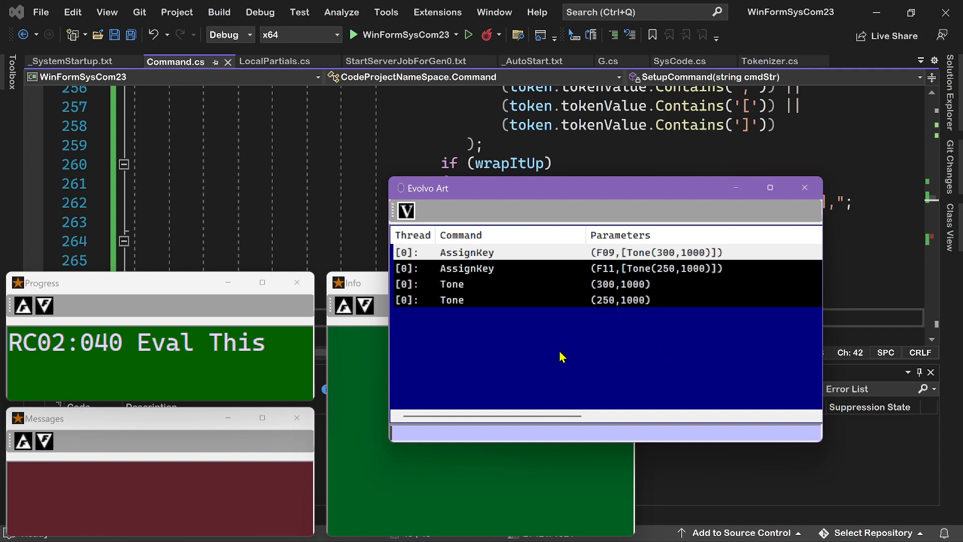
{"action": "mouse_move", "coordinate": [585, 218]}
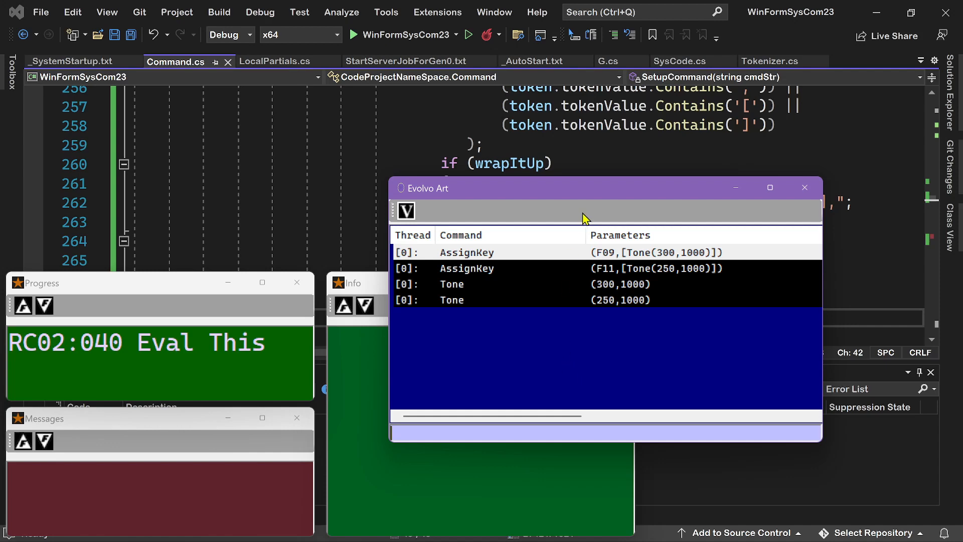
{"action": "mouse_move", "coordinate": [615, 440]}
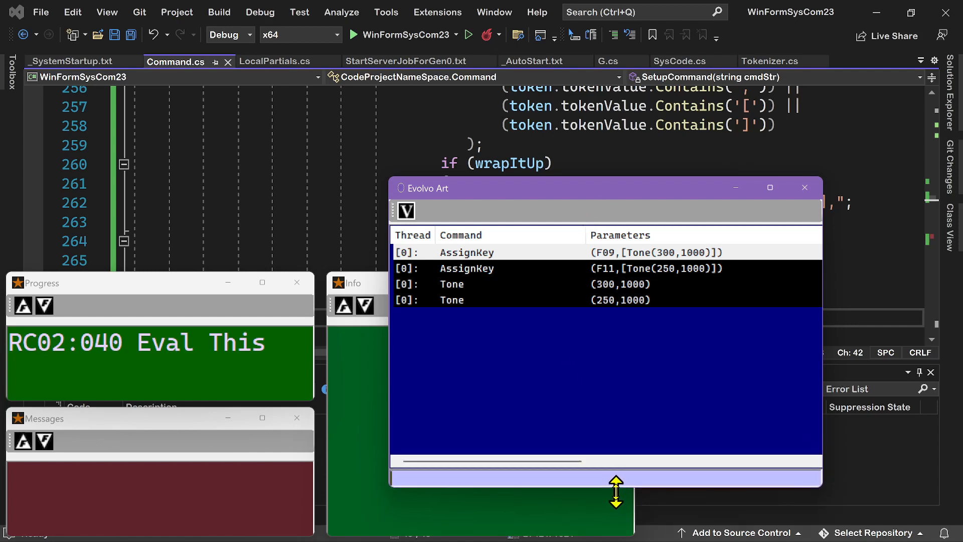
{"action": "mouse_move", "coordinate": [592, 399]}
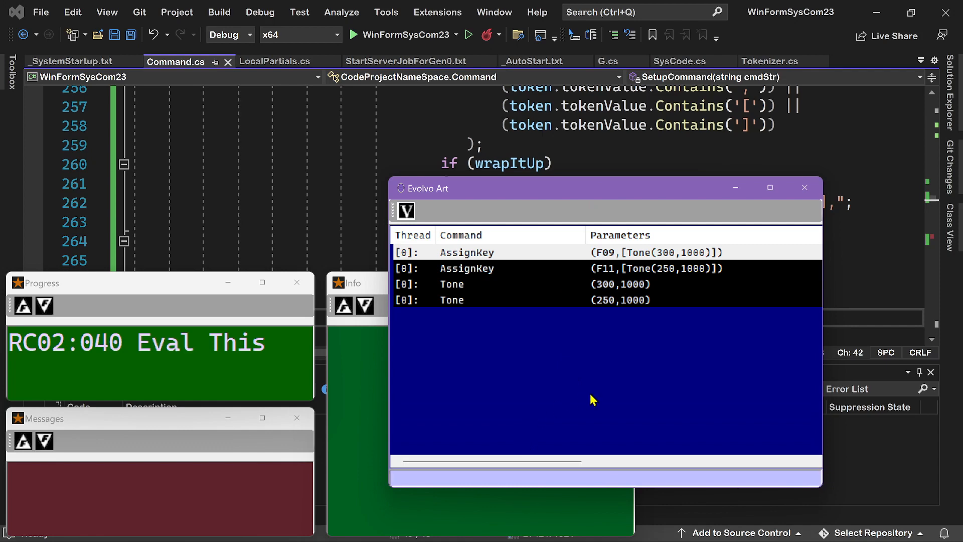
{"action": "mouse_move", "coordinate": [601, 193]}
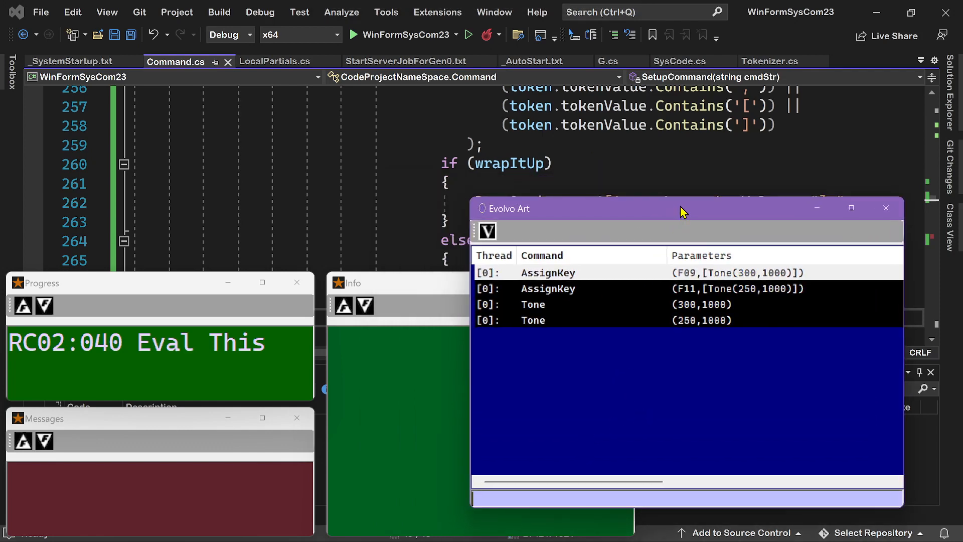
{"action": "mouse_move", "coordinate": [638, 209]}
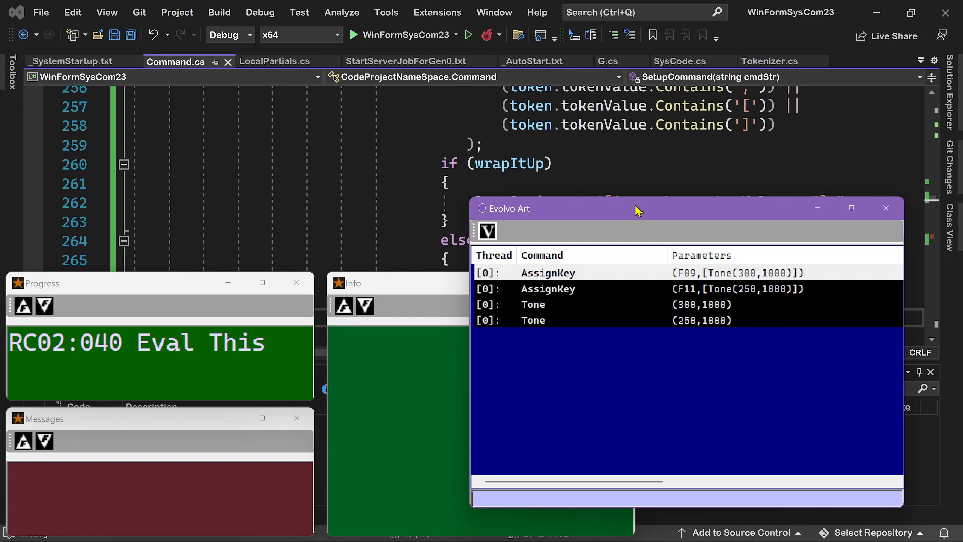
{"action": "mouse_move", "coordinate": [611, 210]}
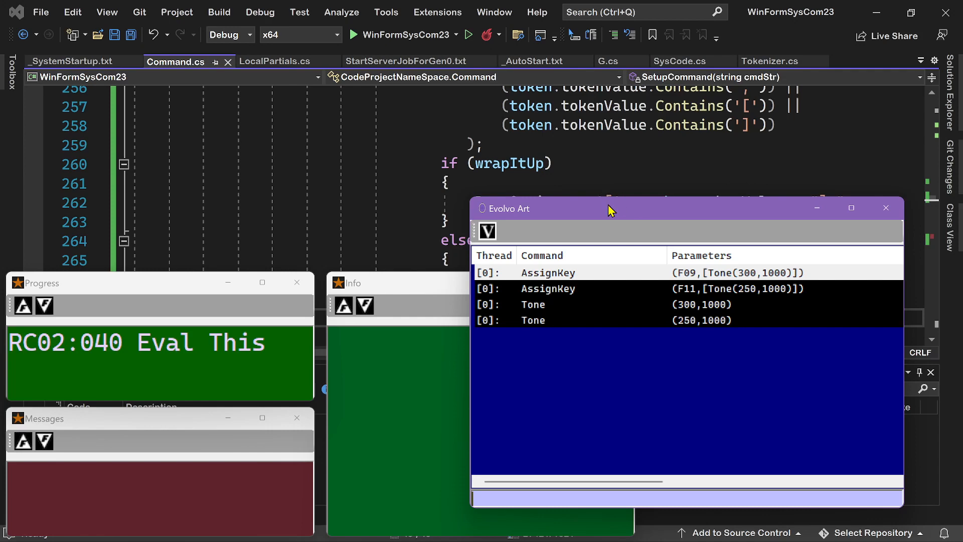
{"action": "mouse_move", "coordinate": [607, 237]}
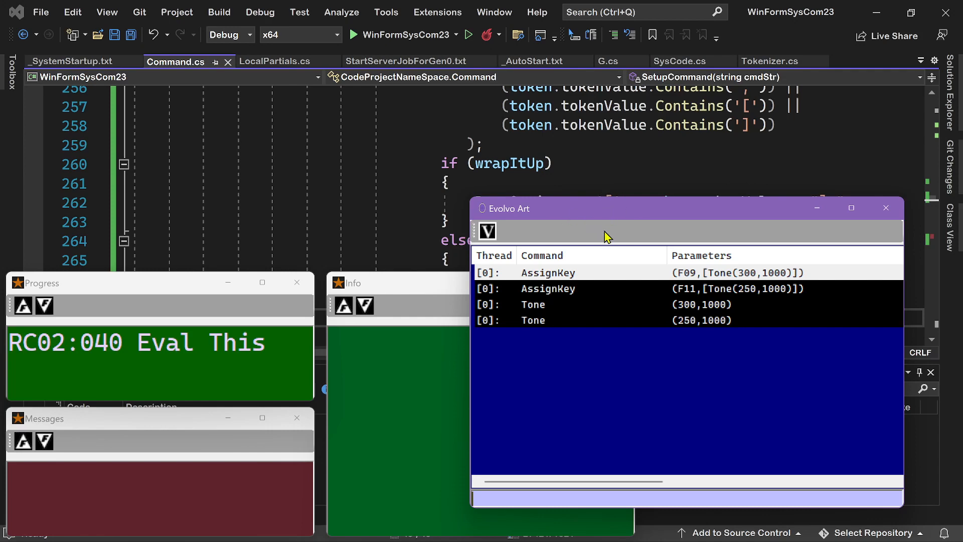
{"action": "mouse_move", "coordinate": [860, 239]}
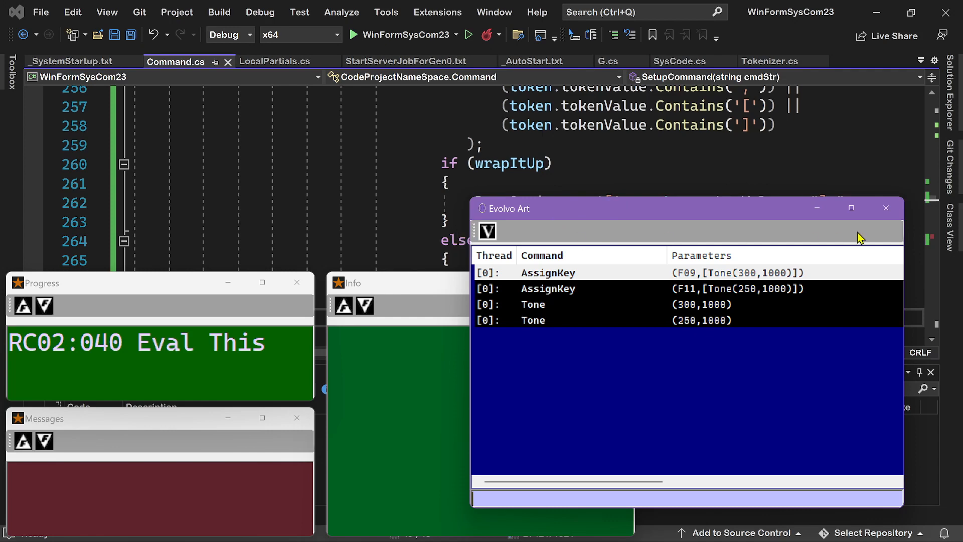
{"action": "mouse_move", "coordinate": [732, 163]}
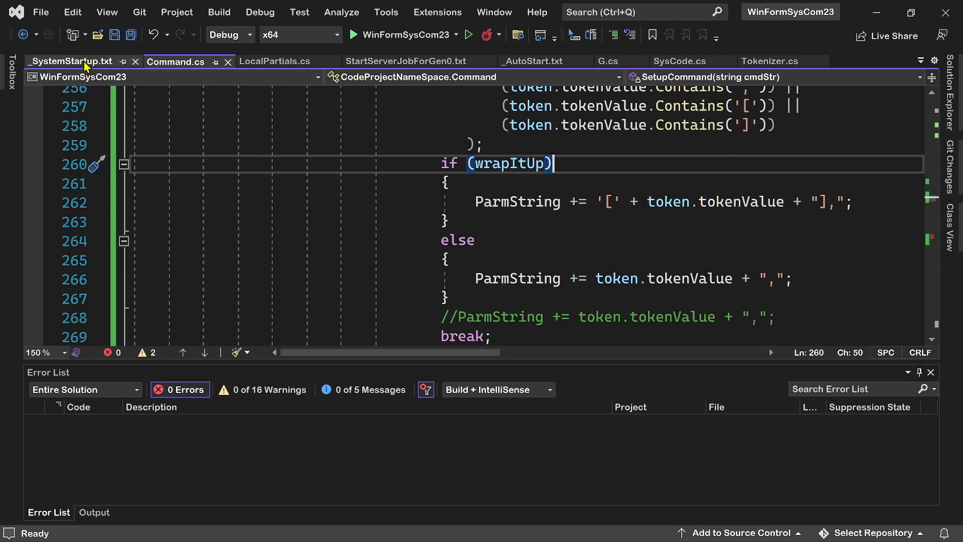
Show SystemStartup.txt at 200% zoom and collapse the Error List to enlarge the editor.
{"action": "left_click", "coordinate": [69, 62]}
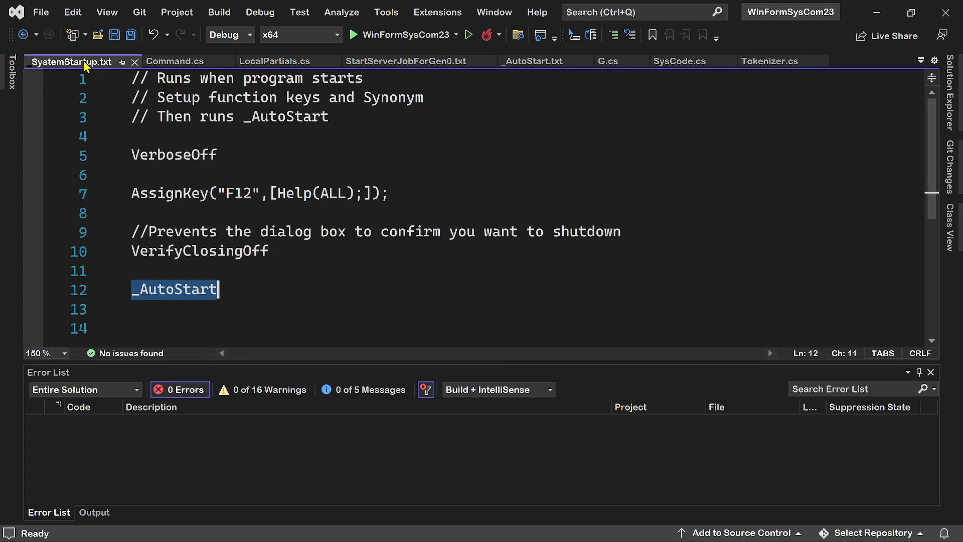
{"action": "mouse_move", "coordinate": [603, 142]}
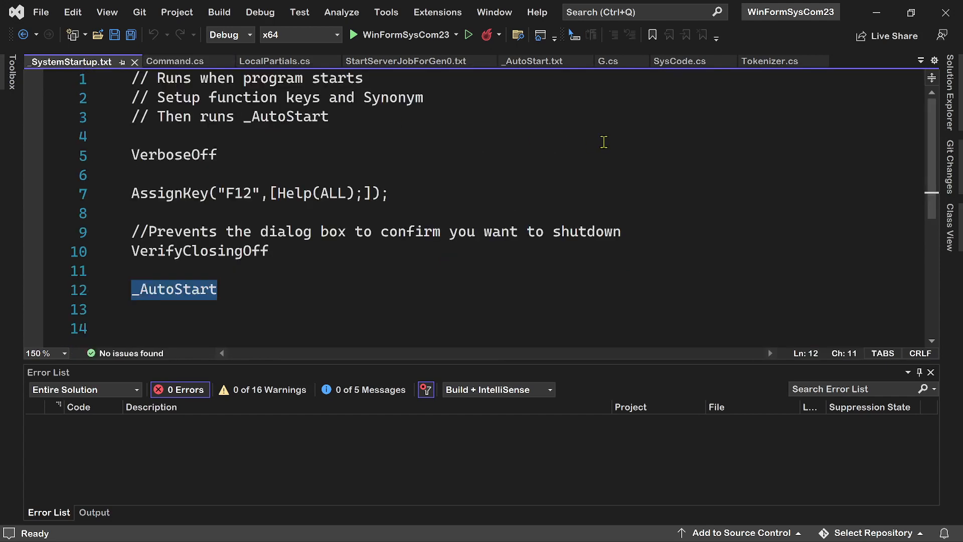
{"action": "mouse_move", "coordinate": [530, 162]}
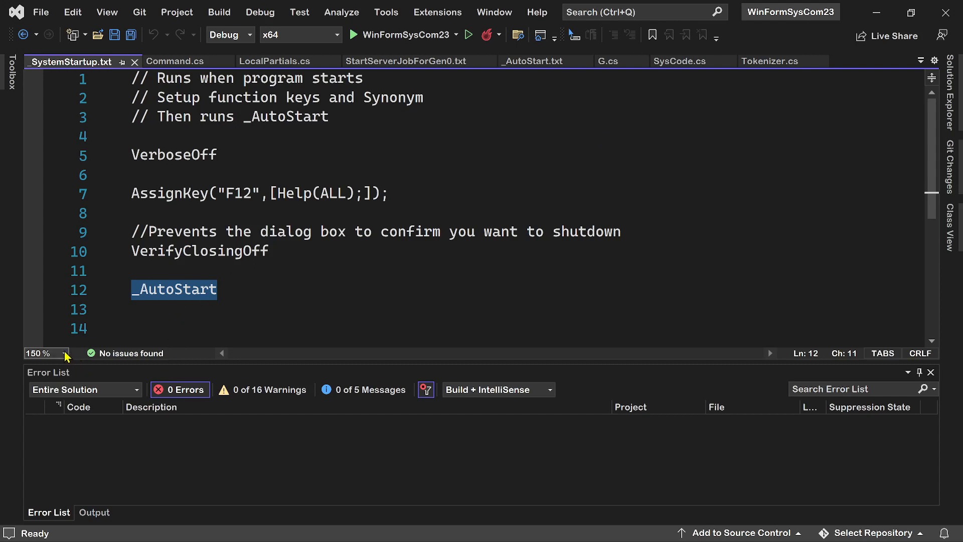
{"action": "left_click", "coordinate": [64, 352]}
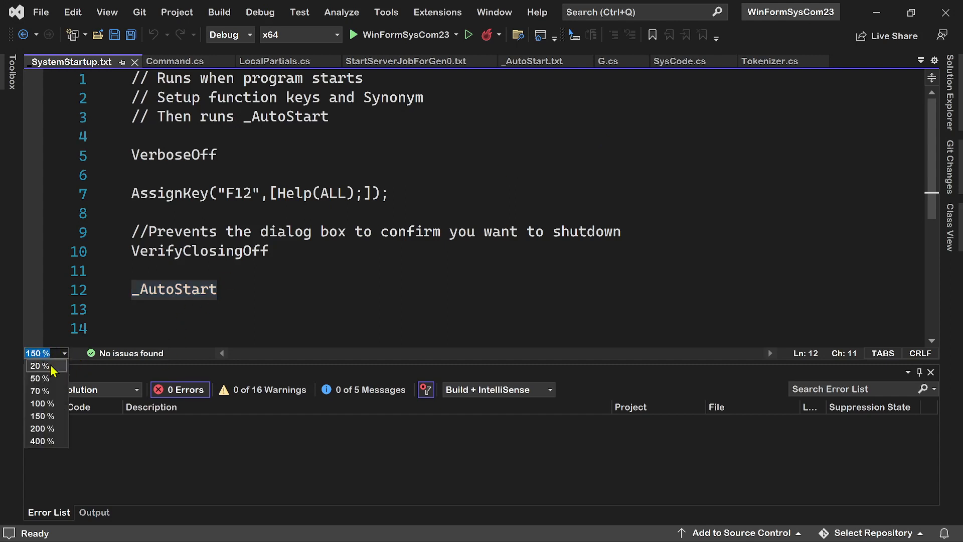
{"action": "mouse_move", "coordinate": [46, 417]}
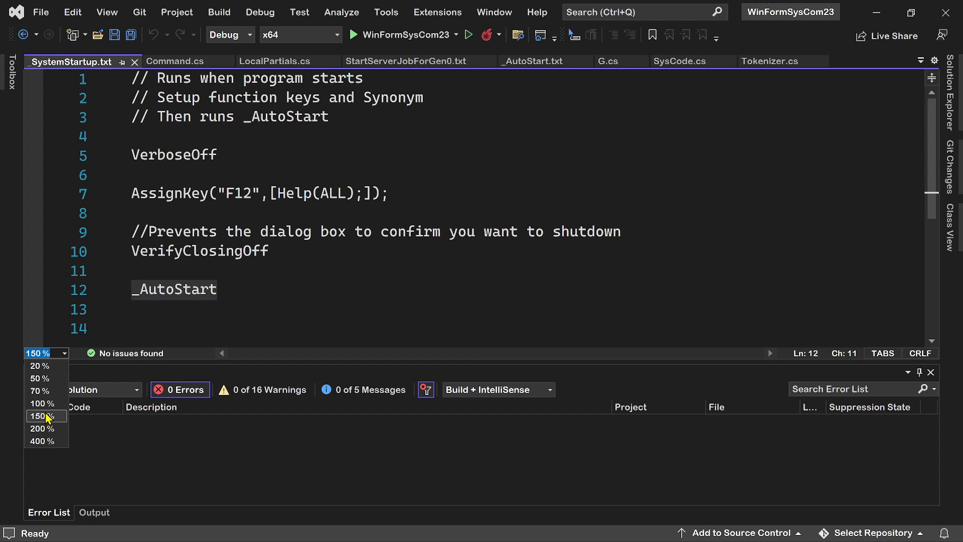
{"action": "left_click", "coordinate": [40, 415]}
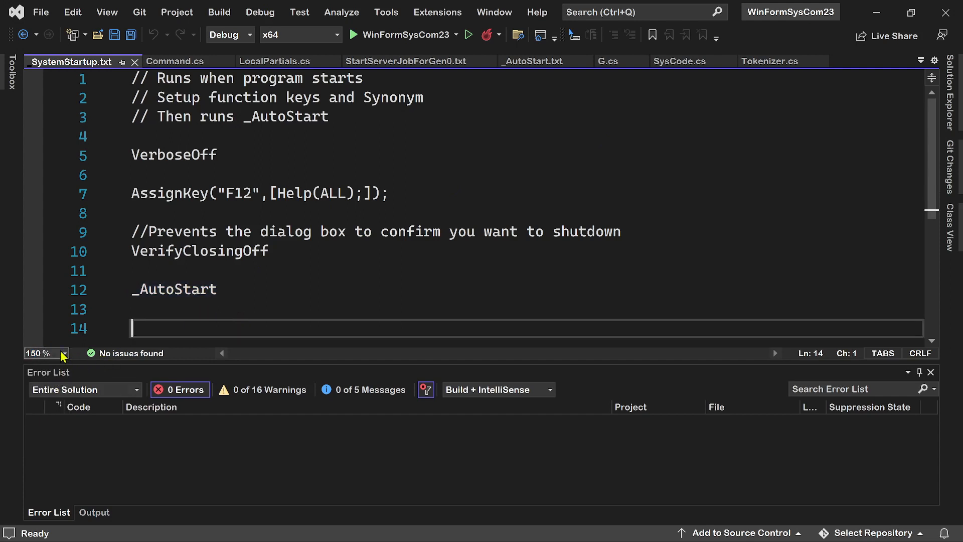
{"action": "left_click", "coordinate": [63, 353]}
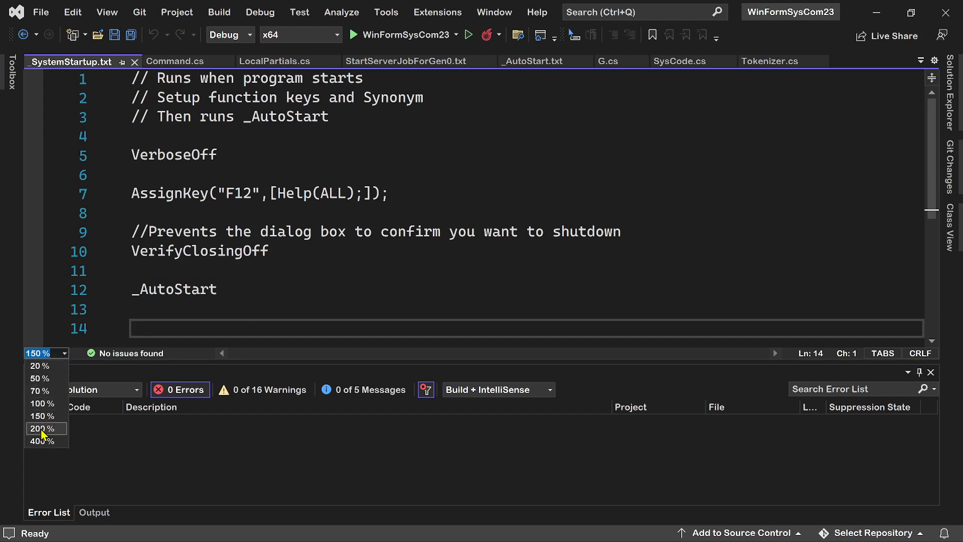
{"action": "left_click", "coordinate": [42, 428]}
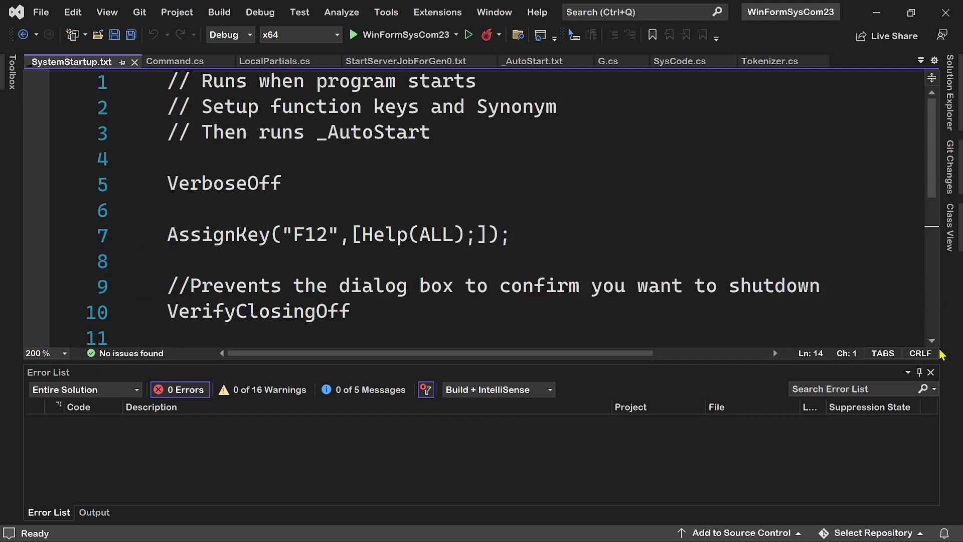
{"action": "mouse_move", "coordinate": [932, 372]}
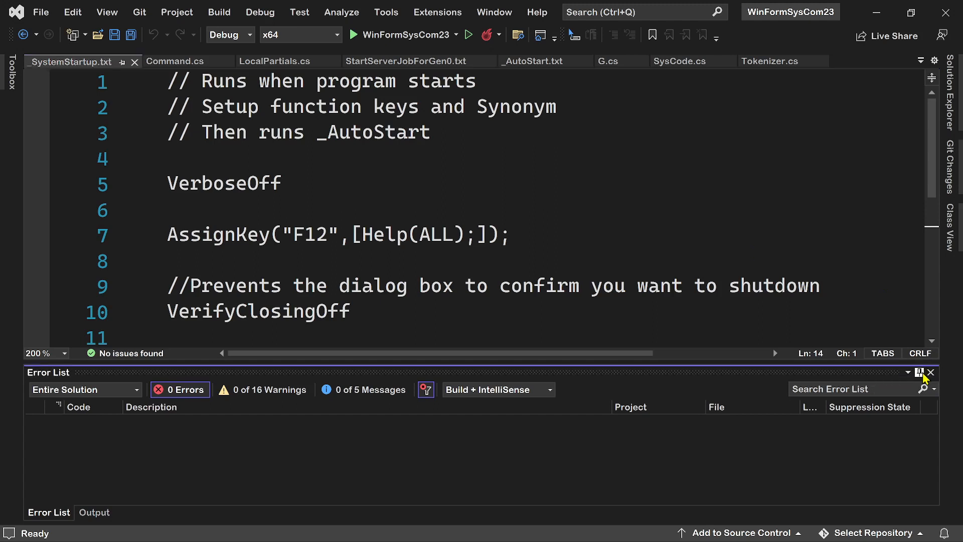
{"action": "left_click", "coordinate": [931, 373]}
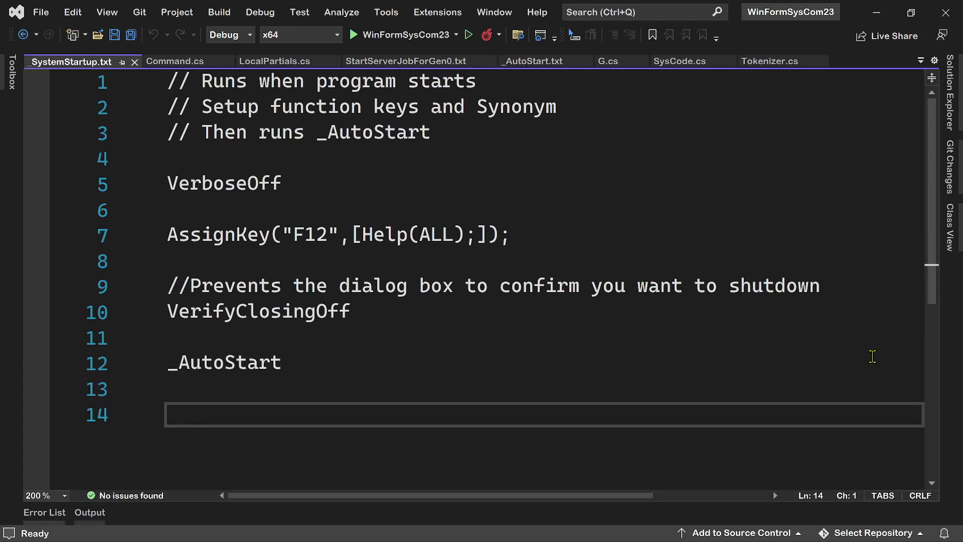
{"action": "mouse_move", "coordinate": [892, 351]}
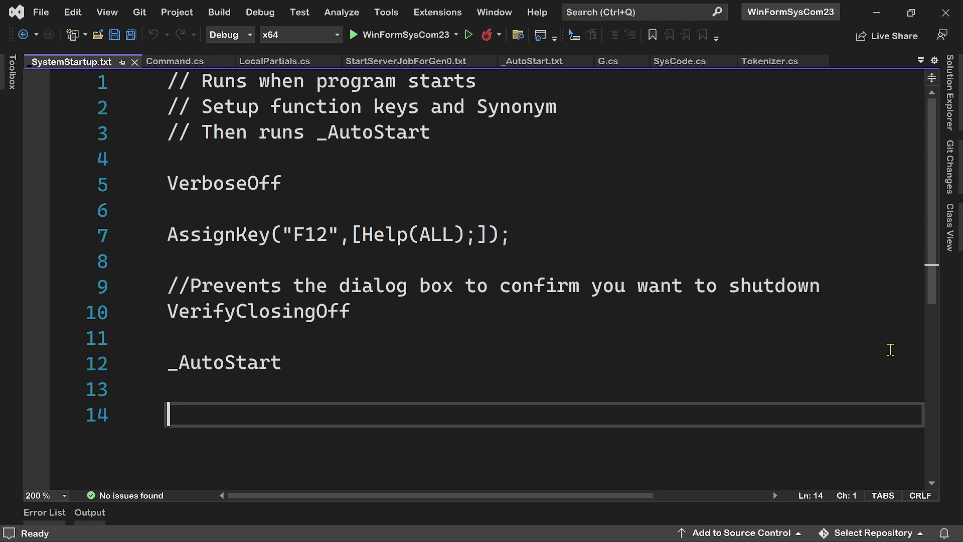
{"action": "mouse_move", "coordinate": [640, 178]}
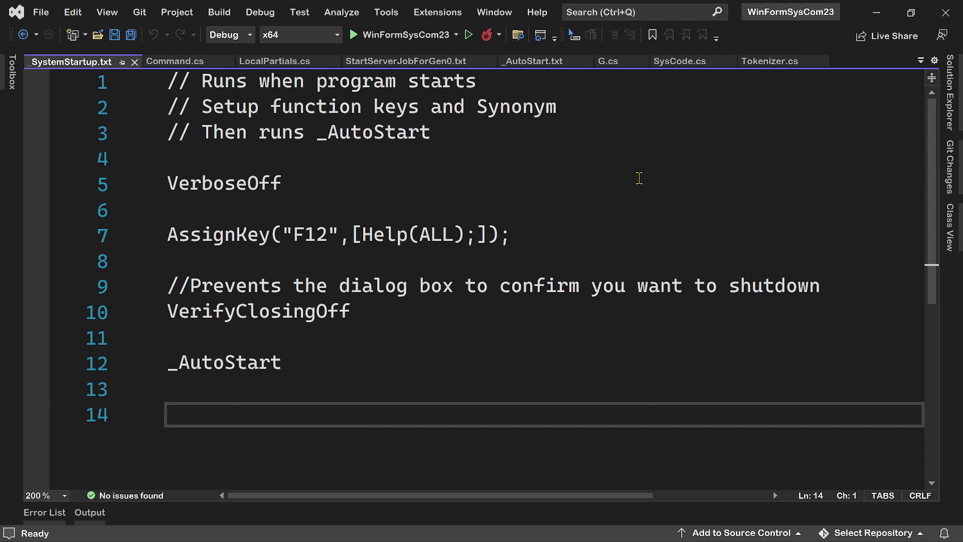
{"action": "mouse_move", "coordinate": [292, 182]}
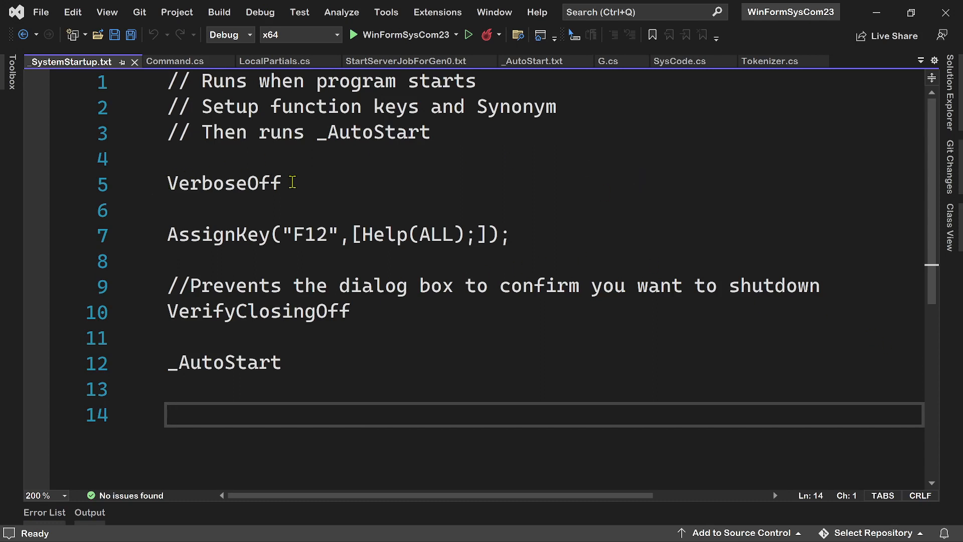
{"action": "mouse_move", "coordinate": [359, 188]}
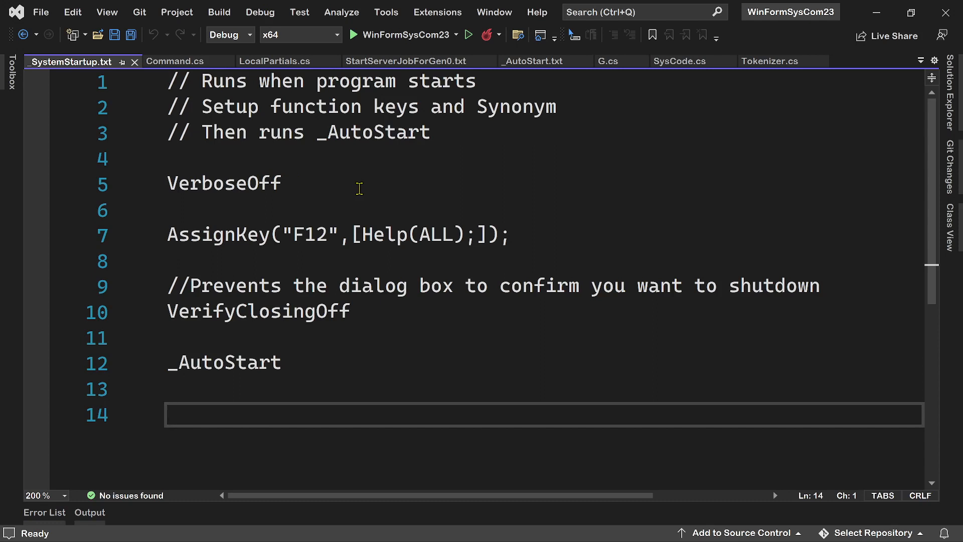
{"action": "mouse_move", "coordinate": [378, 179]}
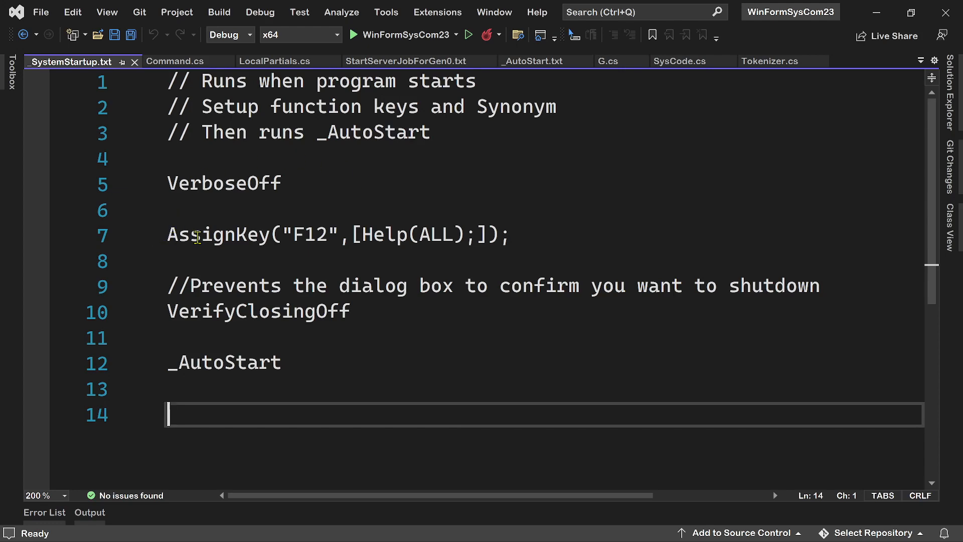
{"action": "mouse_move", "coordinate": [304, 264]}
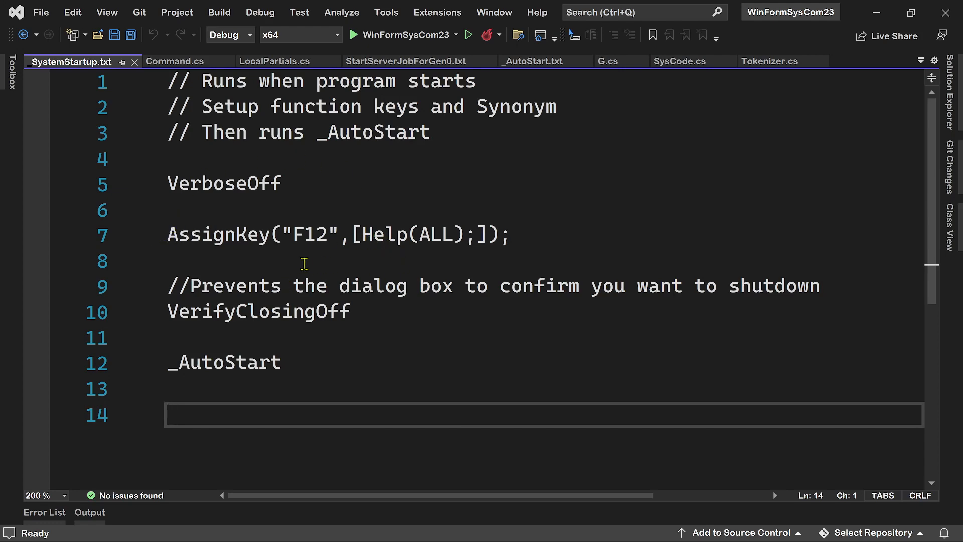
{"action": "mouse_move", "coordinate": [374, 259]}
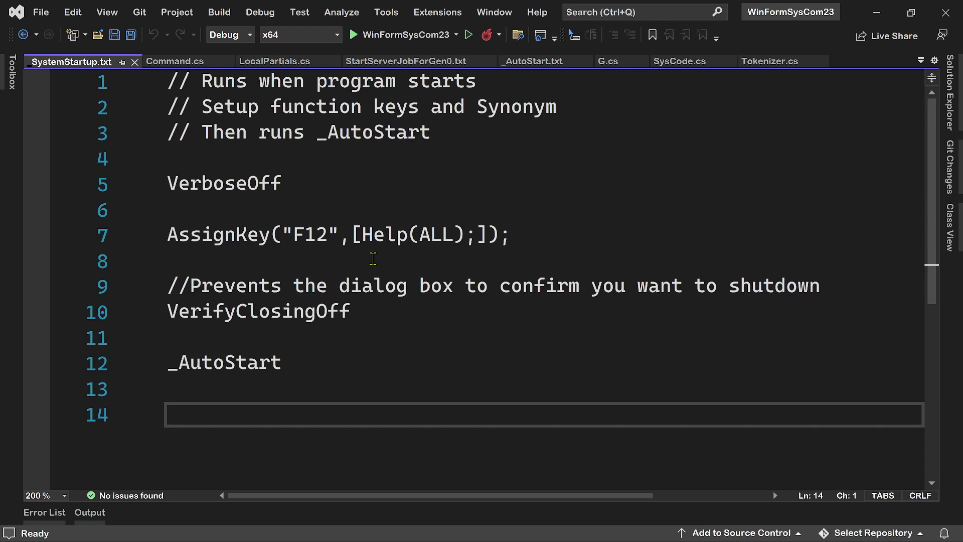
{"action": "mouse_move", "coordinate": [699, 235]}
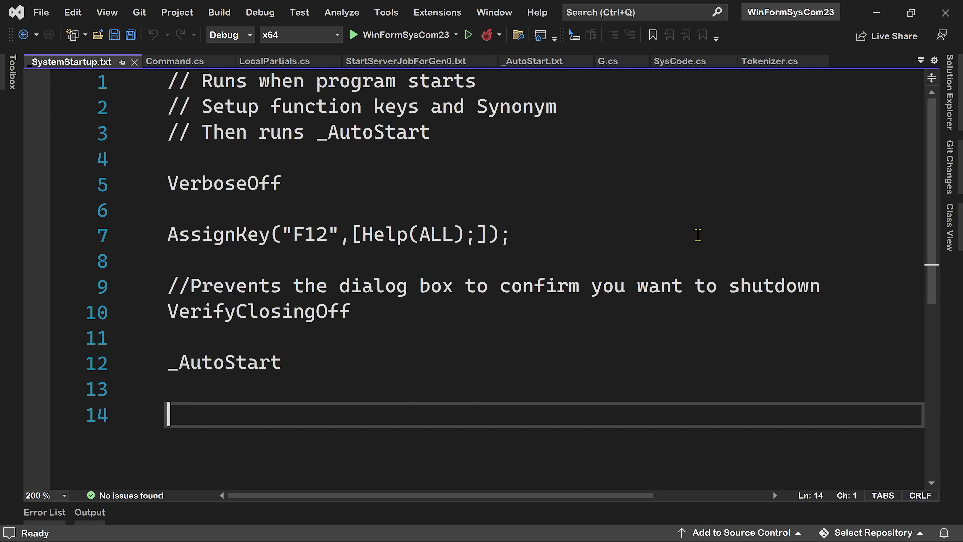
{"action": "mouse_move", "coordinate": [208, 312]}
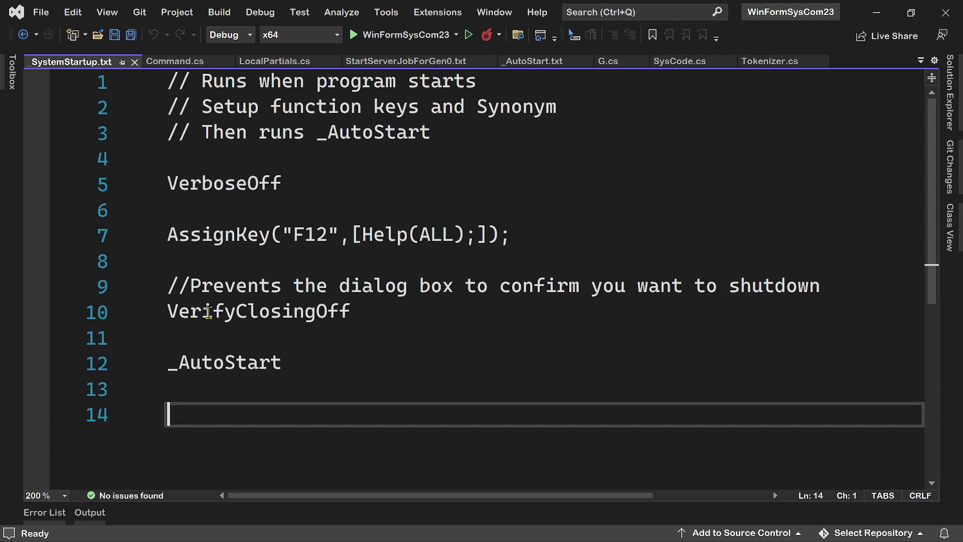
{"action": "mouse_move", "coordinate": [428, 322]}
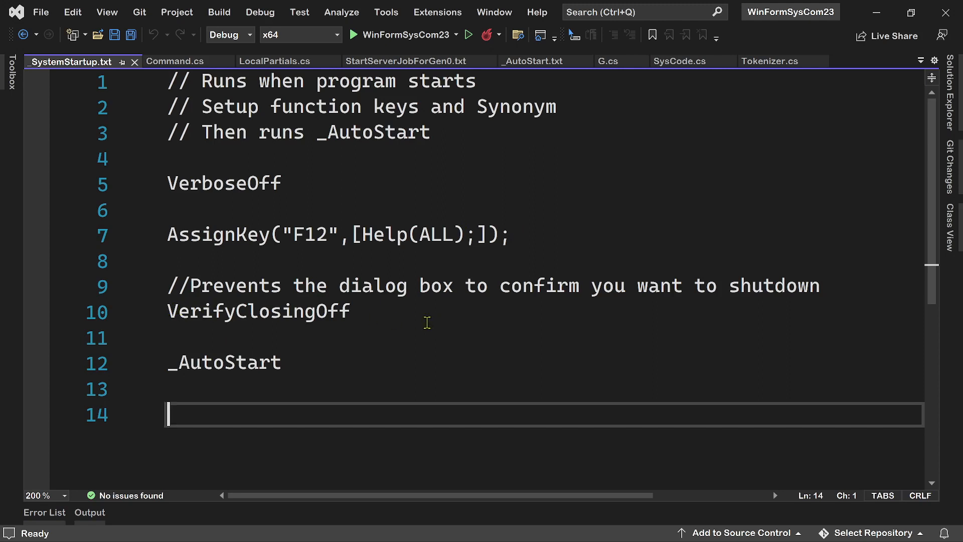
{"action": "mouse_move", "coordinate": [308, 331]}
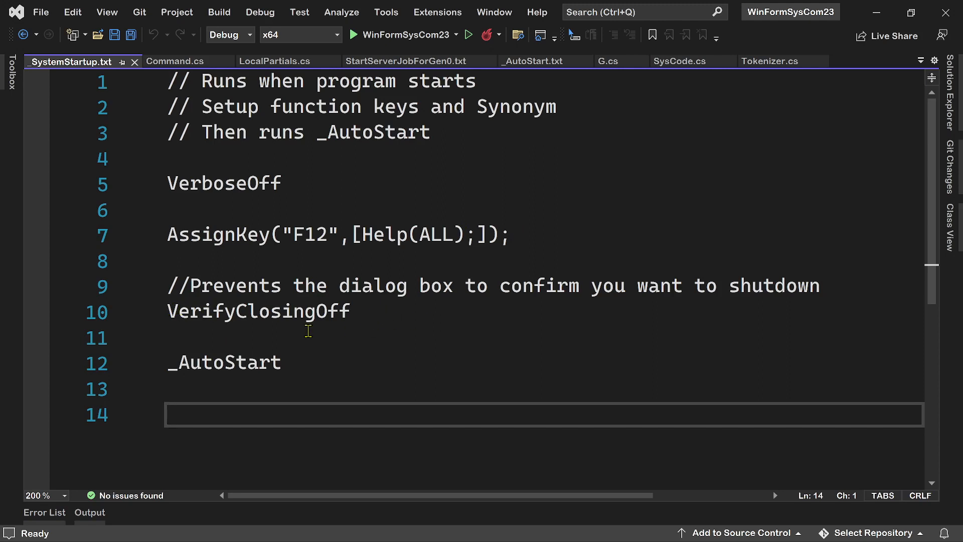
{"action": "mouse_move", "coordinate": [381, 323]}
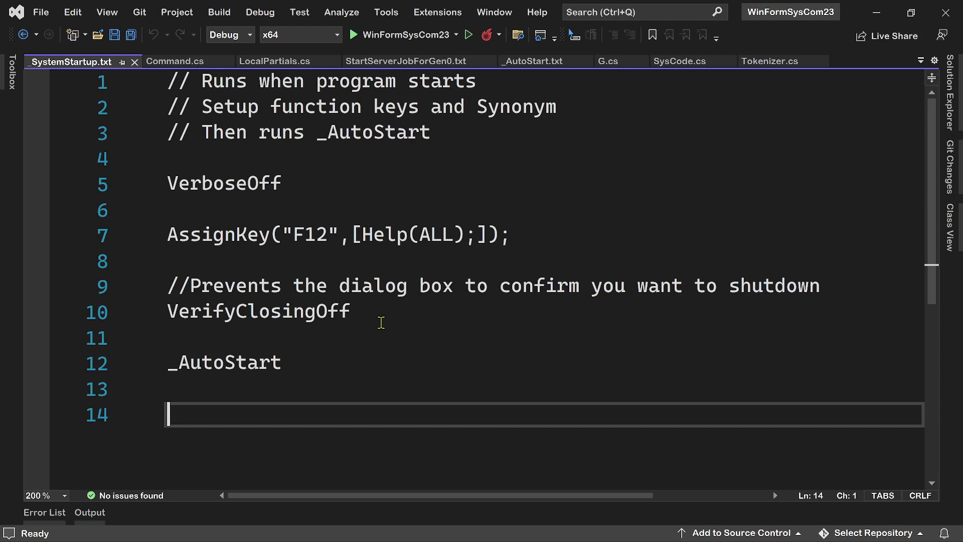
{"action": "mouse_move", "coordinate": [384, 370]}
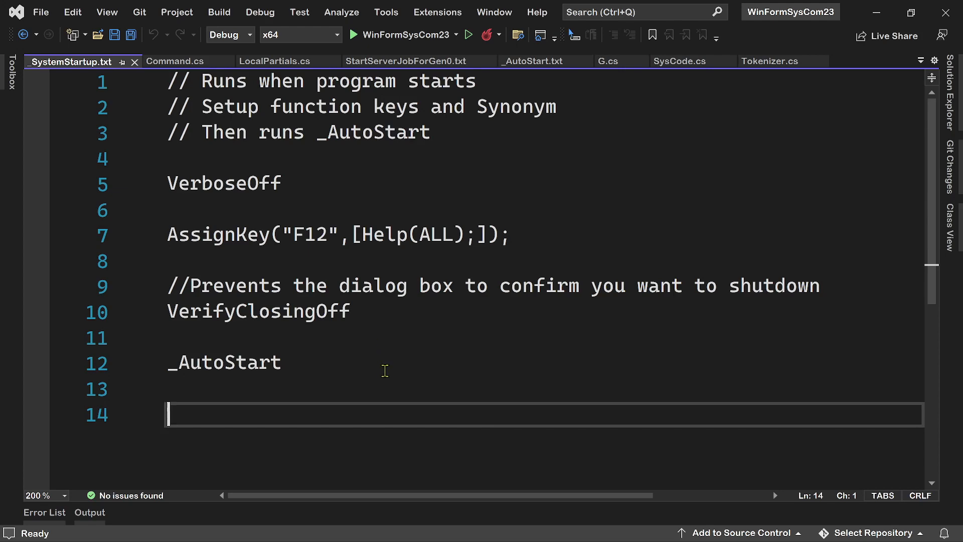
{"action": "mouse_move", "coordinate": [254, 332]}
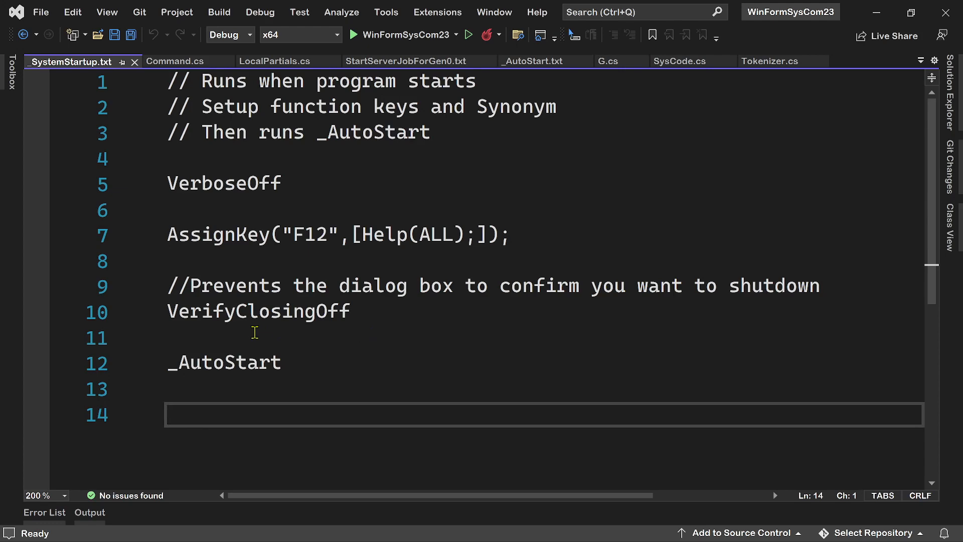
{"action": "mouse_move", "coordinate": [284, 334]}
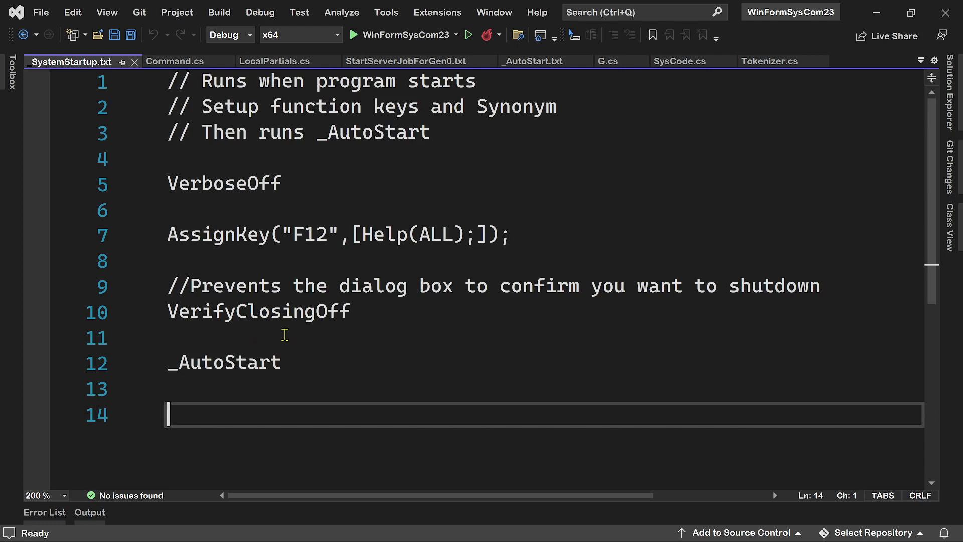
{"action": "mouse_move", "coordinate": [354, 364]}
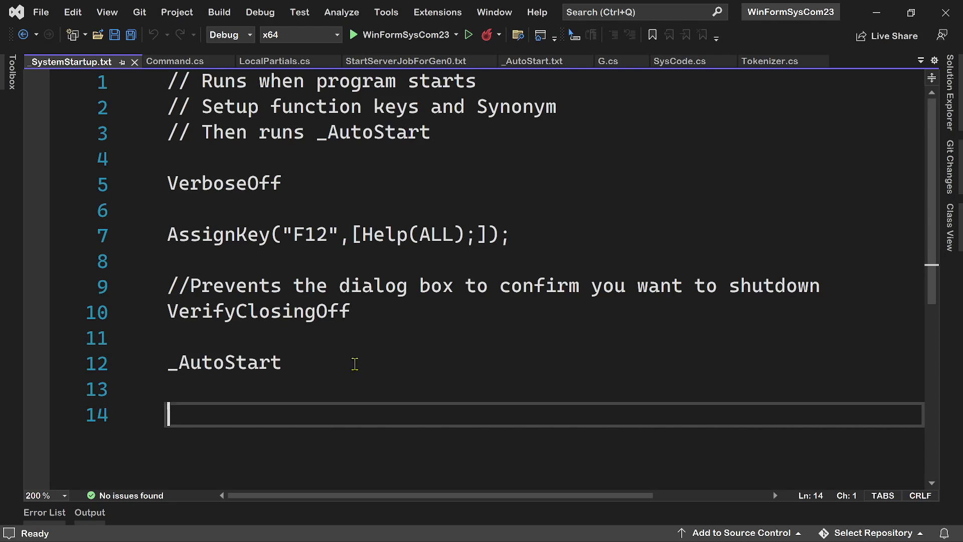
{"action": "mouse_move", "coordinate": [60, 84]}
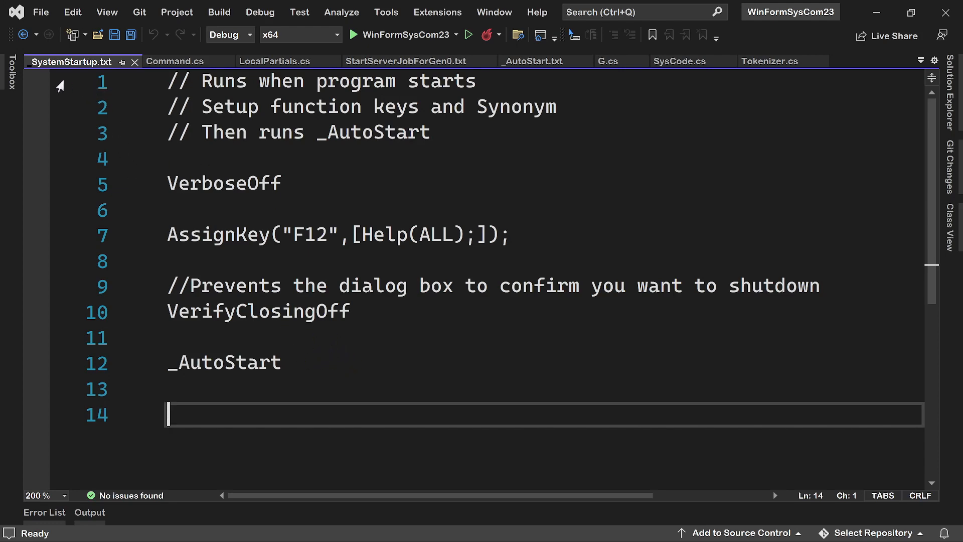
{"action": "mouse_move", "coordinate": [165, 380]}
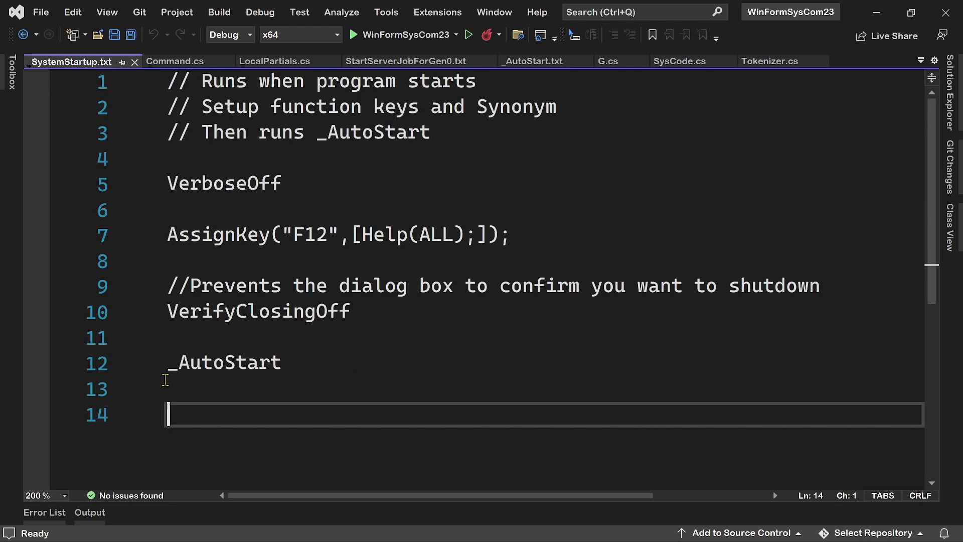
{"action": "mouse_move", "coordinate": [304, 364]}
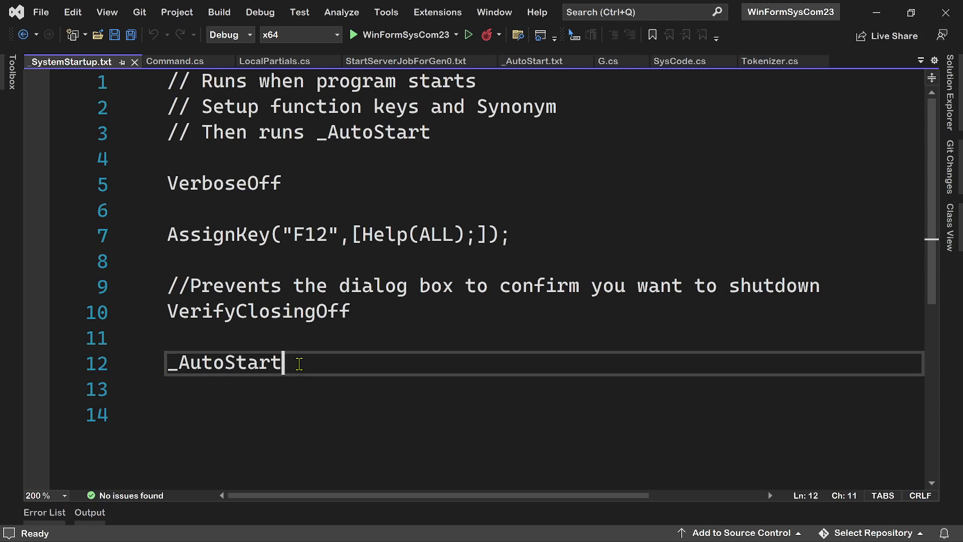
{"action": "mouse_move", "coordinate": [450, 360]}
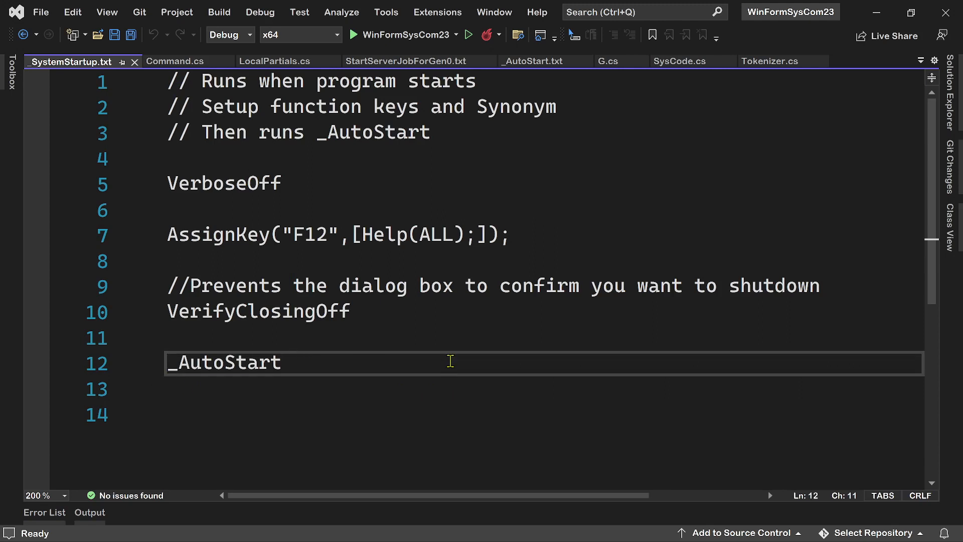
{"action": "mouse_move", "coordinate": [547, 70]}
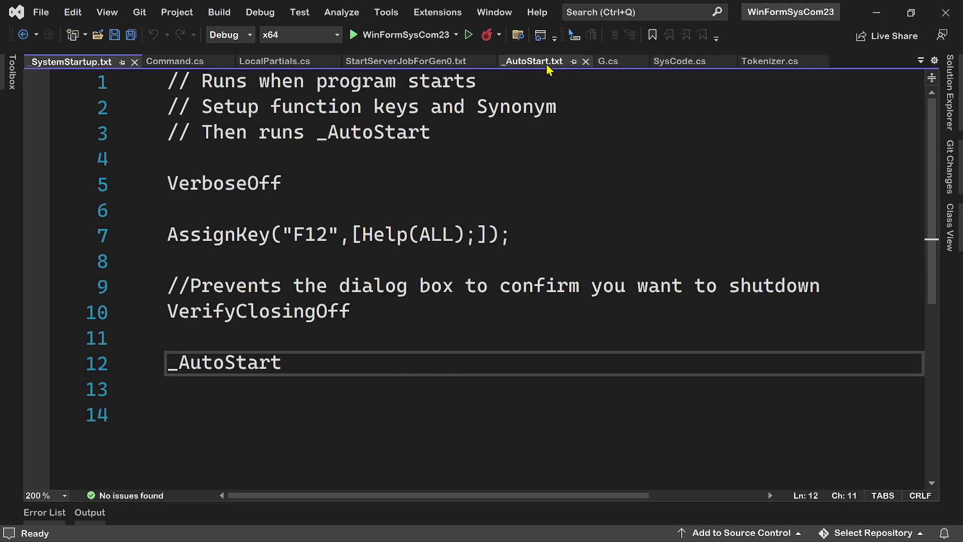
{"action": "mouse_move", "coordinate": [544, 61]}
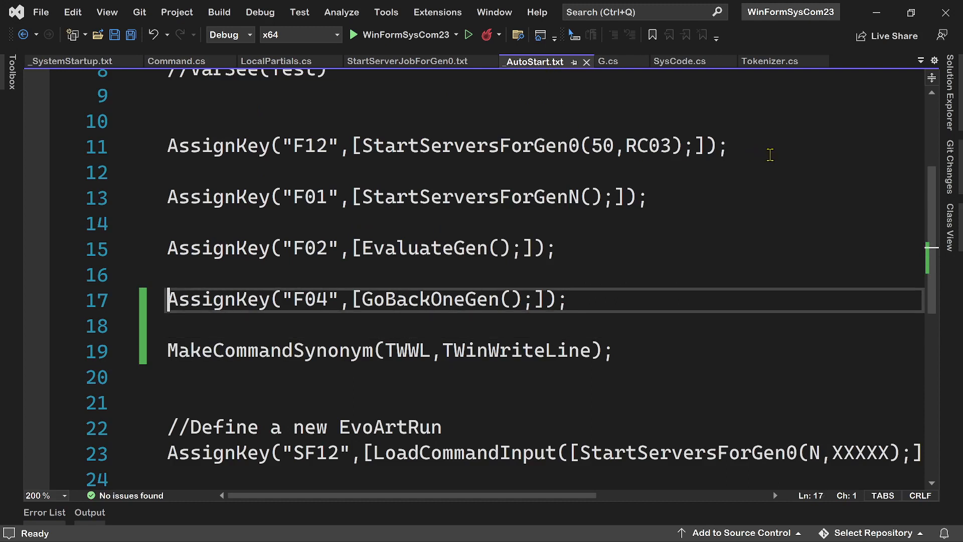
Change the StartServersForGen0 AssignKey in _AutoStart.txt from F12 to F11.
{"action": "scroll", "scroll_direction": "up", "scroll_amount": 3}
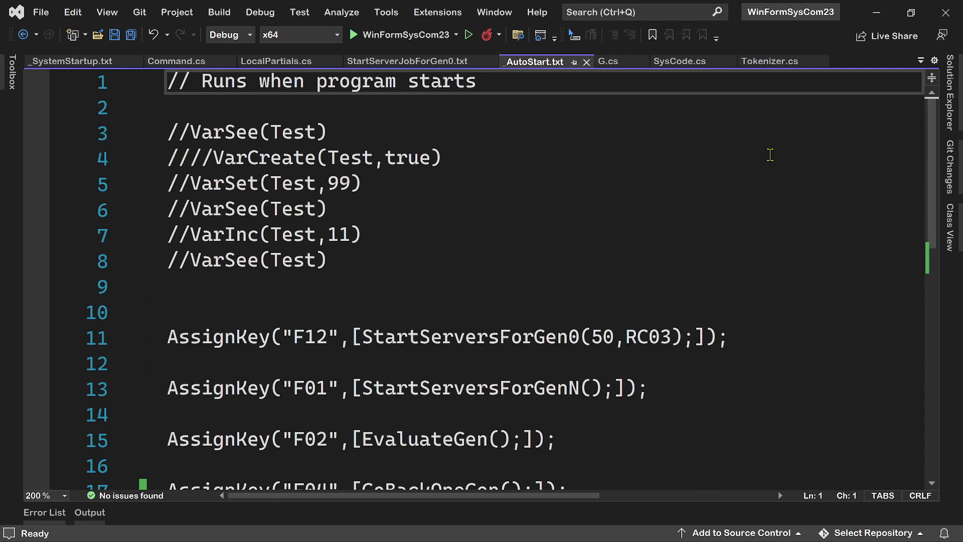
{"action": "left_click", "coordinate": [172, 107]}
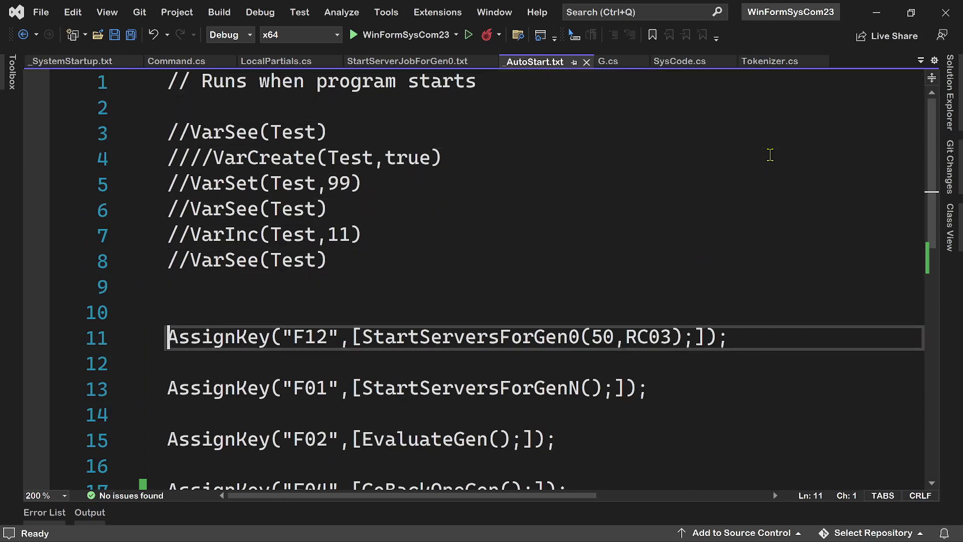
{"action": "left_click", "coordinate": [171, 157]}
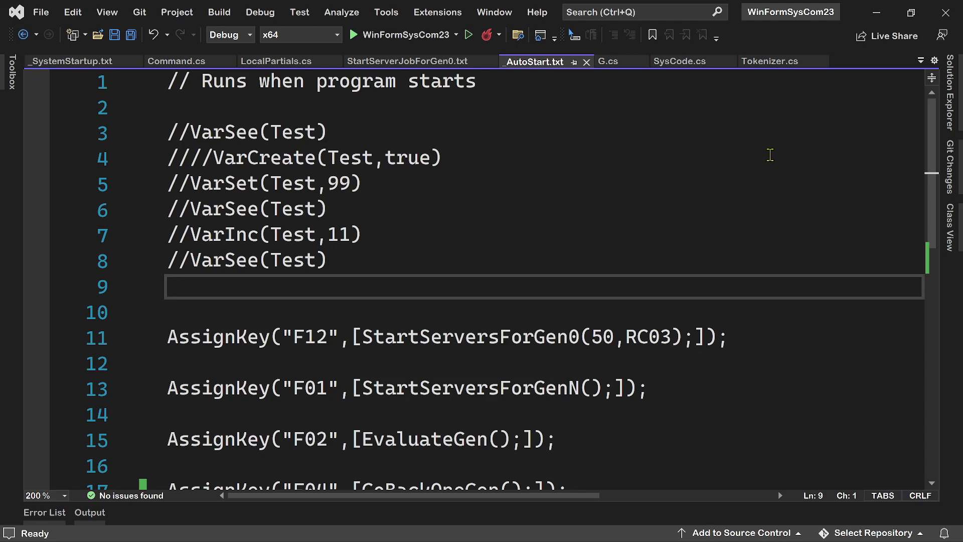
{"action": "left_click", "coordinate": [170, 286]}
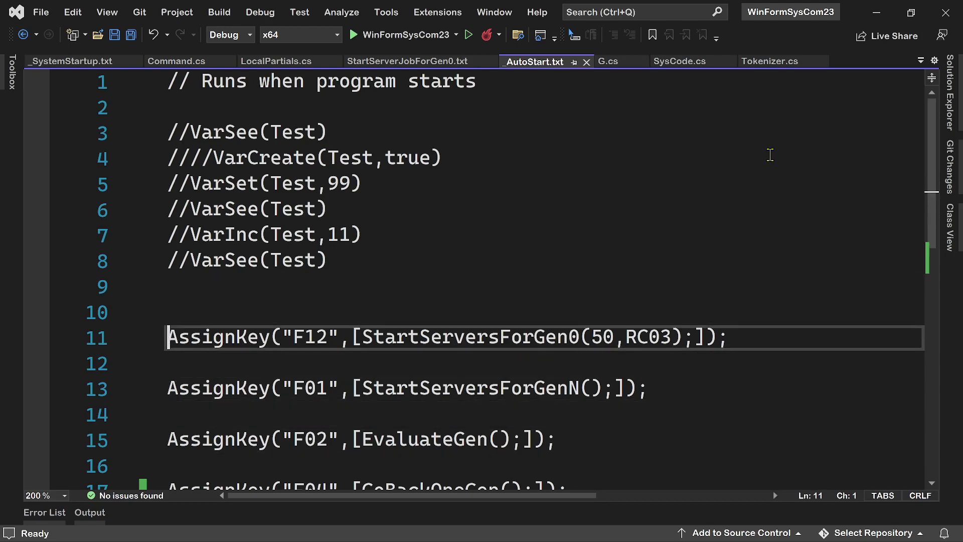
{"action": "left_click", "coordinate": [329, 337]}
{"action": "type", "text": "1"}
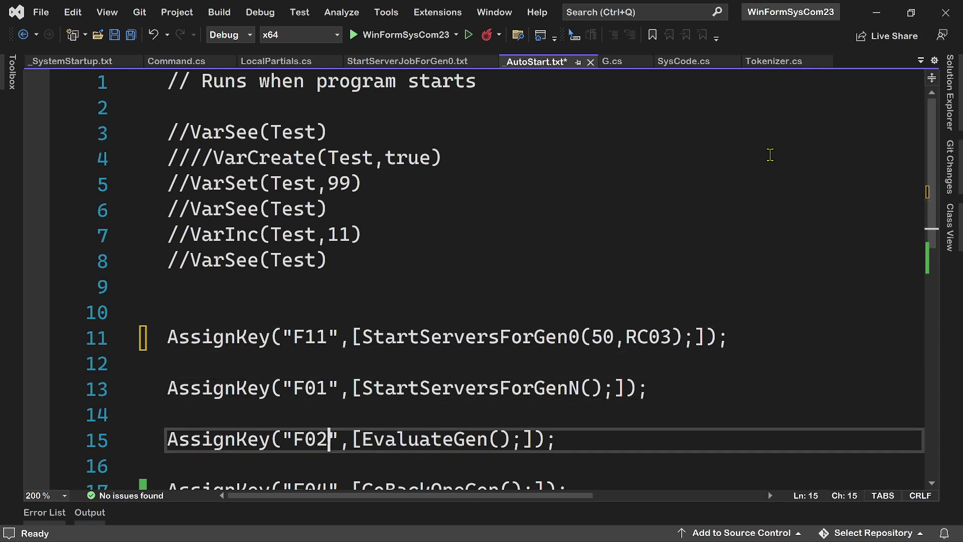
{"action": "scroll", "scroll_direction": "down", "scroll_amount": 3}
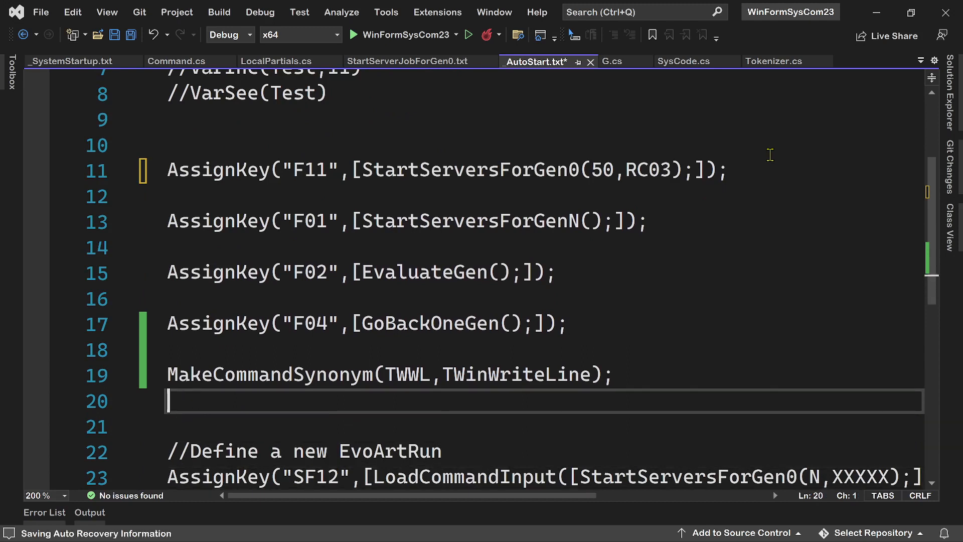
Trim the synonym on line 19 to MakeCommandSynonym(T,TWinWriteLine).
{"action": "left_click", "coordinate": [318, 374]}
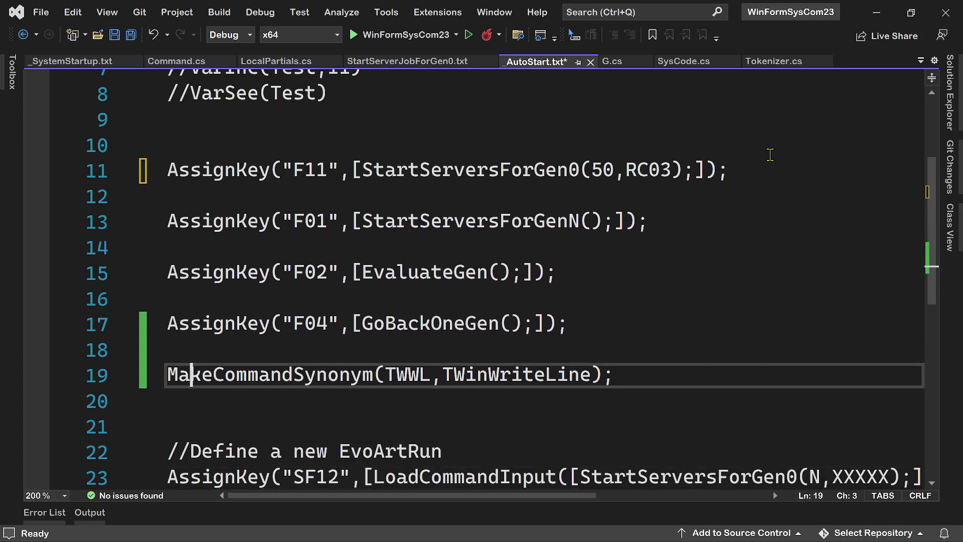
{"action": "key", "text": "Home"}
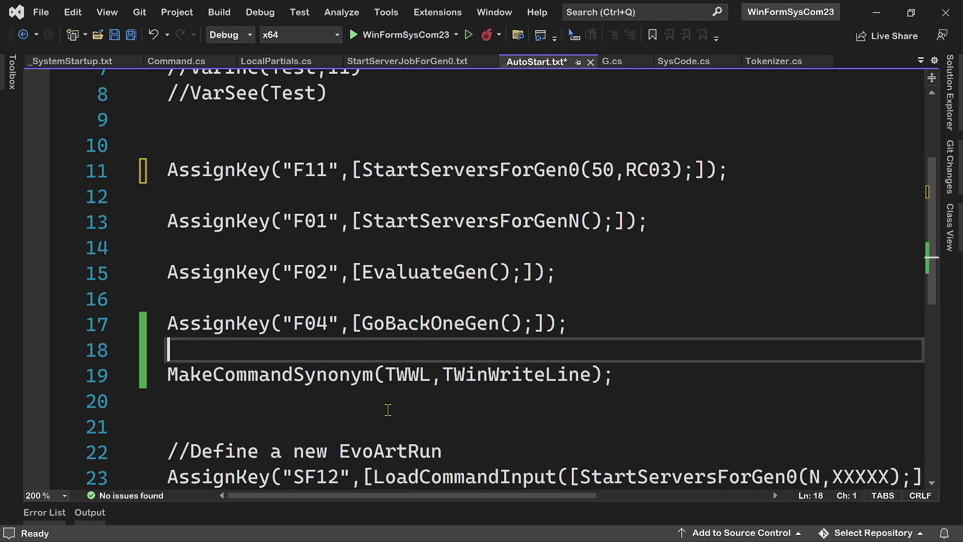
{"action": "mouse_move", "coordinate": [442, 369]}
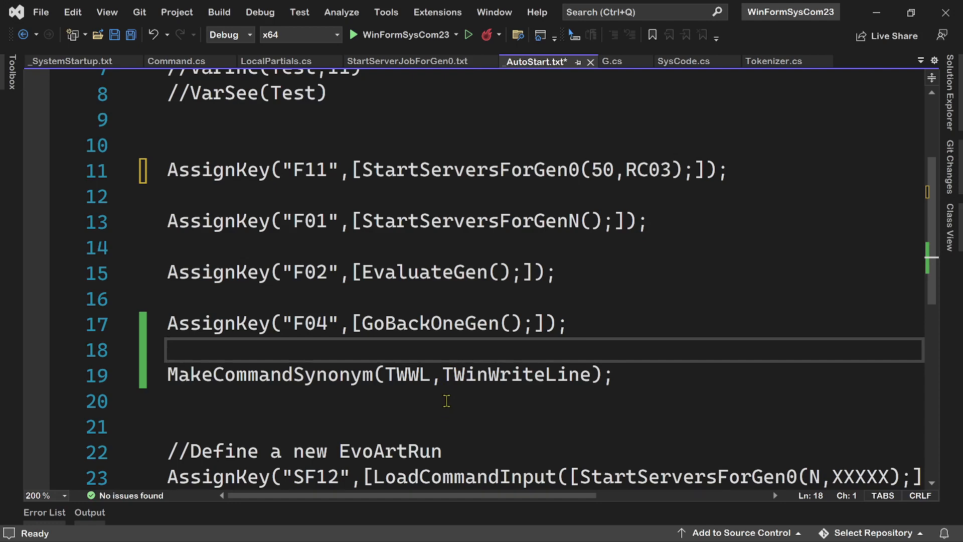
{"action": "mouse_move", "coordinate": [592, 401]}
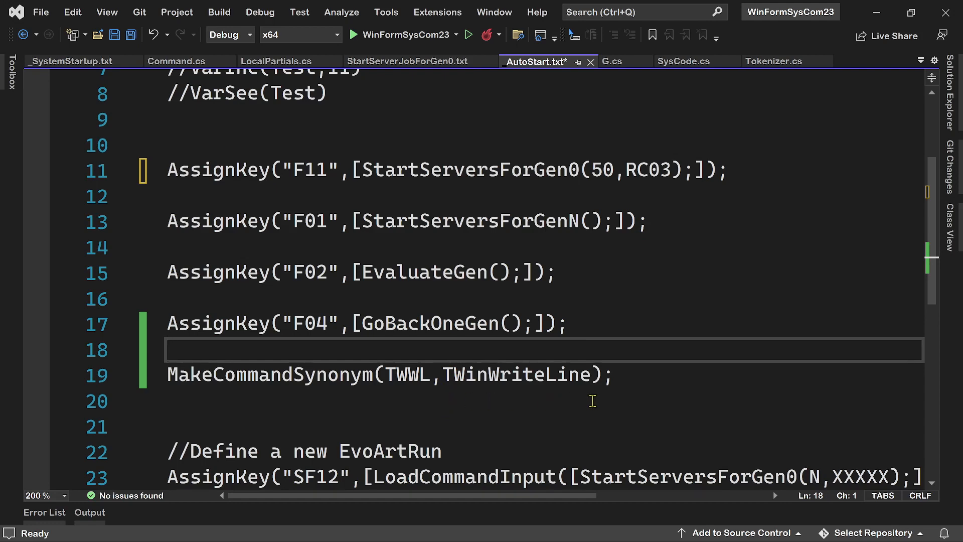
{"action": "mouse_move", "coordinate": [608, 399]}
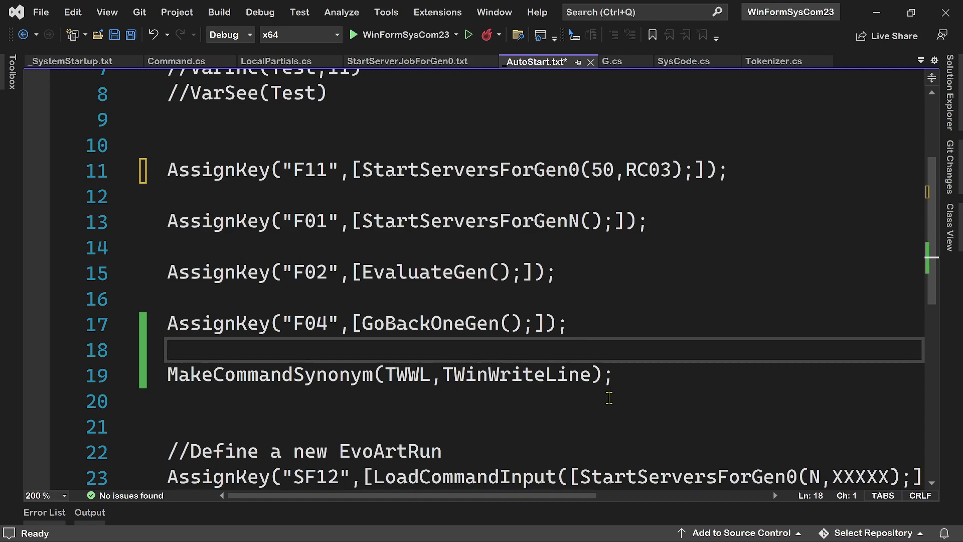
{"action": "mouse_move", "coordinate": [386, 393]}
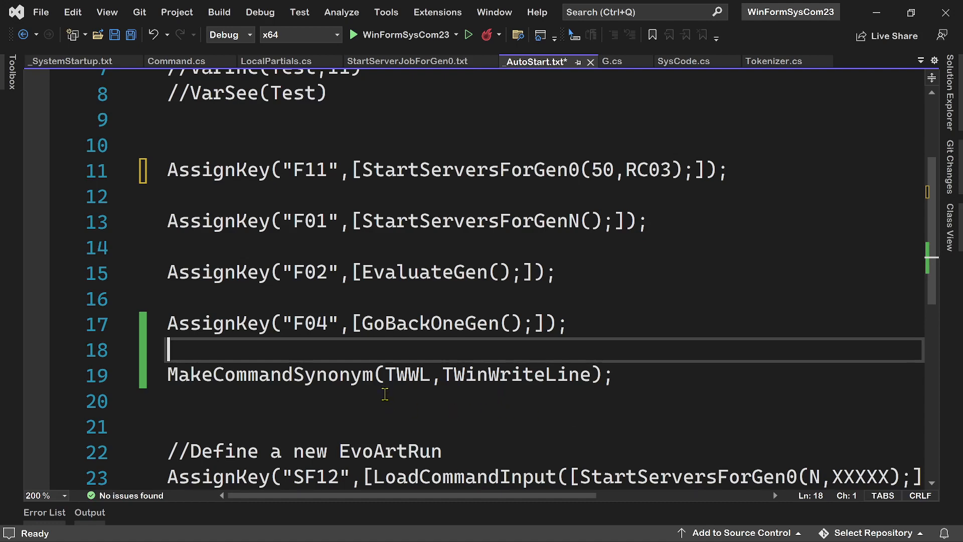
{"action": "mouse_move", "coordinate": [630, 409]}
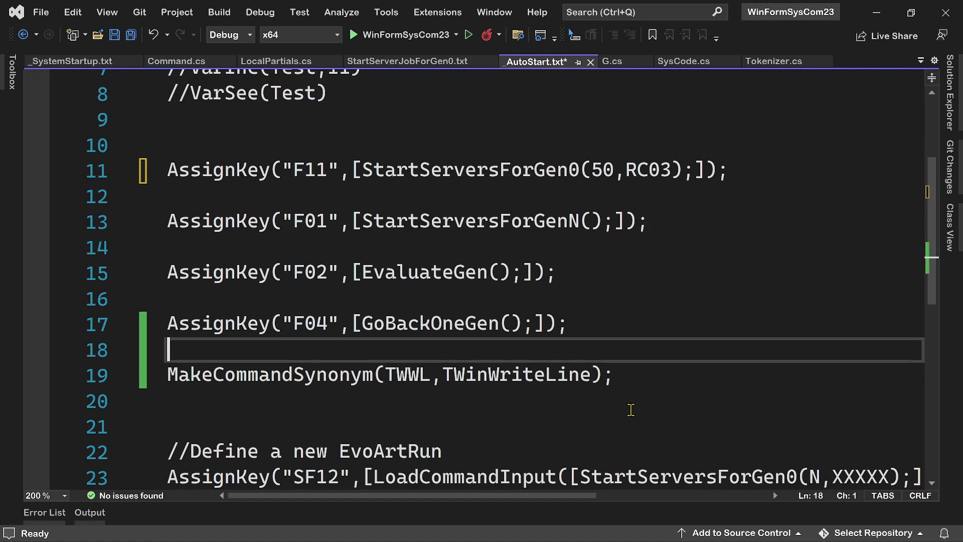
{"action": "mouse_move", "coordinate": [390, 400]}
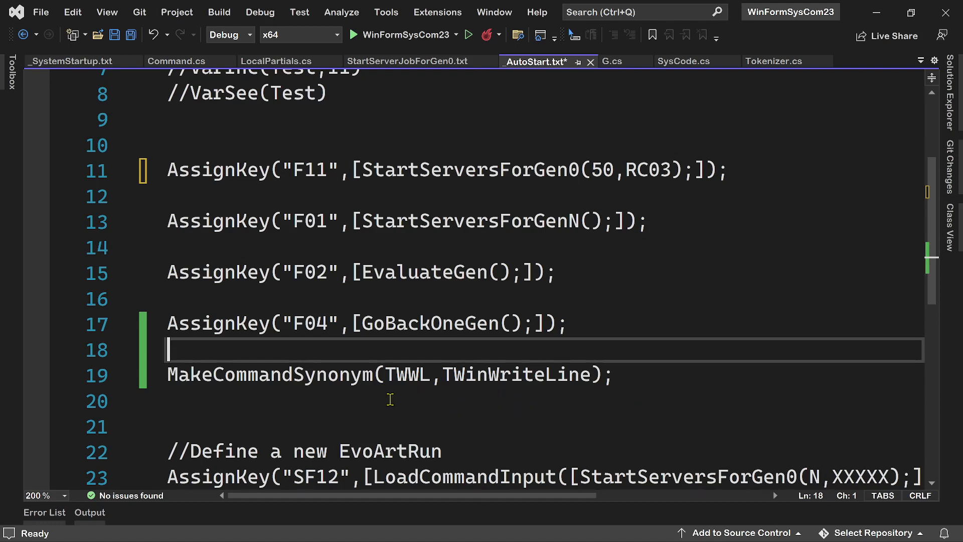
{"action": "mouse_move", "coordinate": [438, 402]}
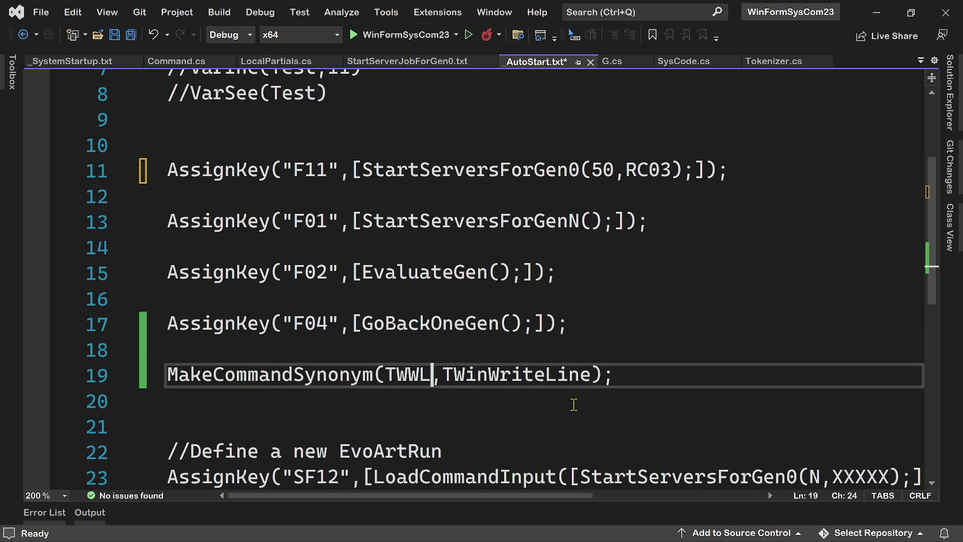
{"action": "key", "text": "Backspace"}
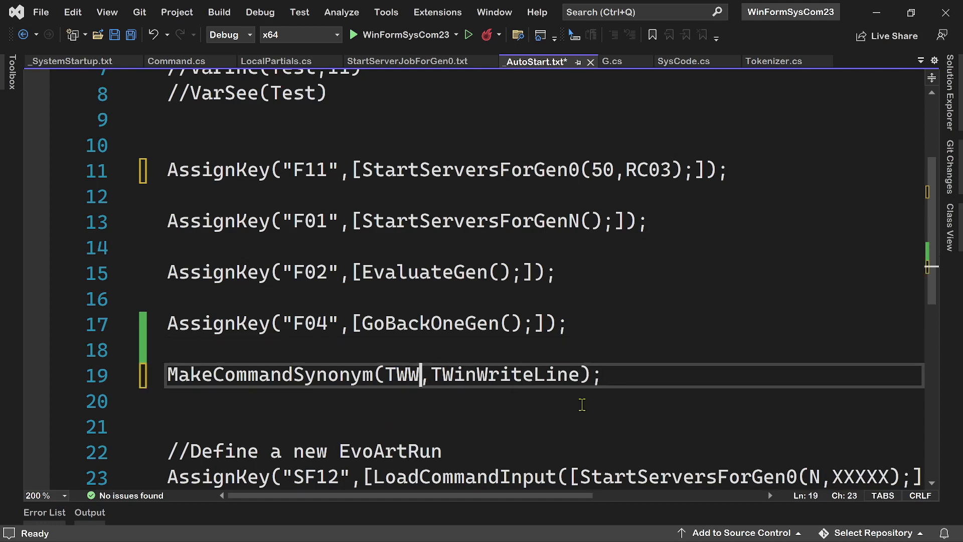
{"action": "key", "text": "Backspace"}
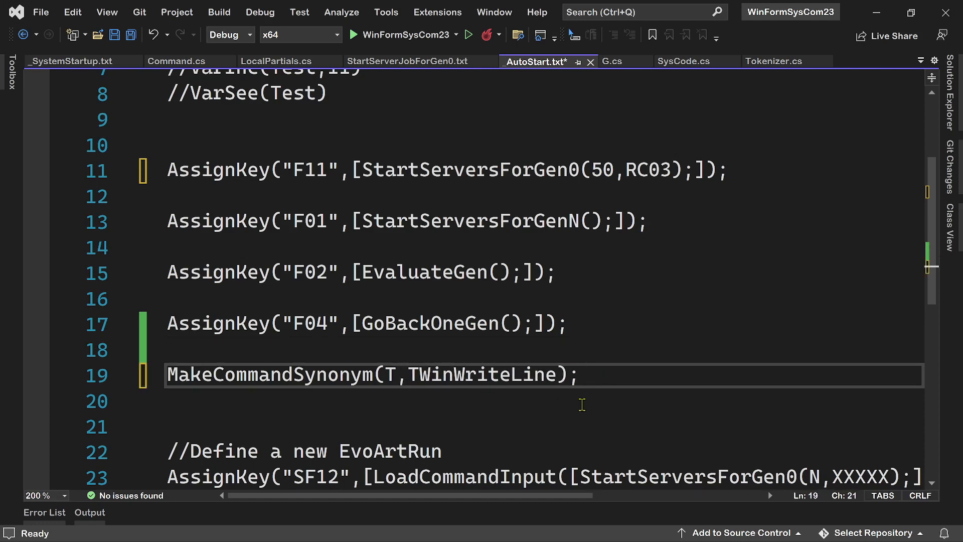
{"action": "mouse_move", "coordinate": [716, 524]}
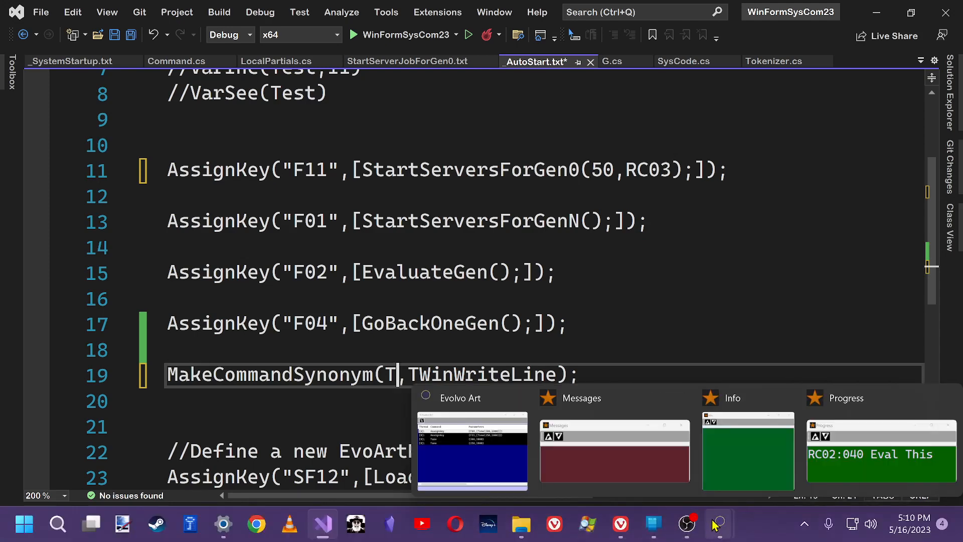
{"action": "mouse_move", "coordinate": [511, 414]}
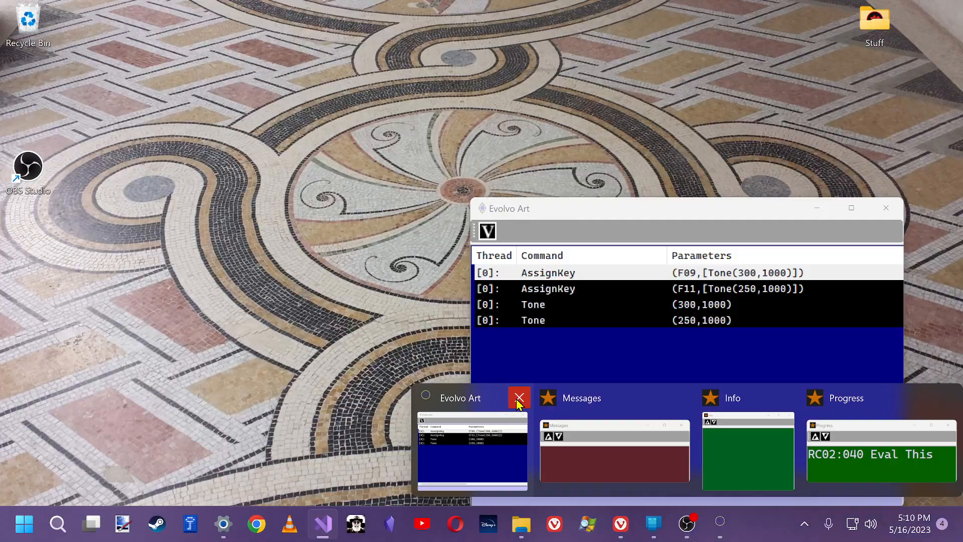
Close the old running Evolvo Art instance from its taskbar preview.
{"action": "left_click", "coordinate": [519, 399]}
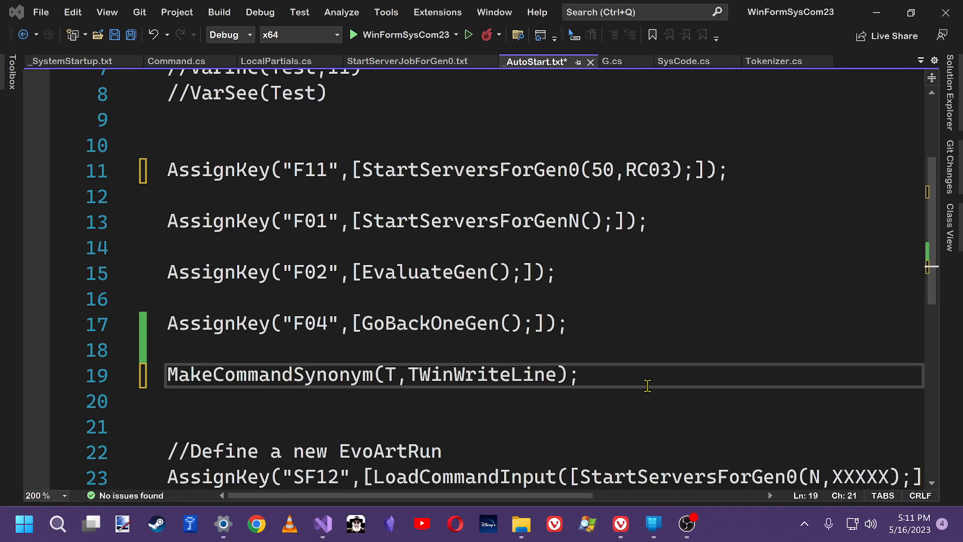
{"action": "mouse_move", "coordinate": [640, 357]}
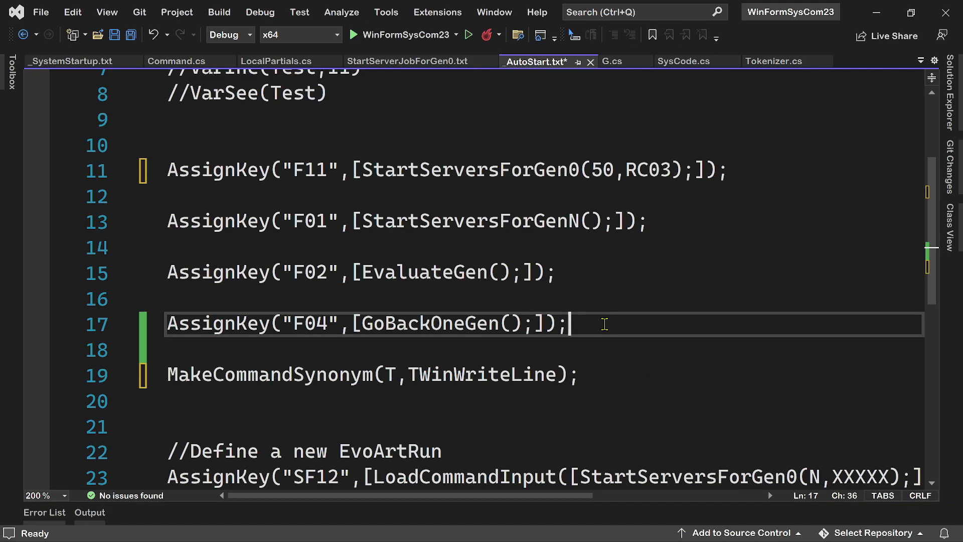
Save AutoStart.txt and launch Evolvo Art with Start (WinFormSysCom23).
{"action": "left_click", "coordinate": [469, 34]}
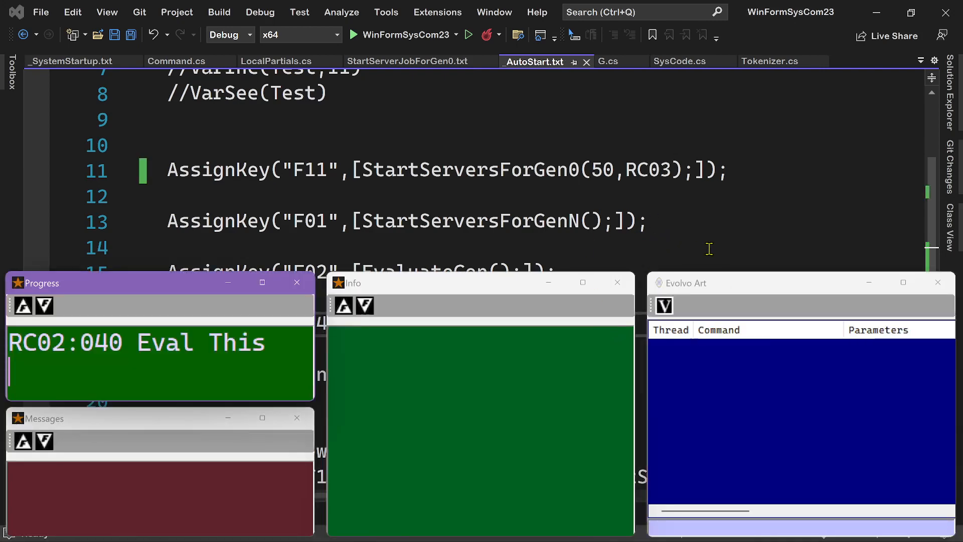
{"action": "mouse_move", "coordinate": [686, 524]}
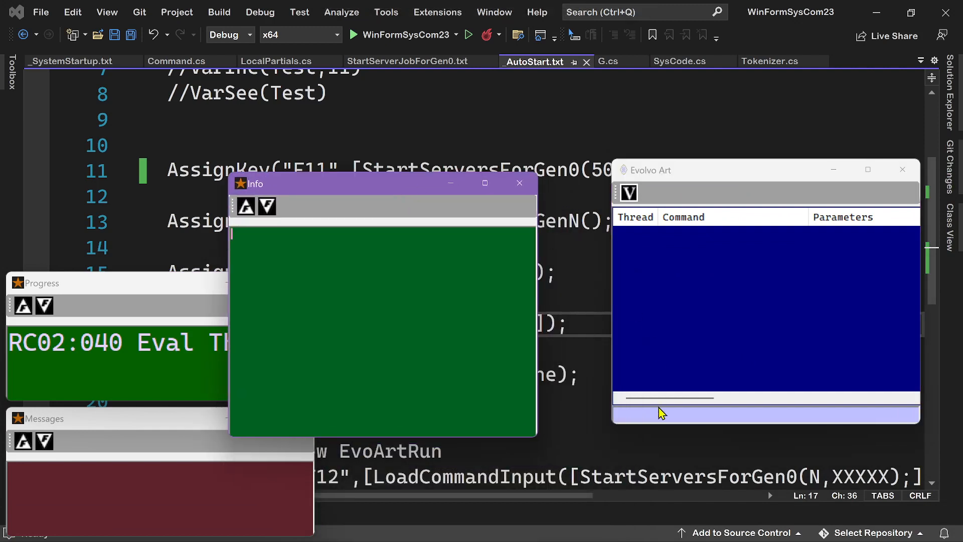
Run TWinWriteLine(Info,Hello) so Hello appears in the Info window.
{"action": "left_click", "coordinate": [656, 416]}
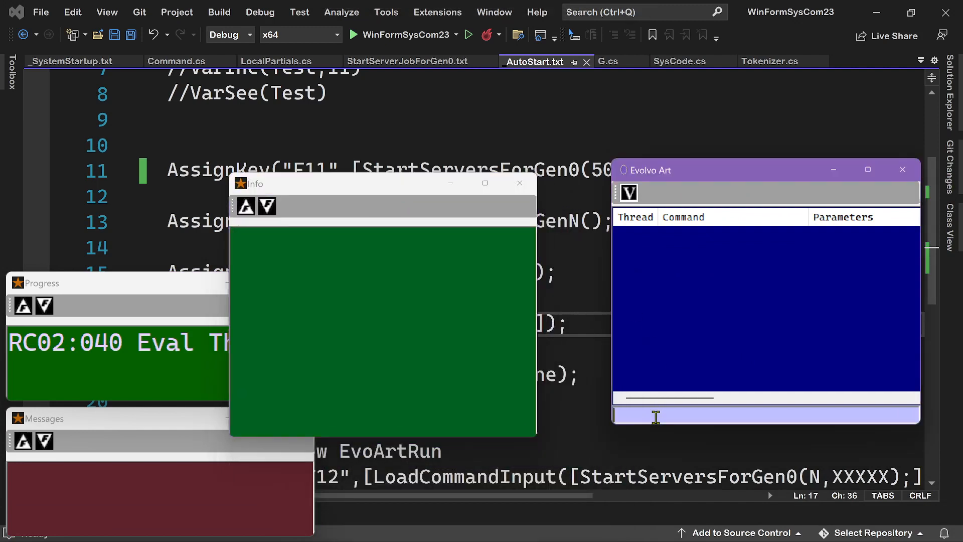
{"action": "type", "text": "T"}
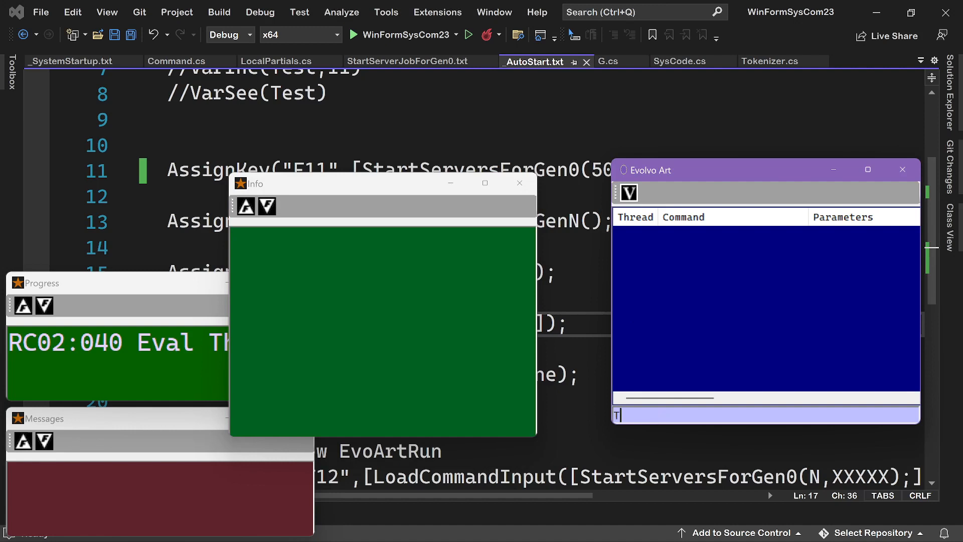
{"action": "type", "text": "wi"}
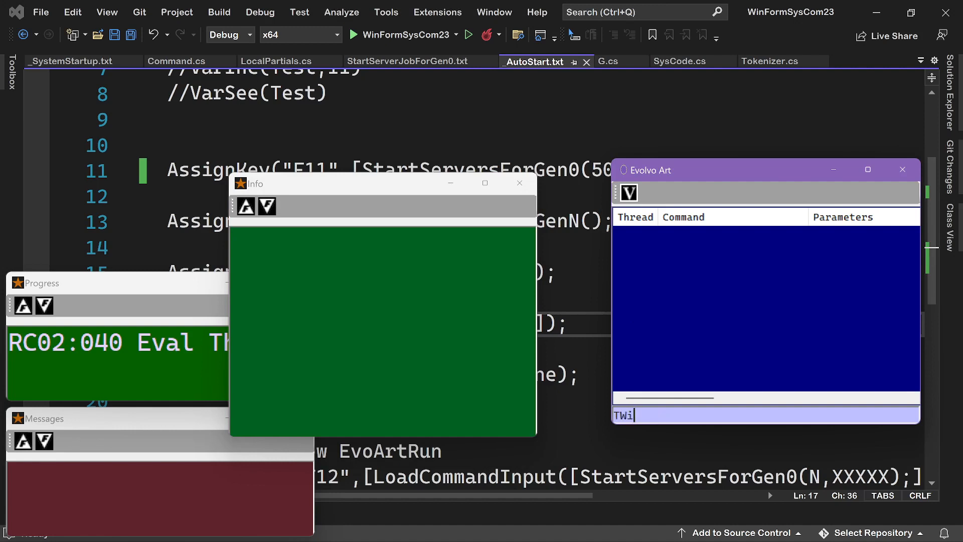
{"action": "type", "text": "nW"}
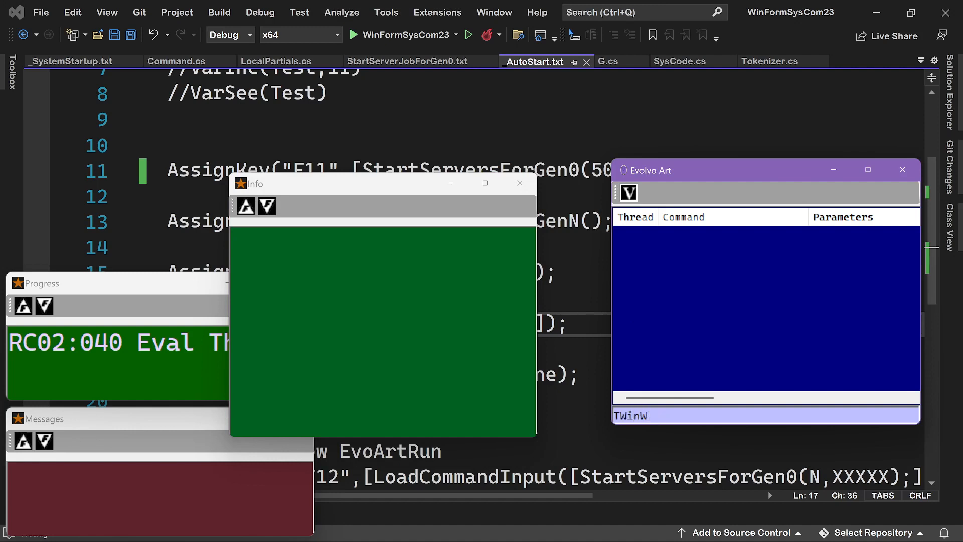
{"action": "type", "text": "rite"}
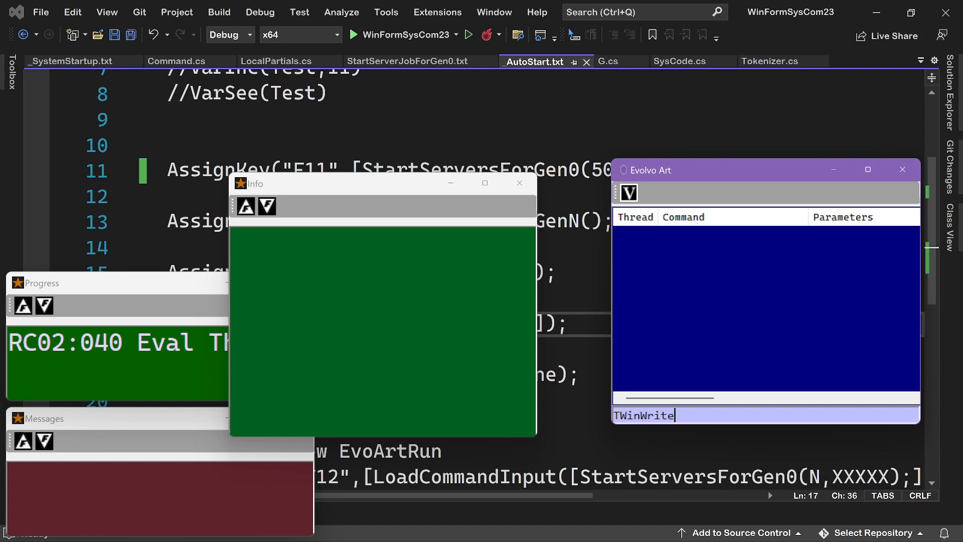
{"action": "type", "text": "Line"}
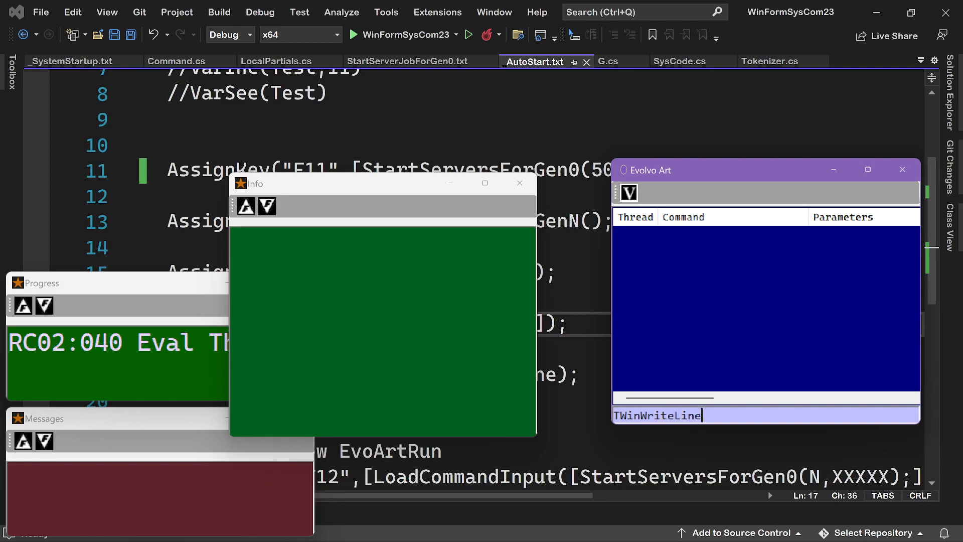
{"action": "type", "text": "("}
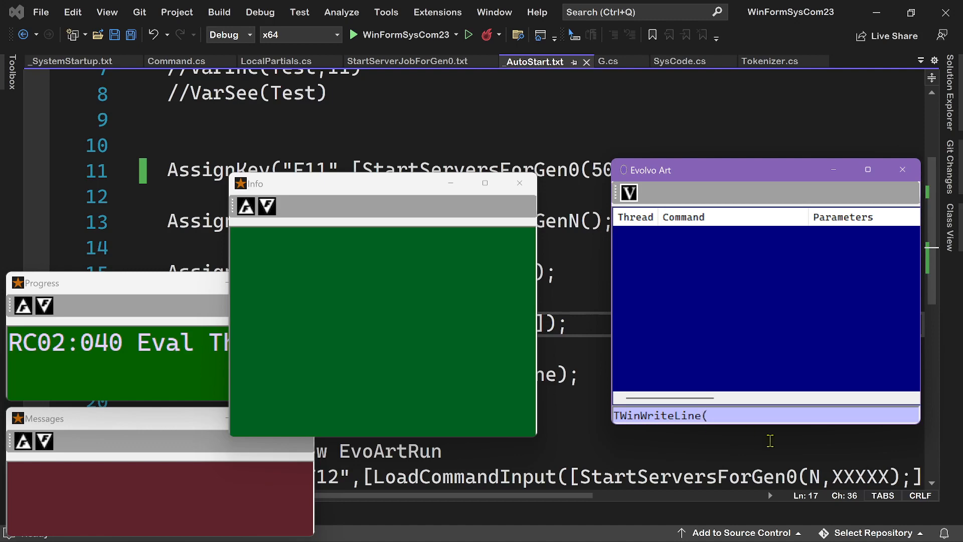
{"action": "mouse_move", "coordinate": [325, 195]}
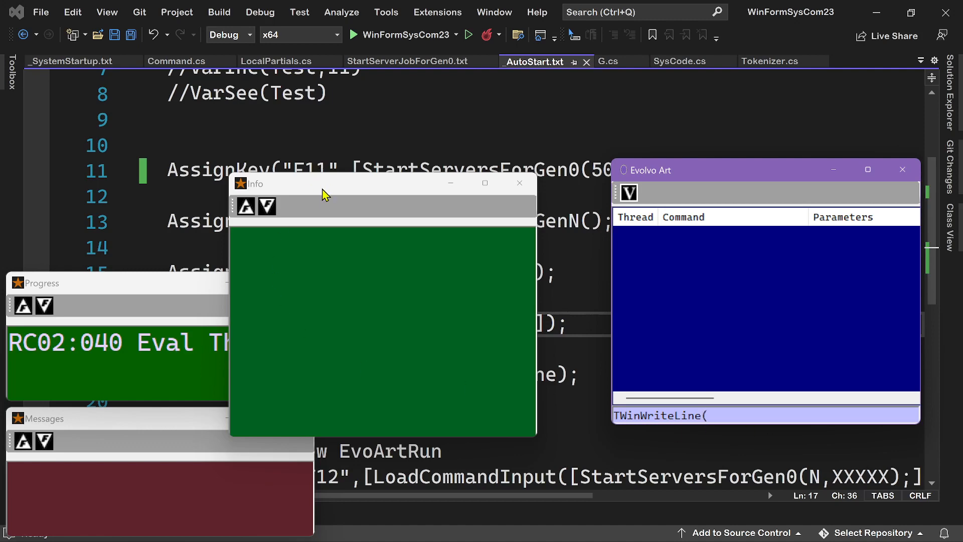
{"action": "type", "text": "I"}
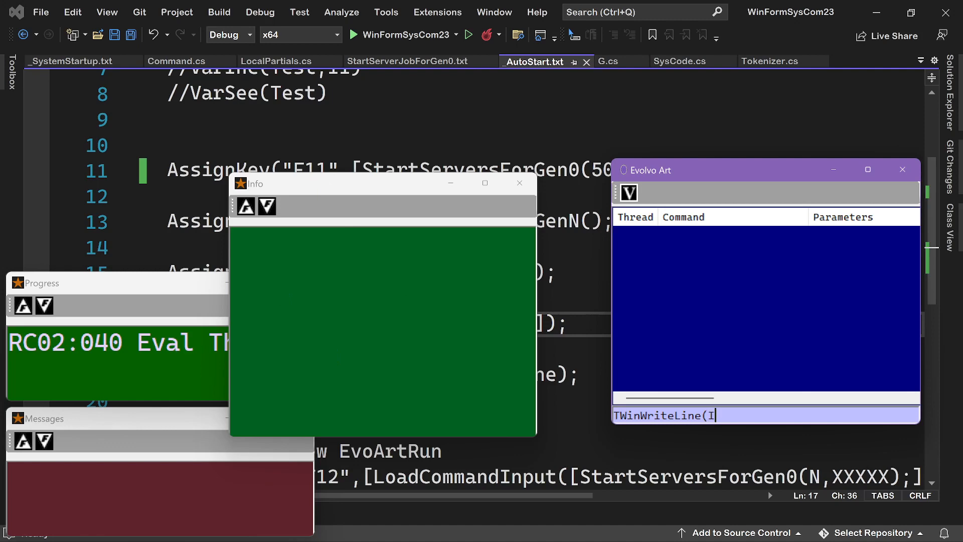
{"action": "type", "text": "nfo,"}
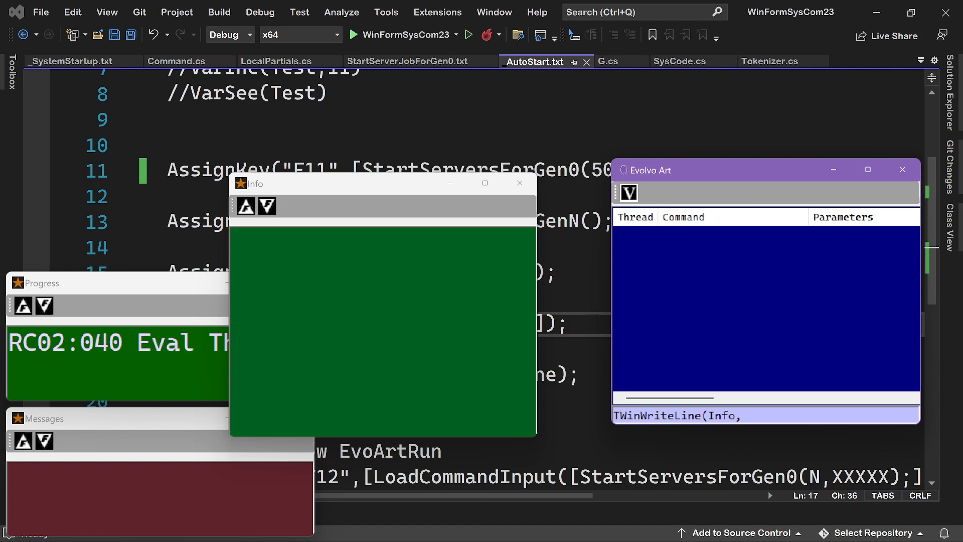
{"action": "type", "text": "Hello"}
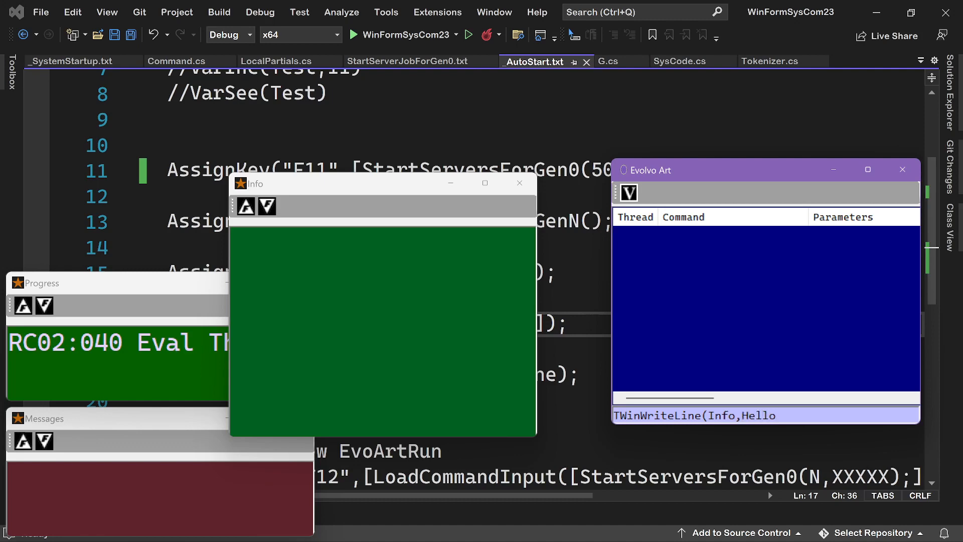
{"action": "type", "text": ")"}
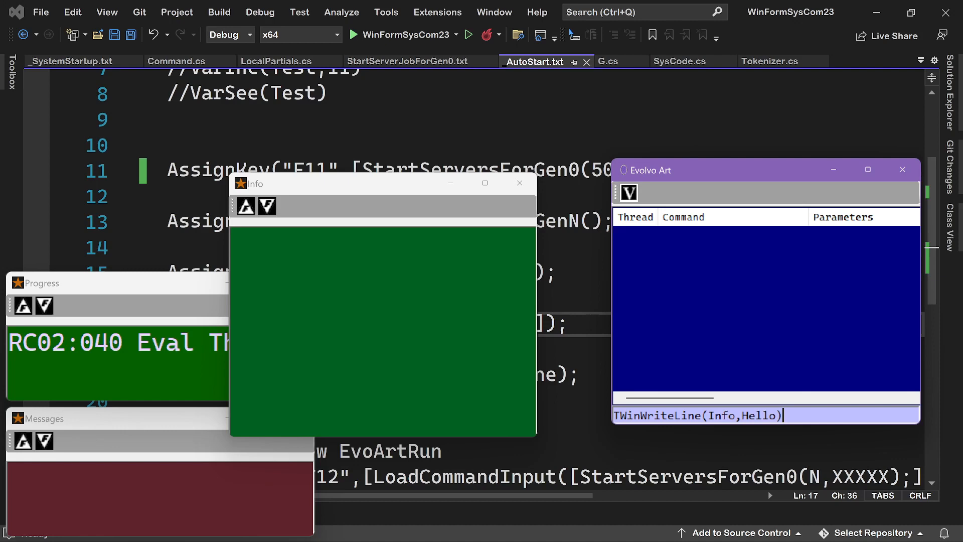
{"action": "key", "text": "Return"}
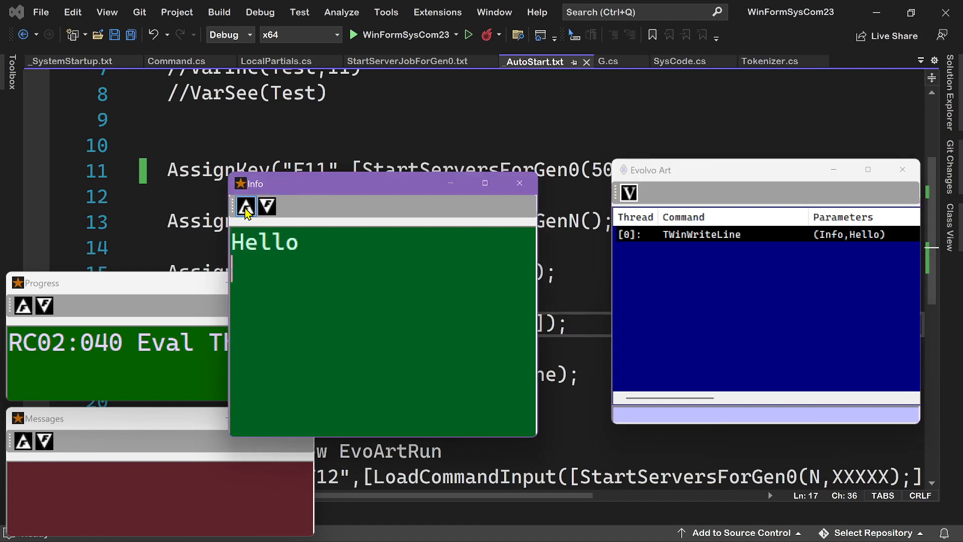
{"action": "mouse_move", "coordinate": [299, 319]}
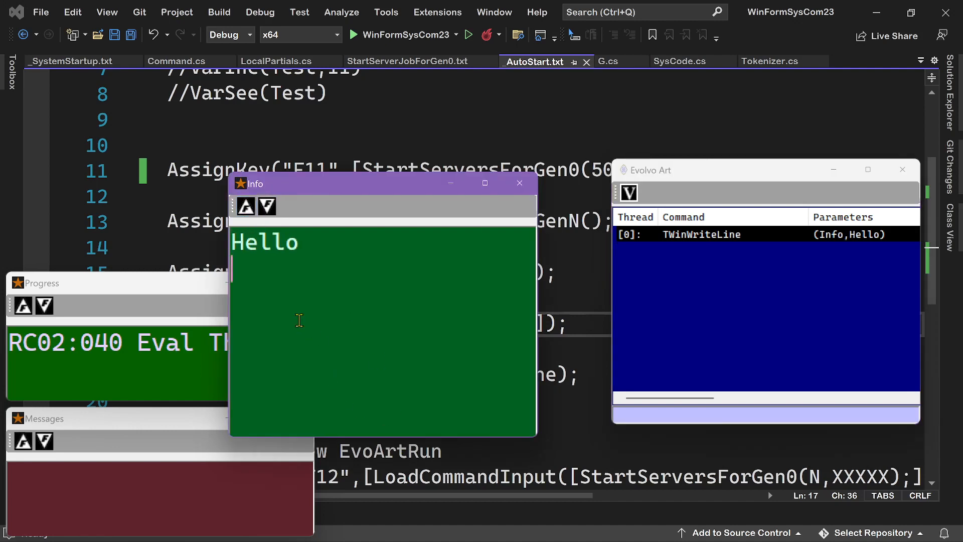
{"action": "mouse_move", "coordinate": [408, 351]}
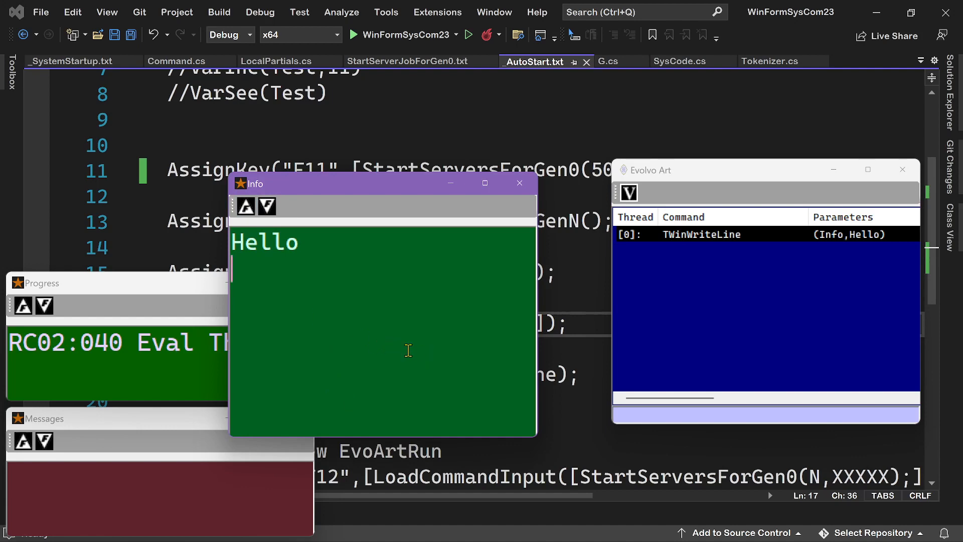
{"action": "mouse_move", "coordinate": [647, 415]}
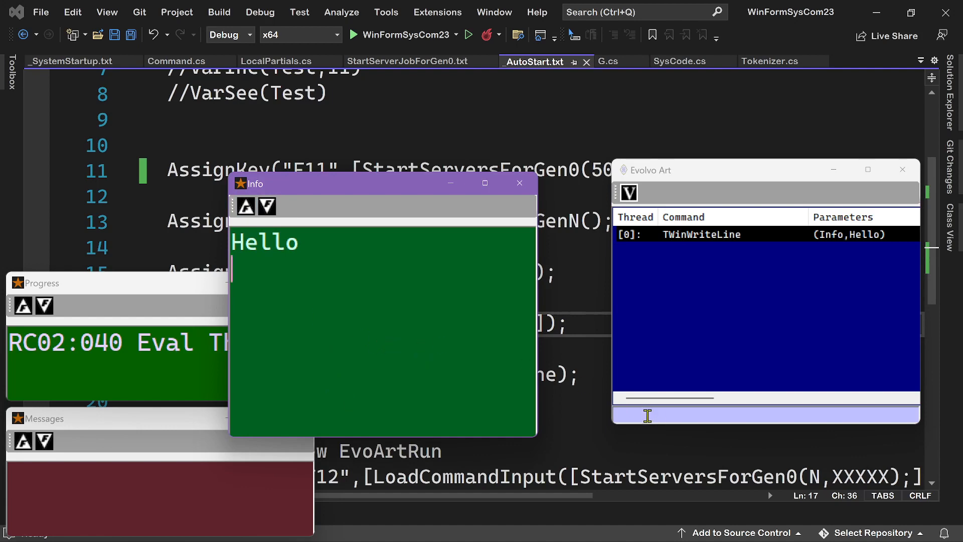
Change the command to T(Info,Goodbye) and run it, writing Goodbye under Hello.
{"action": "left_click", "coordinate": [765, 345]}
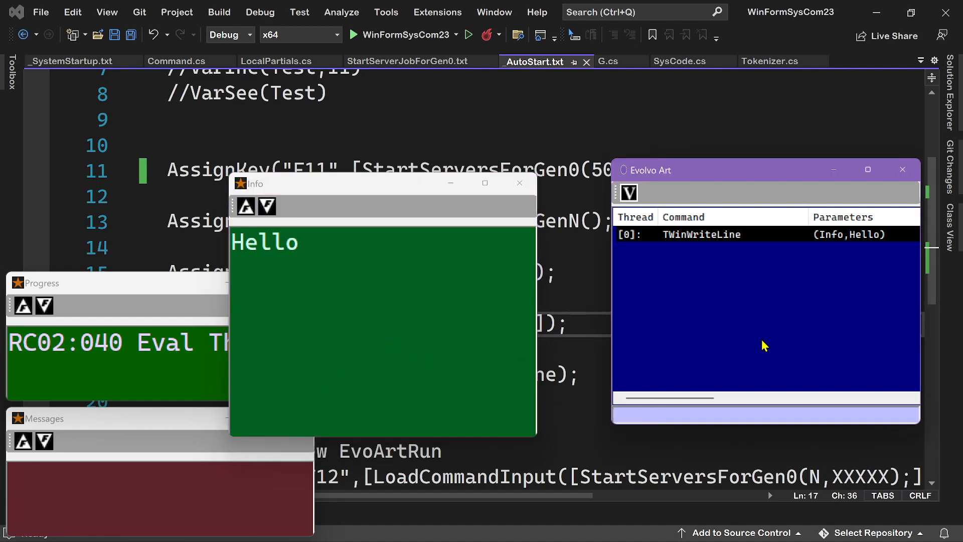
{"action": "mouse_move", "coordinate": [755, 346]}
{"action": "type", "text": "T(Info,Hello"}
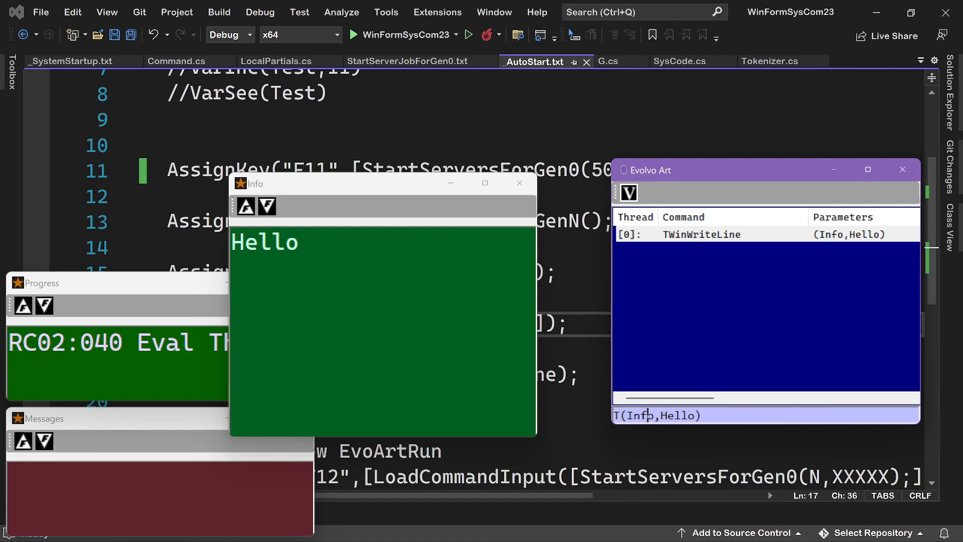
{"action": "type", "text": "G"}
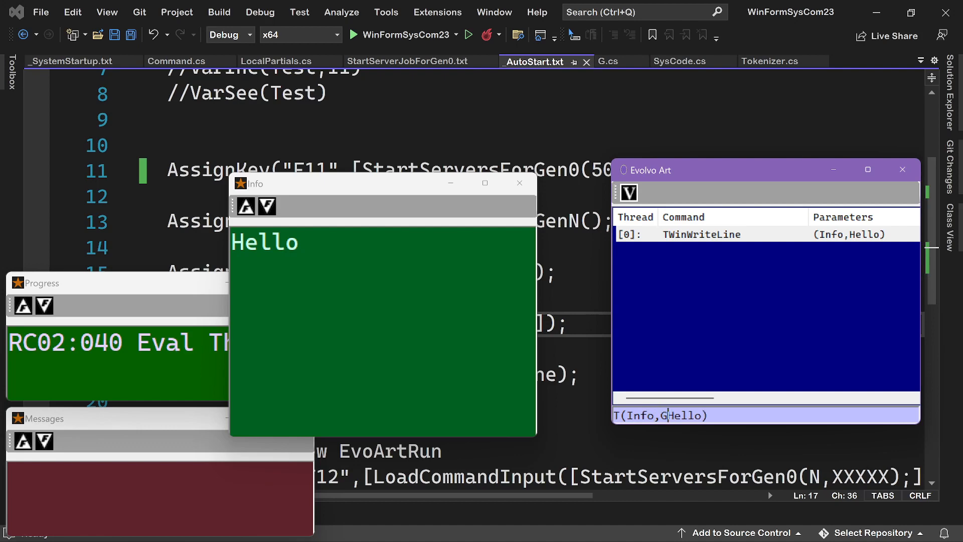
{"action": "type", "text": "oodby"}
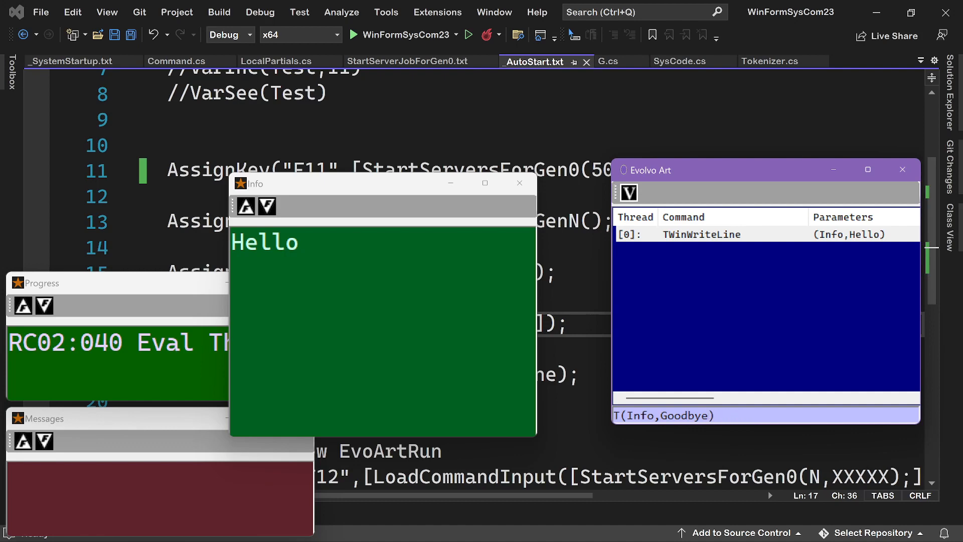
{"action": "left_click", "coordinate": [713, 416]}
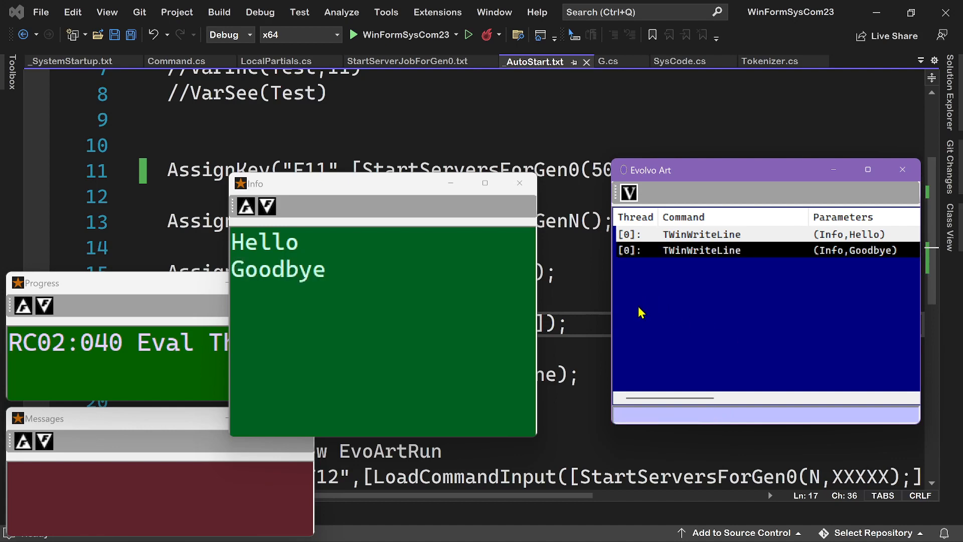
{"action": "mouse_move", "coordinate": [330, 280]}
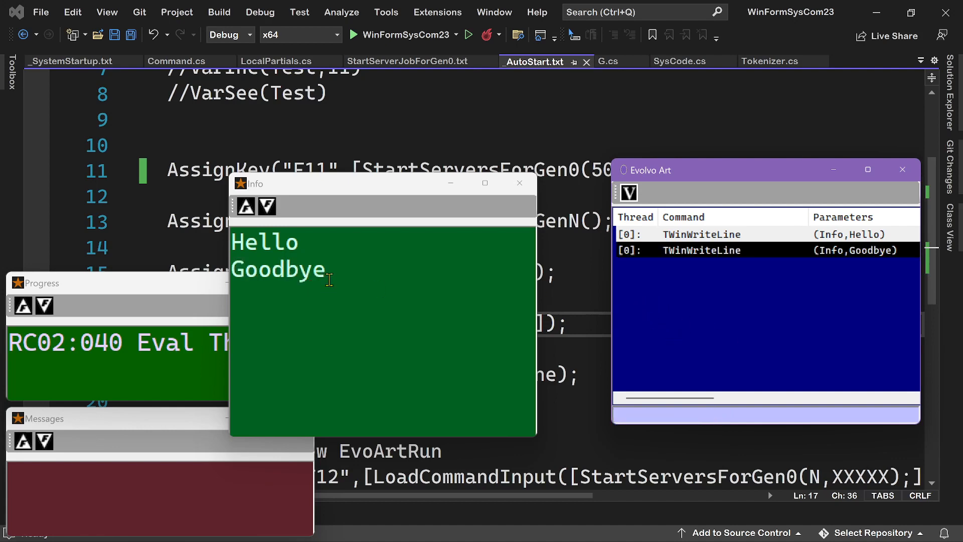
{"action": "mouse_move", "coordinate": [806, 326]}
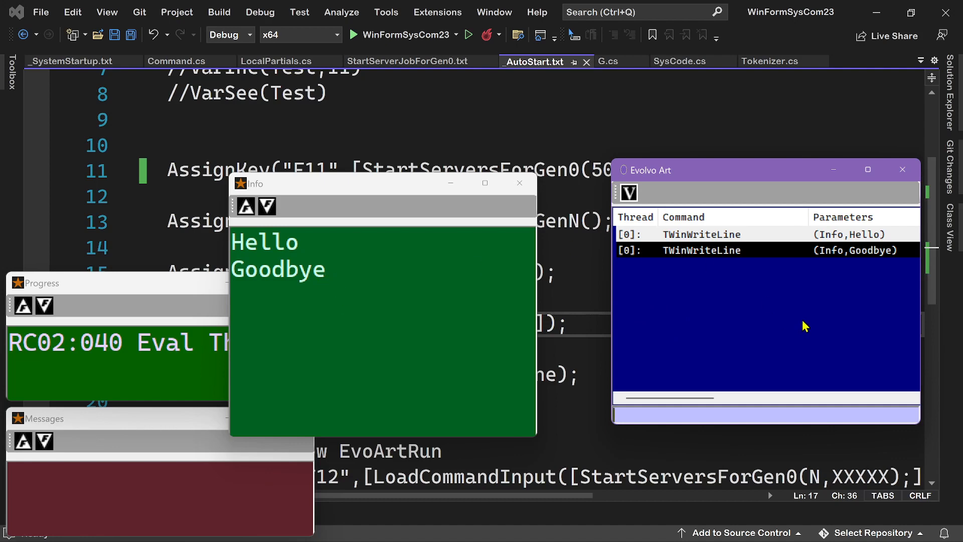
{"action": "mouse_move", "coordinate": [638, 259]}
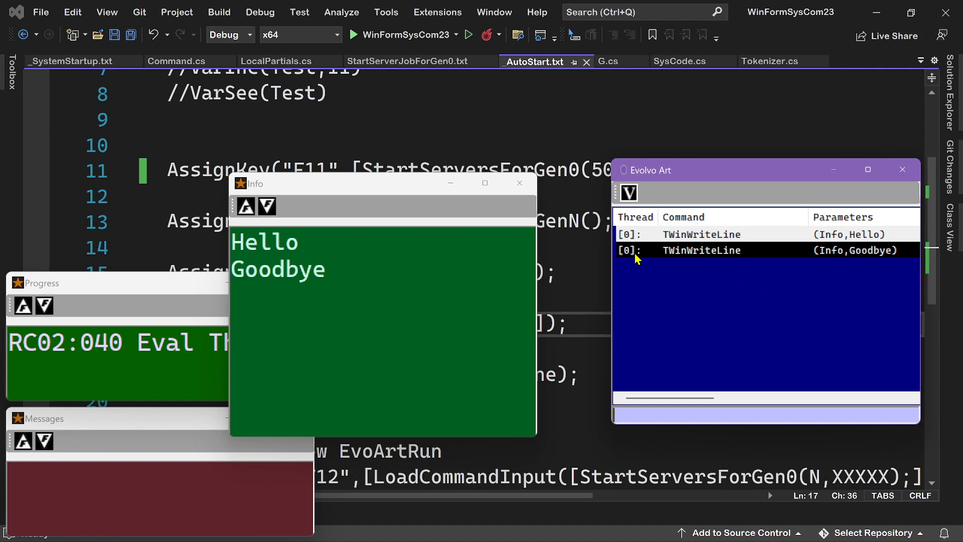
{"action": "mouse_move", "coordinate": [620, 249]}
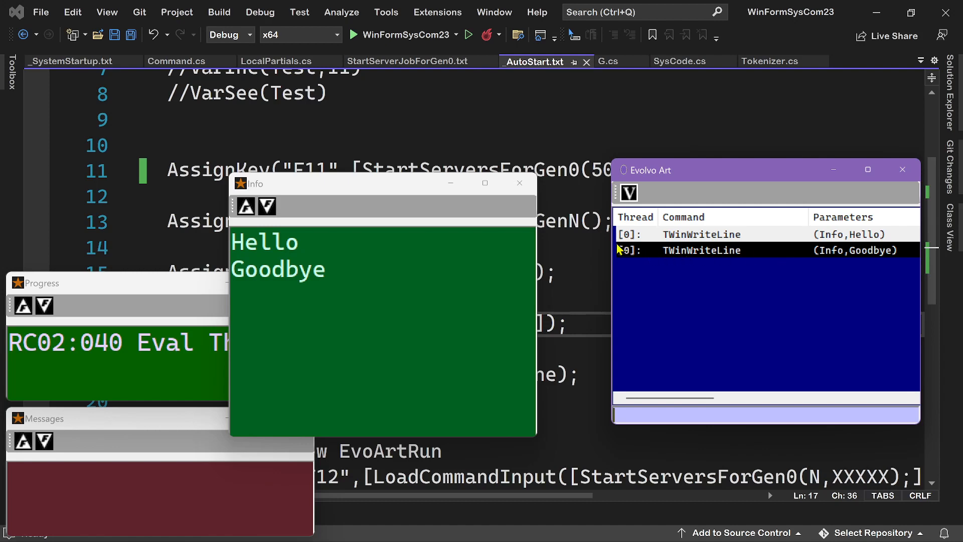
{"action": "mouse_move", "coordinate": [785, 256]}
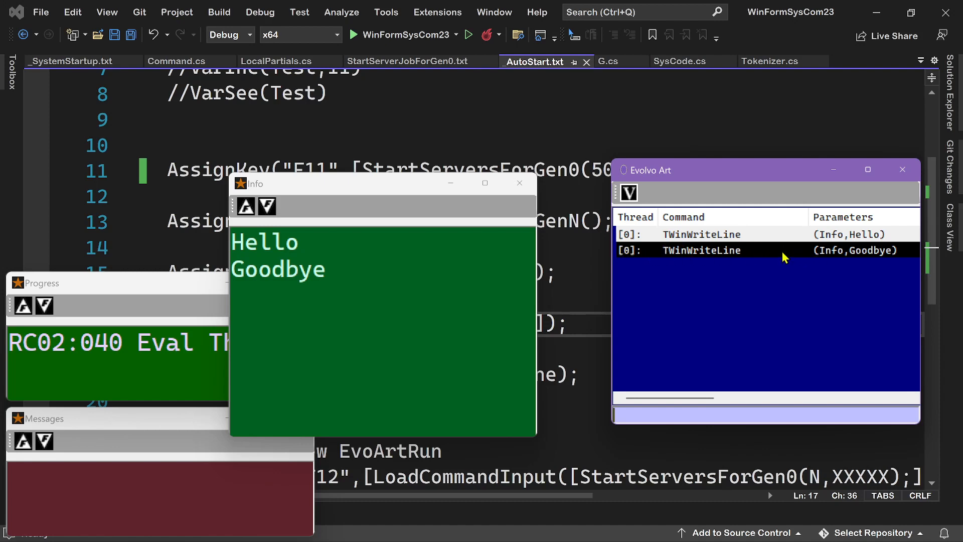
{"action": "mouse_move", "coordinate": [763, 296]}
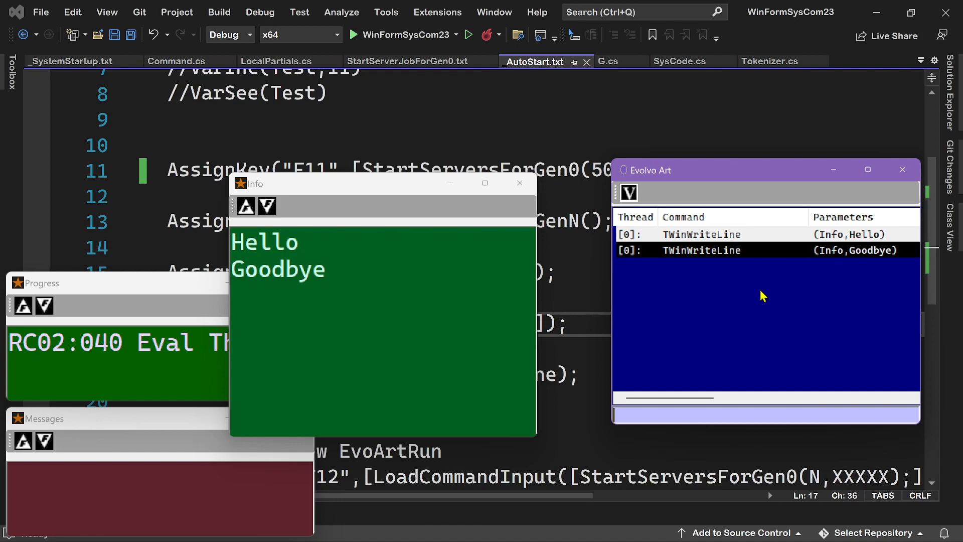
{"action": "mouse_move", "coordinate": [668, 255]}
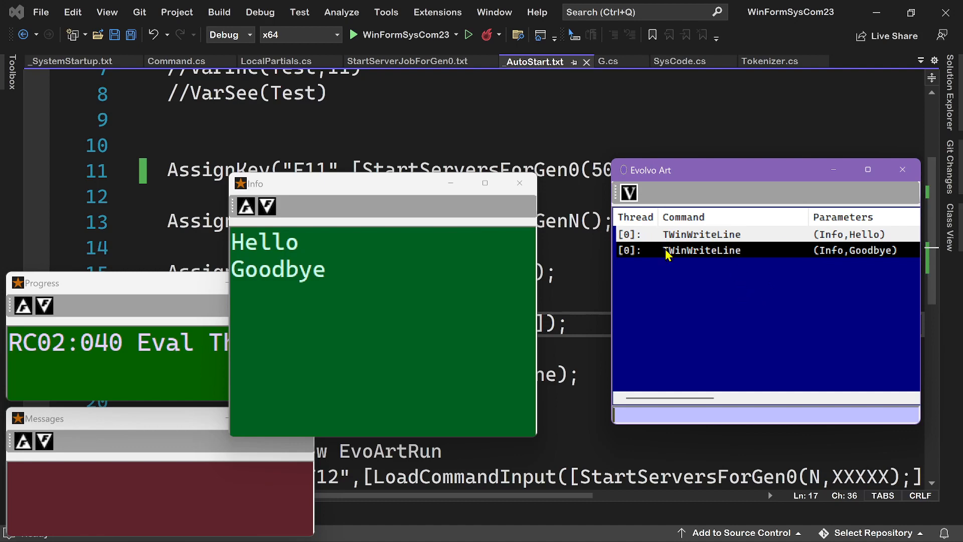
{"action": "mouse_move", "coordinate": [776, 258]}
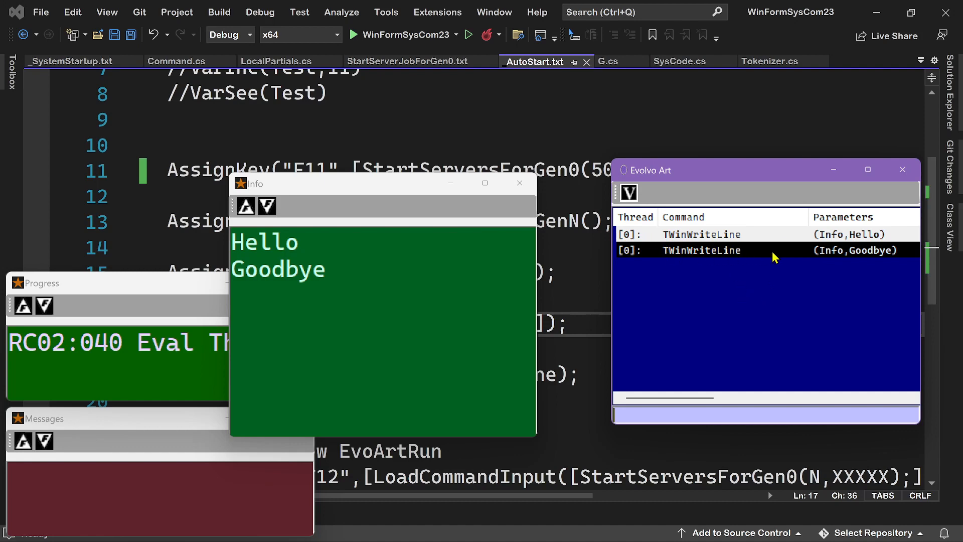
{"action": "mouse_move", "coordinate": [737, 316]}
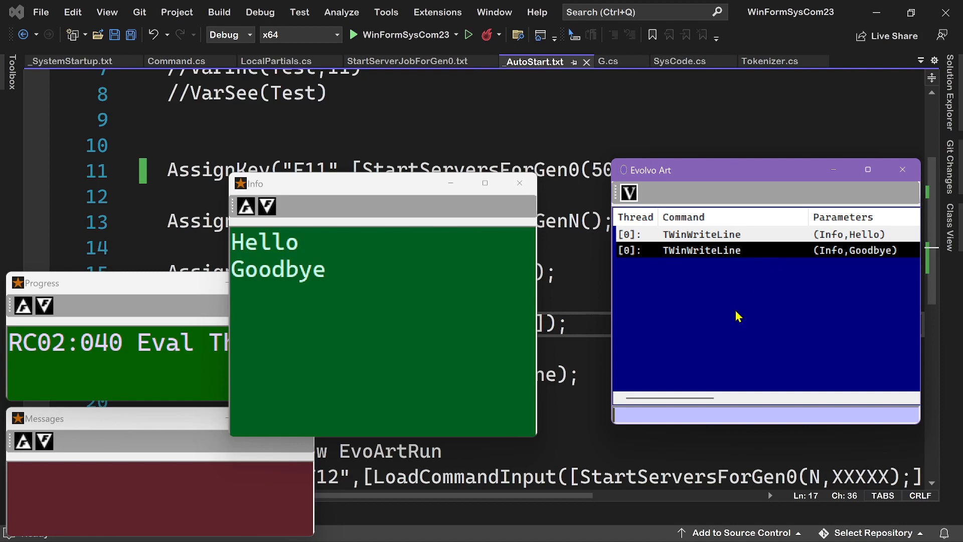
{"action": "mouse_move", "coordinate": [712, 310]}
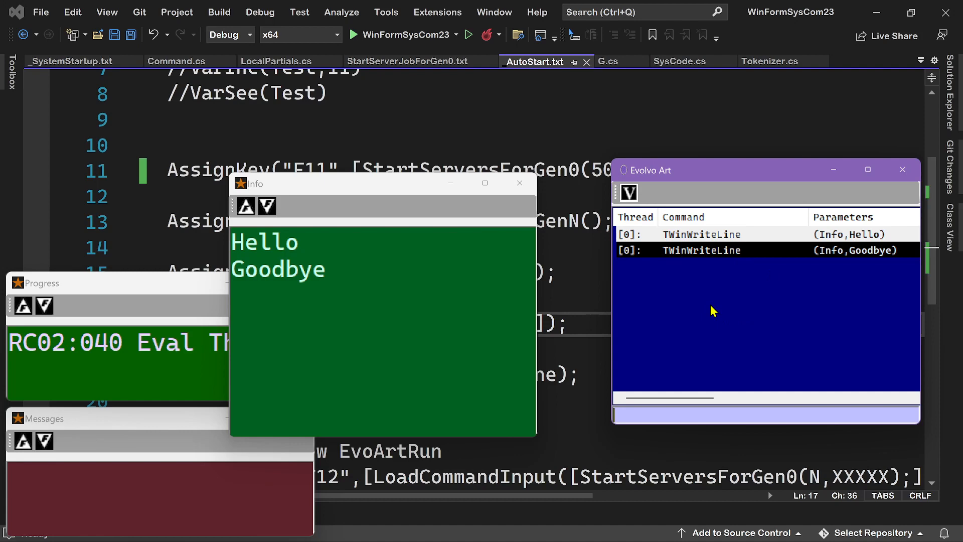
{"action": "mouse_move", "coordinate": [730, 318]}
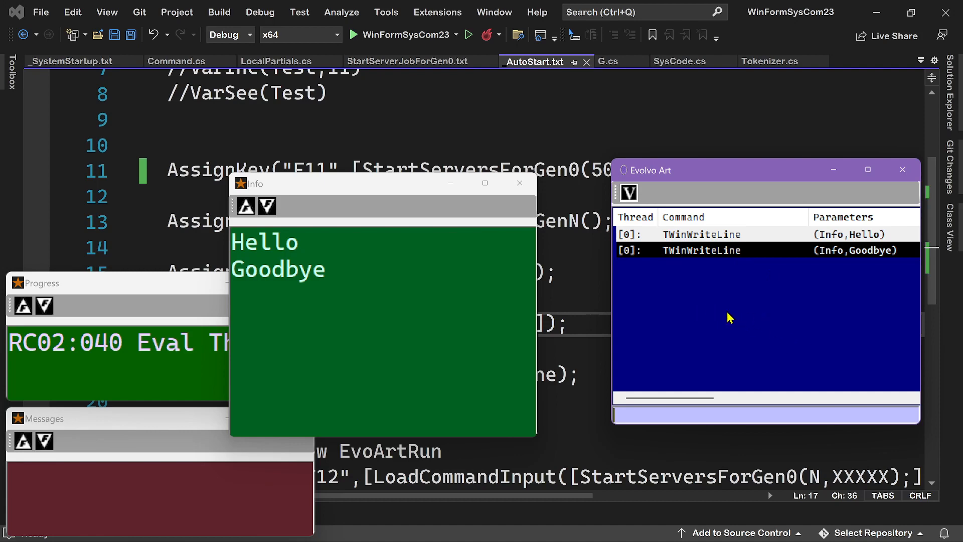
{"action": "mouse_move", "coordinate": [723, 318]}
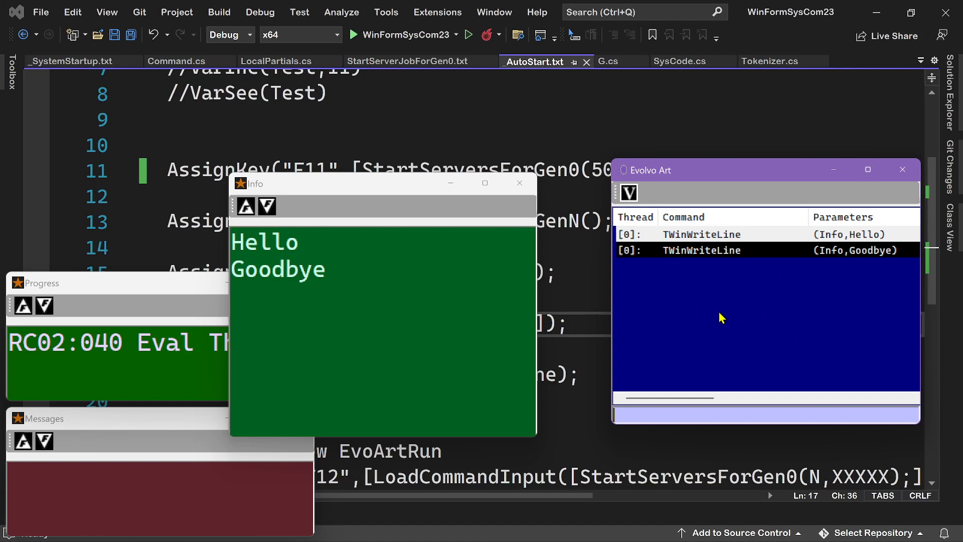
{"action": "mouse_move", "coordinate": [764, 327]}
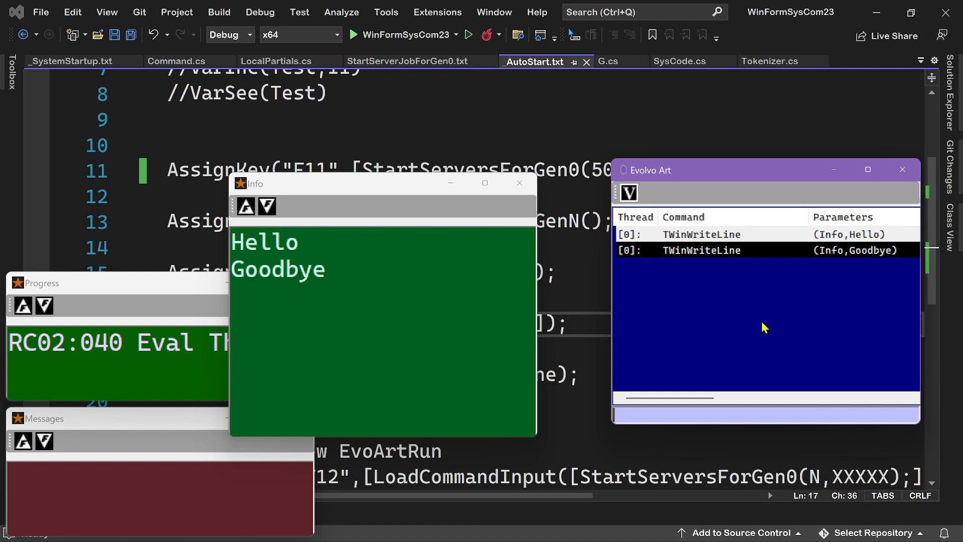
{"action": "mouse_move", "coordinate": [751, 324]}
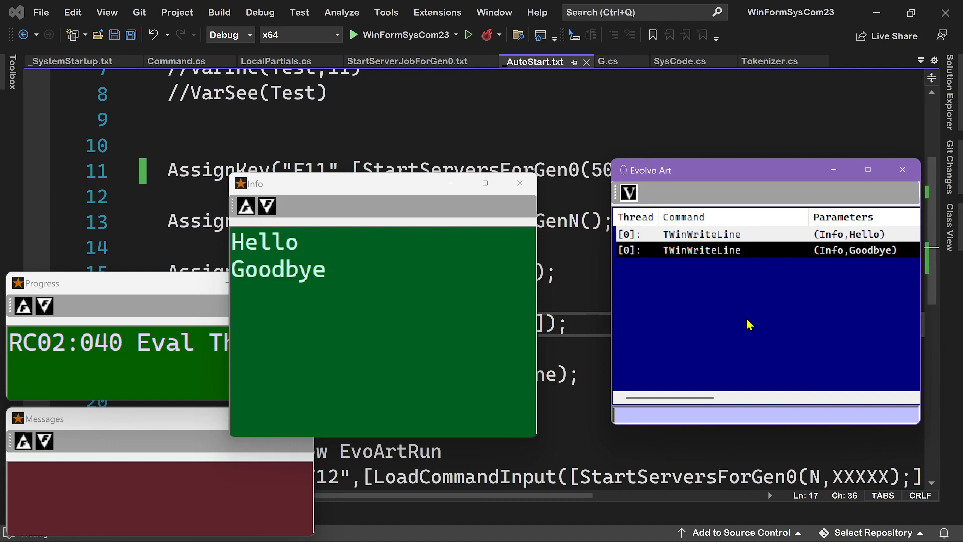
{"action": "mouse_move", "coordinate": [739, 341]}
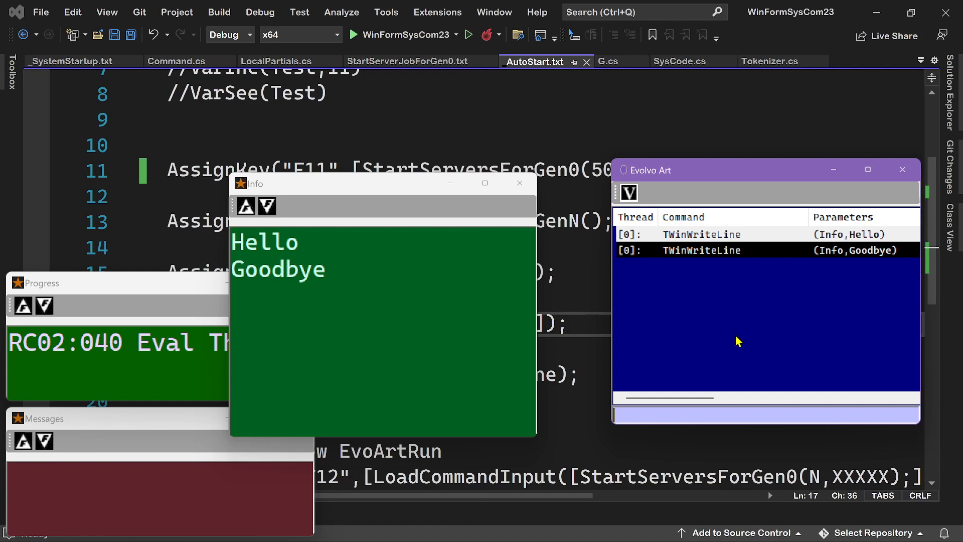
{"action": "mouse_move", "coordinate": [721, 339]}
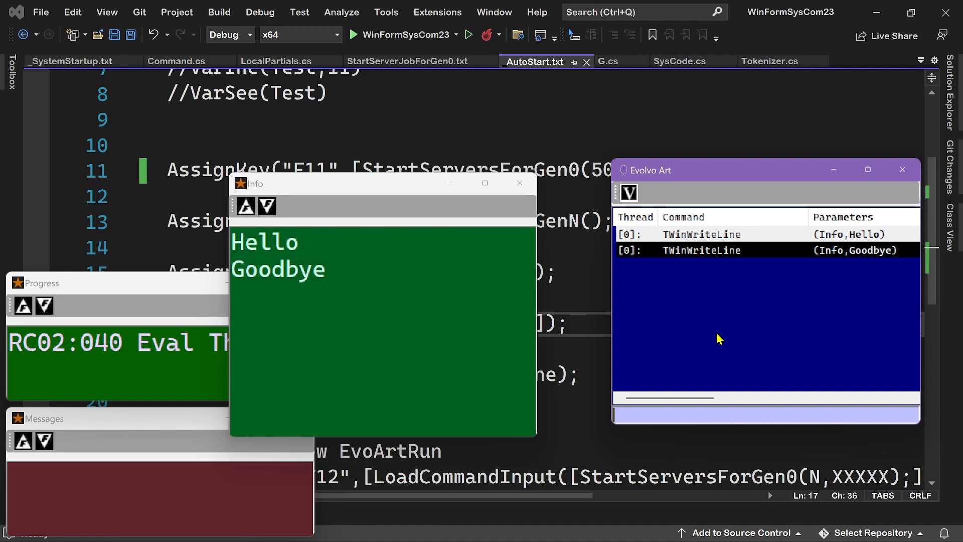
{"action": "mouse_move", "coordinate": [688, 341]}
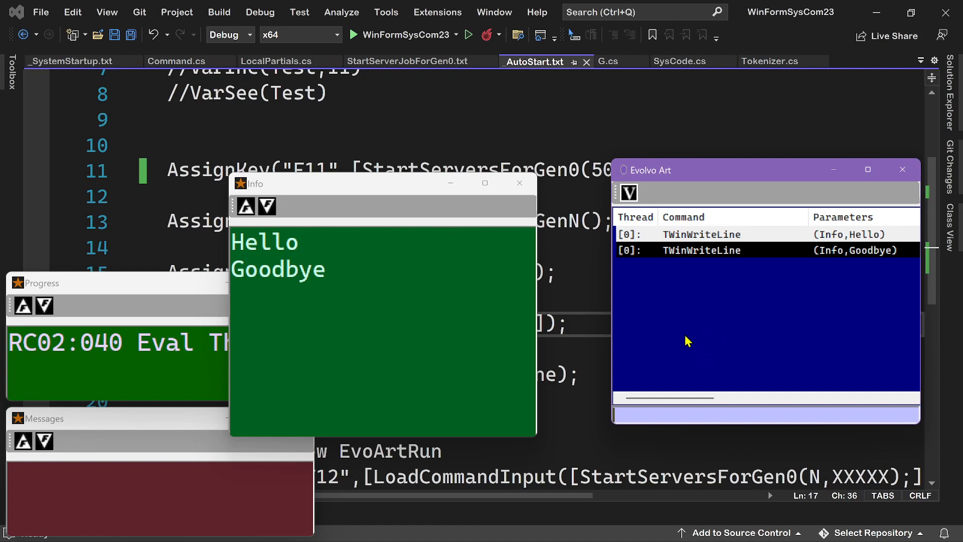
{"action": "mouse_move", "coordinate": [680, 338]}
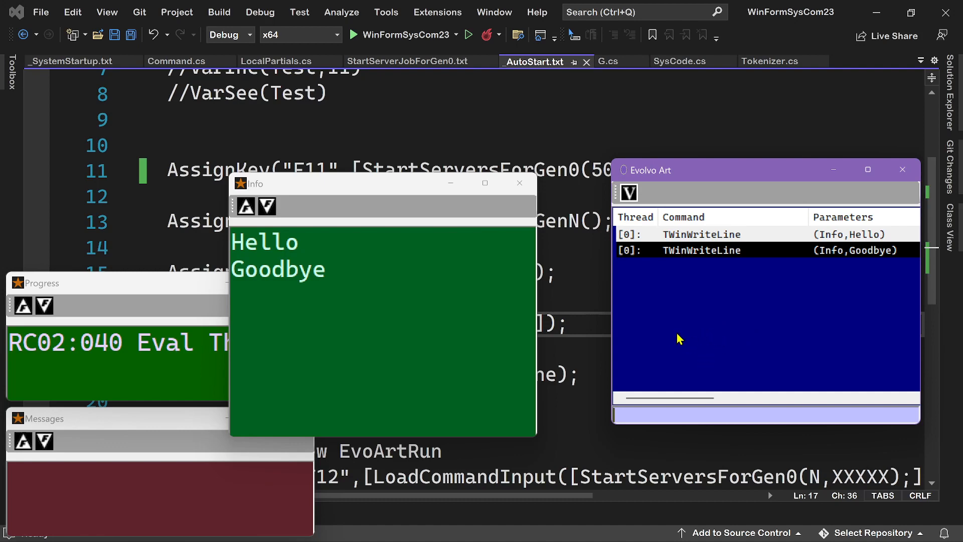
{"action": "mouse_move", "coordinate": [694, 343]}
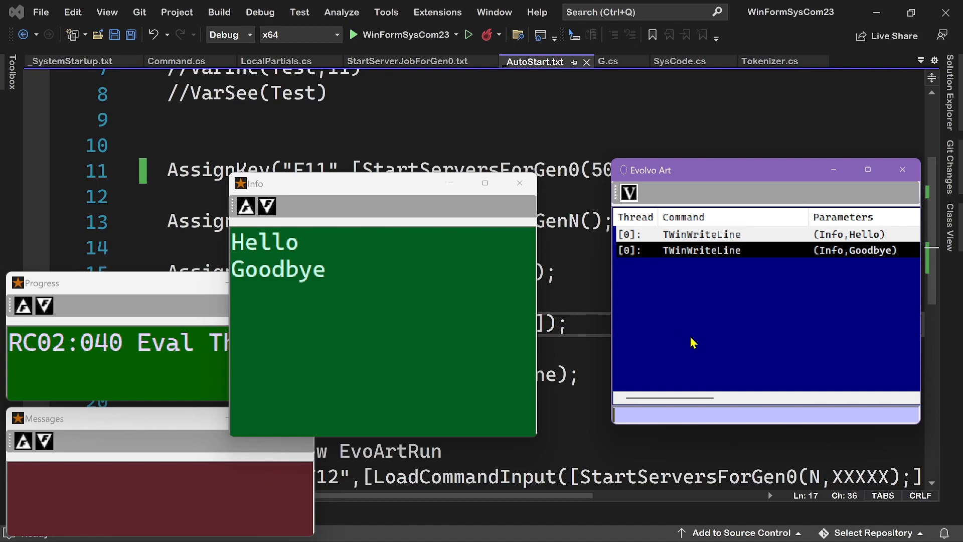
{"action": "mouse_move", "coordinate": [698, 338]}
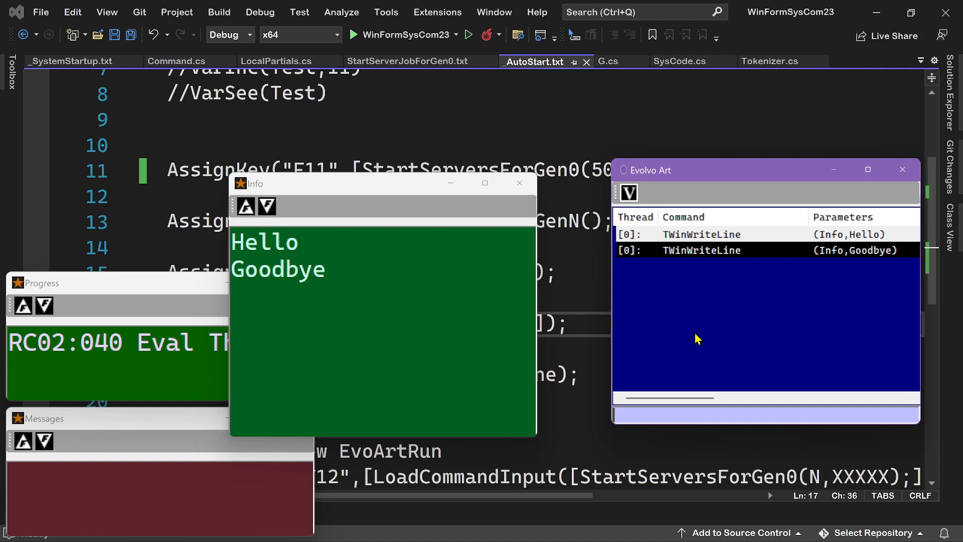